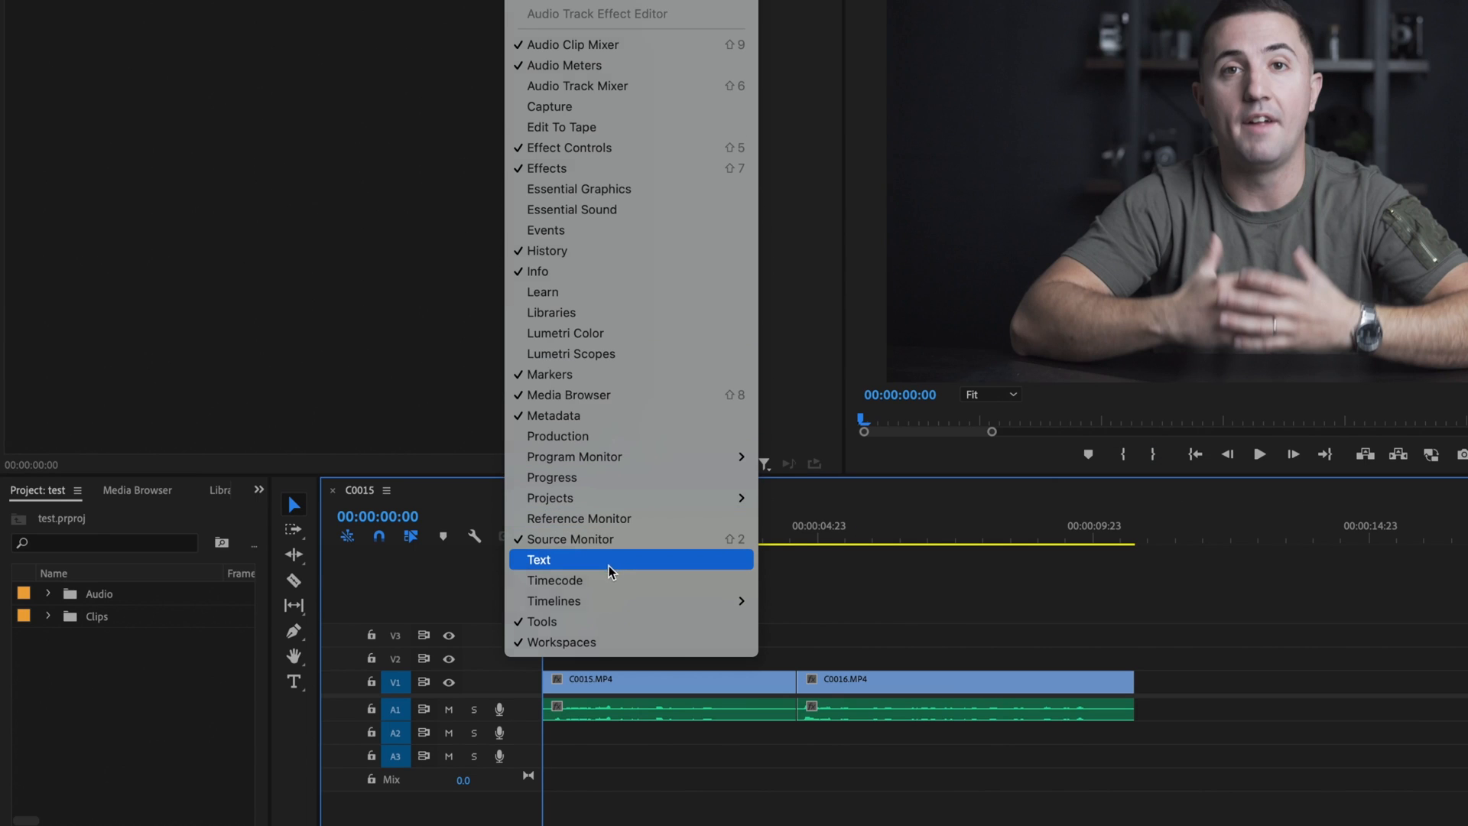
Show the Text panel on its Captions tab via Window > Text.
click(539, 560)
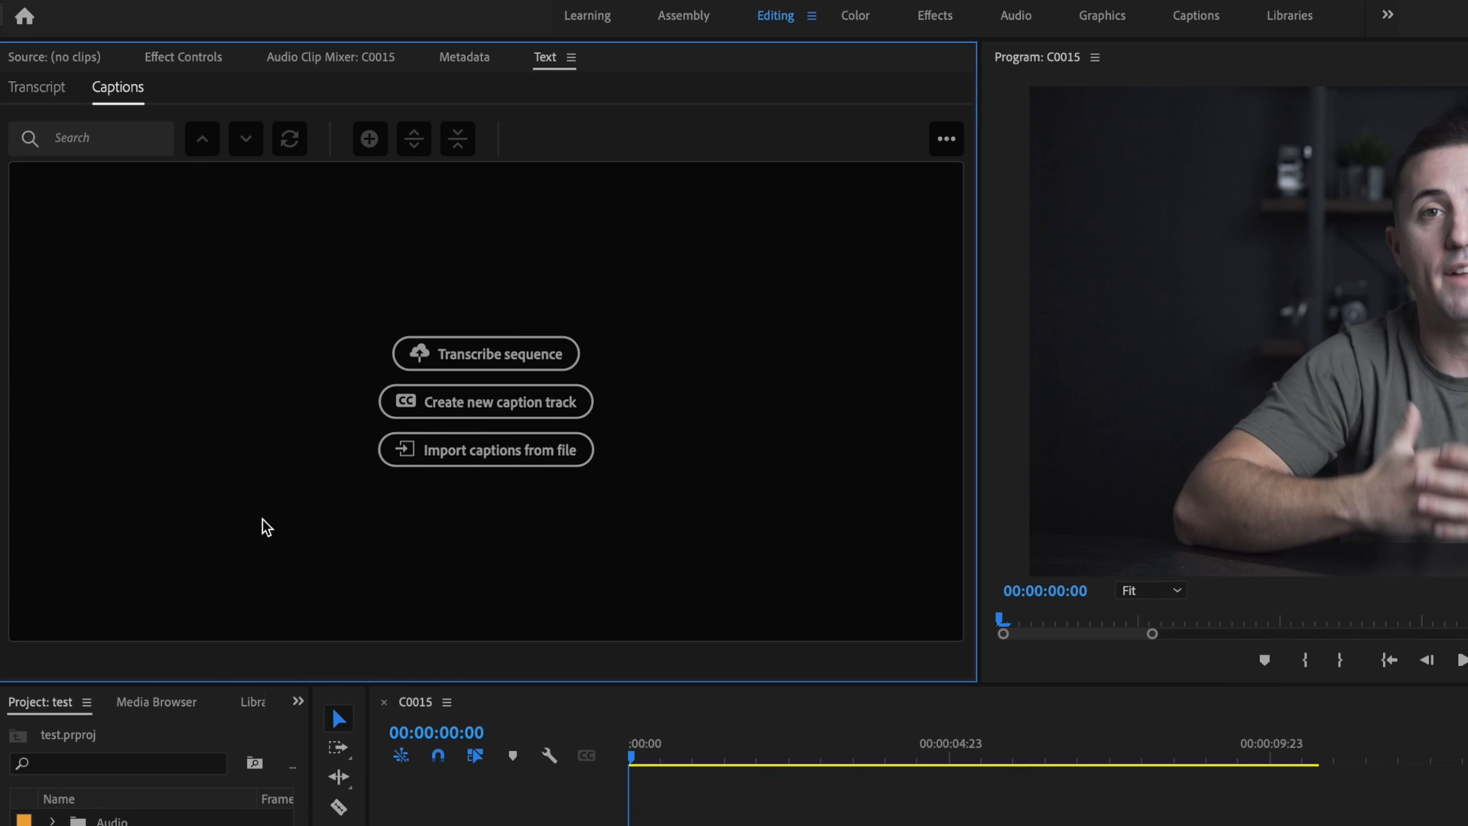
Begin a sequence transcription analysing only the Audio 1 track in English.
click(484, 353)
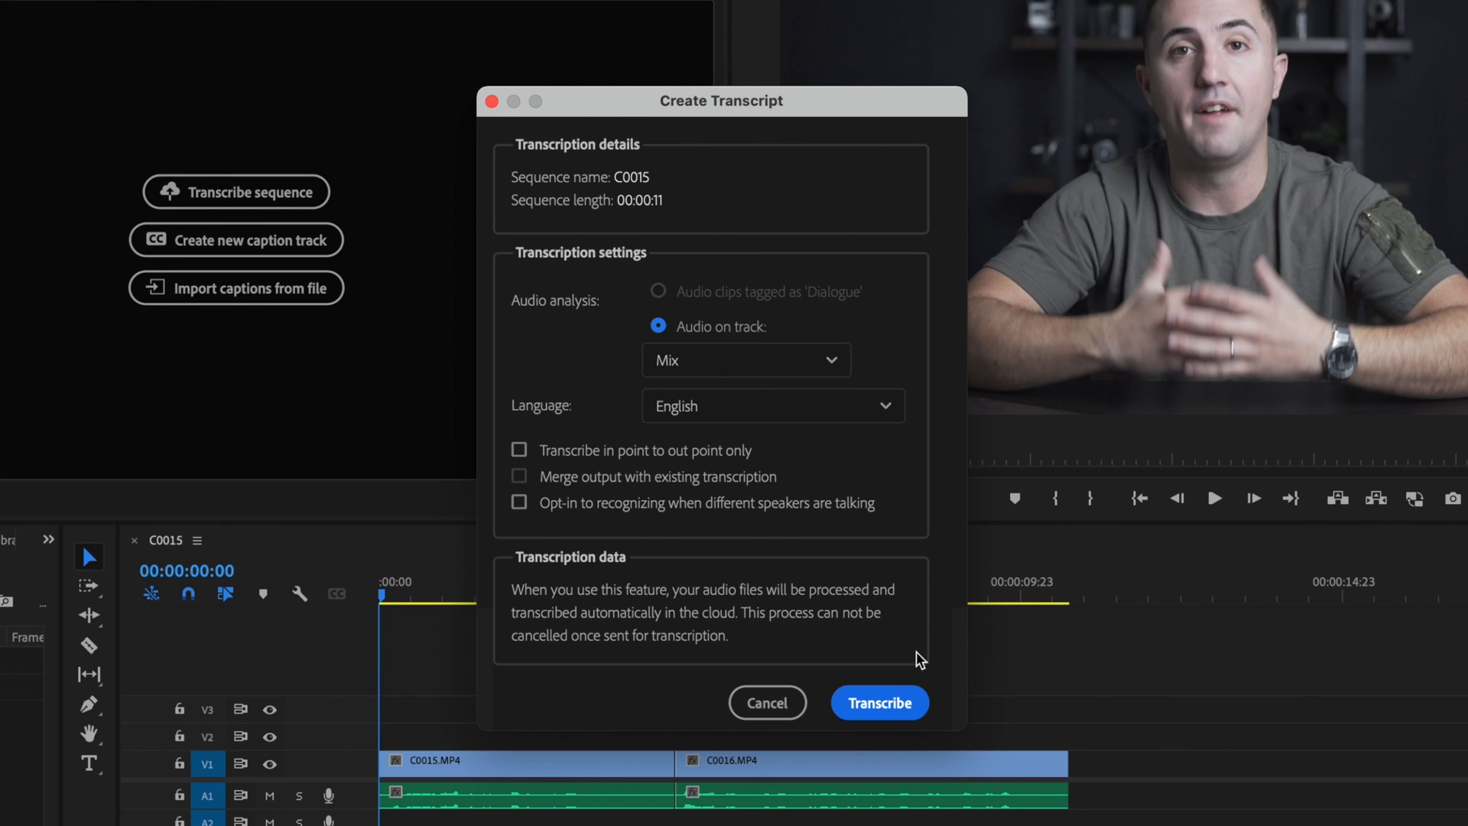
mouse_move(566, 301)
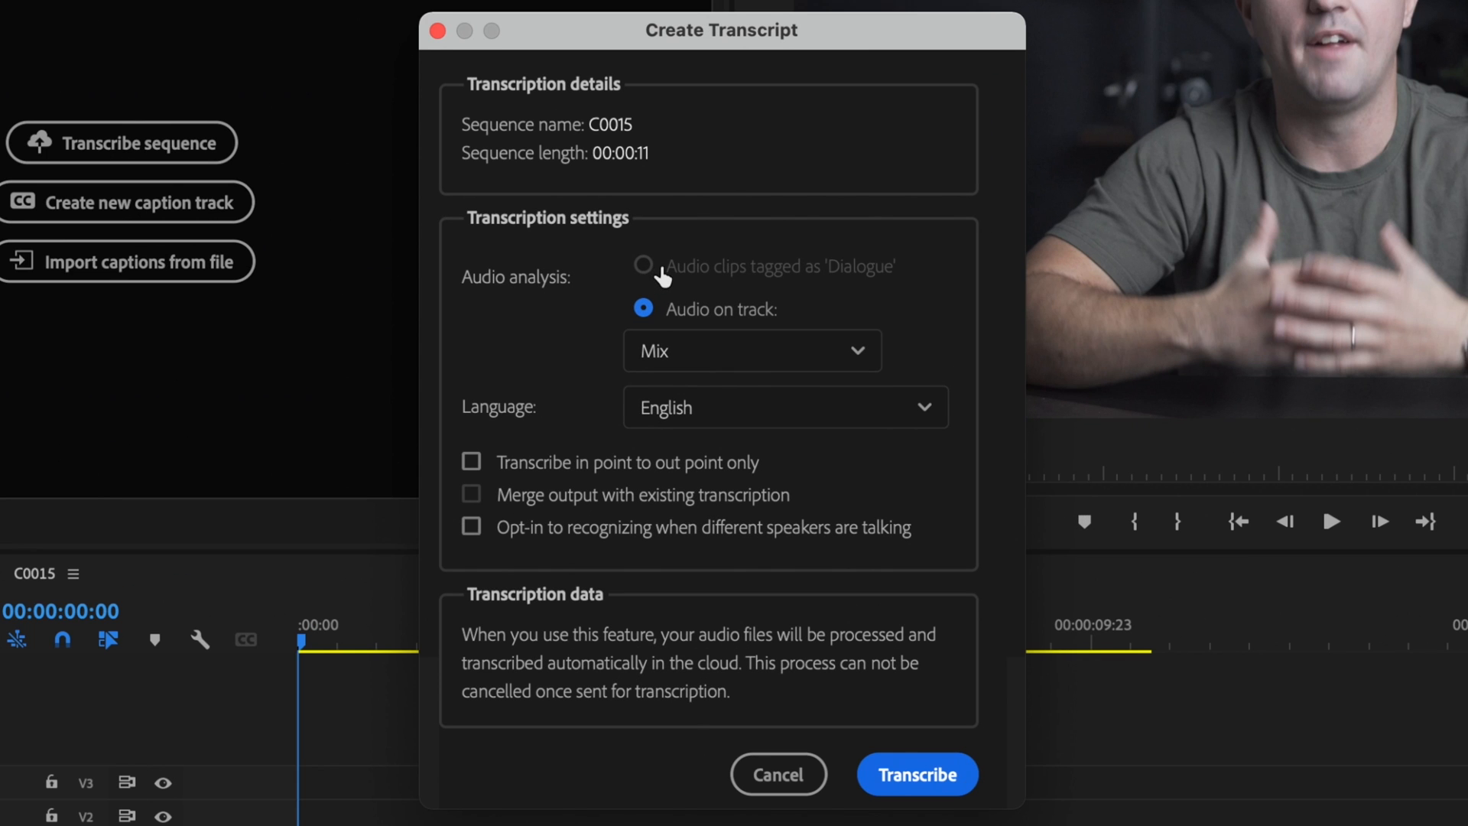
mouse_move(902, 278)
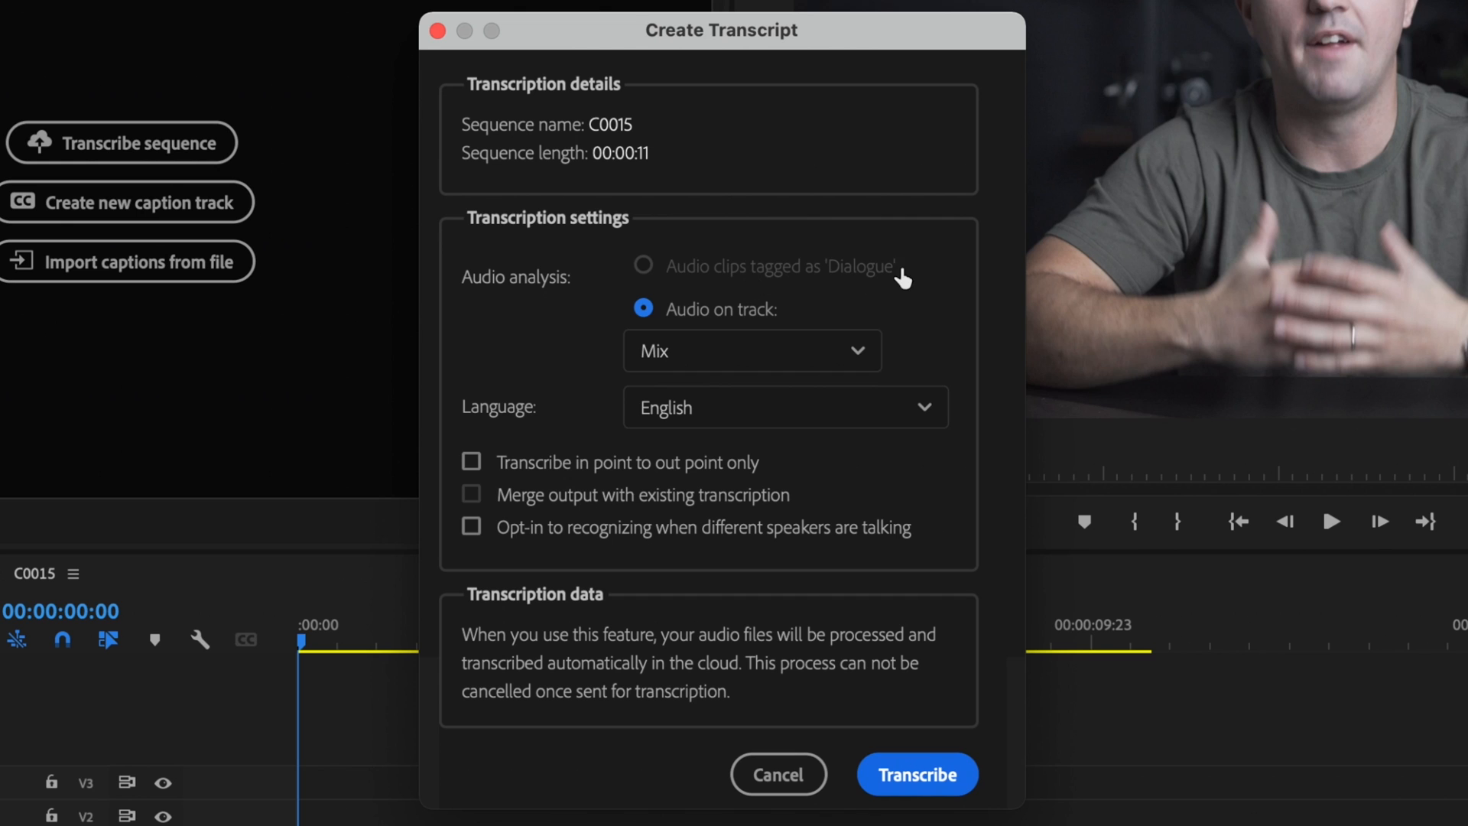
mouse_move(725, 292)
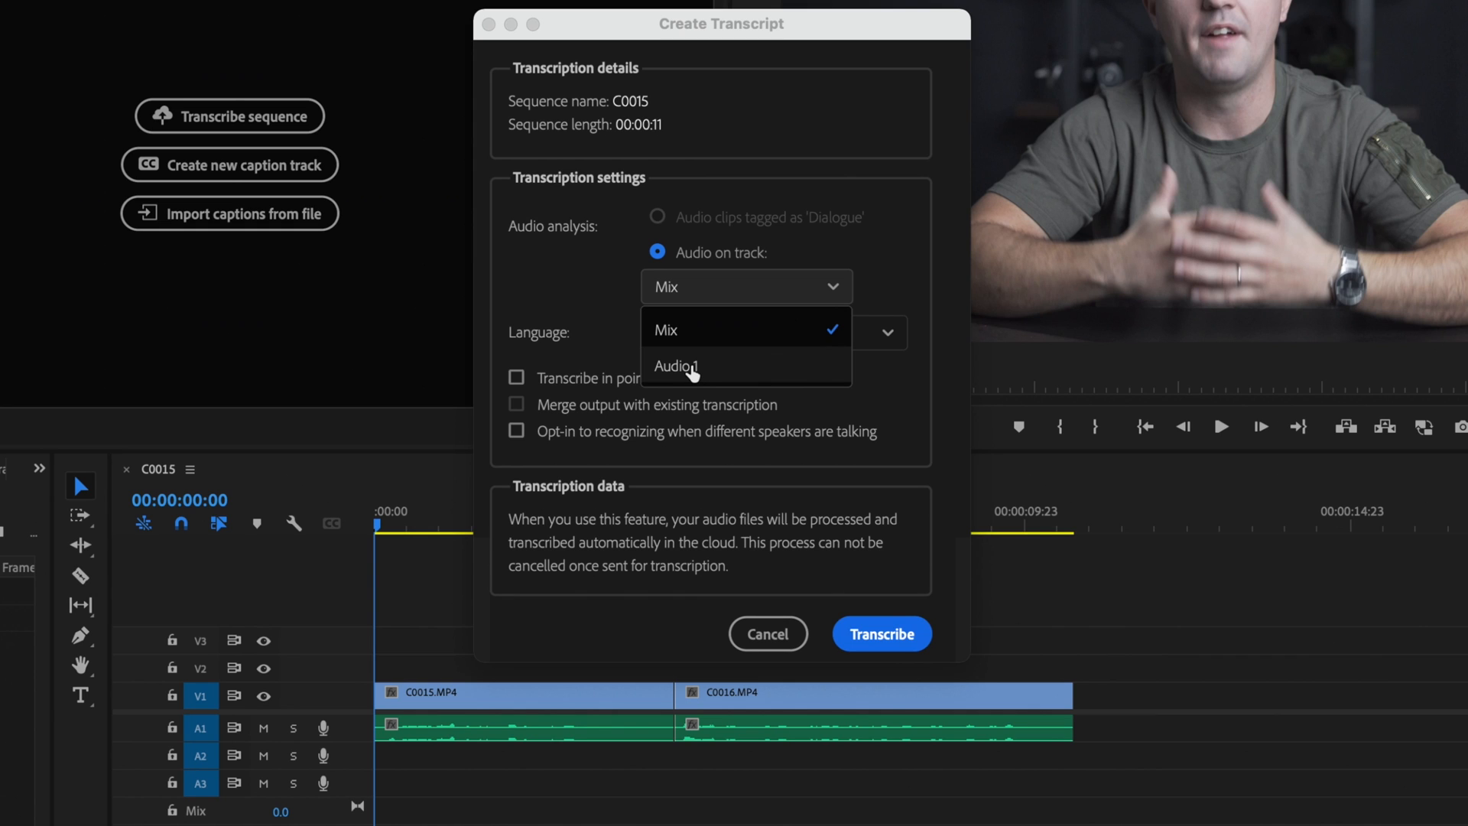
mouse_move(813, 340)
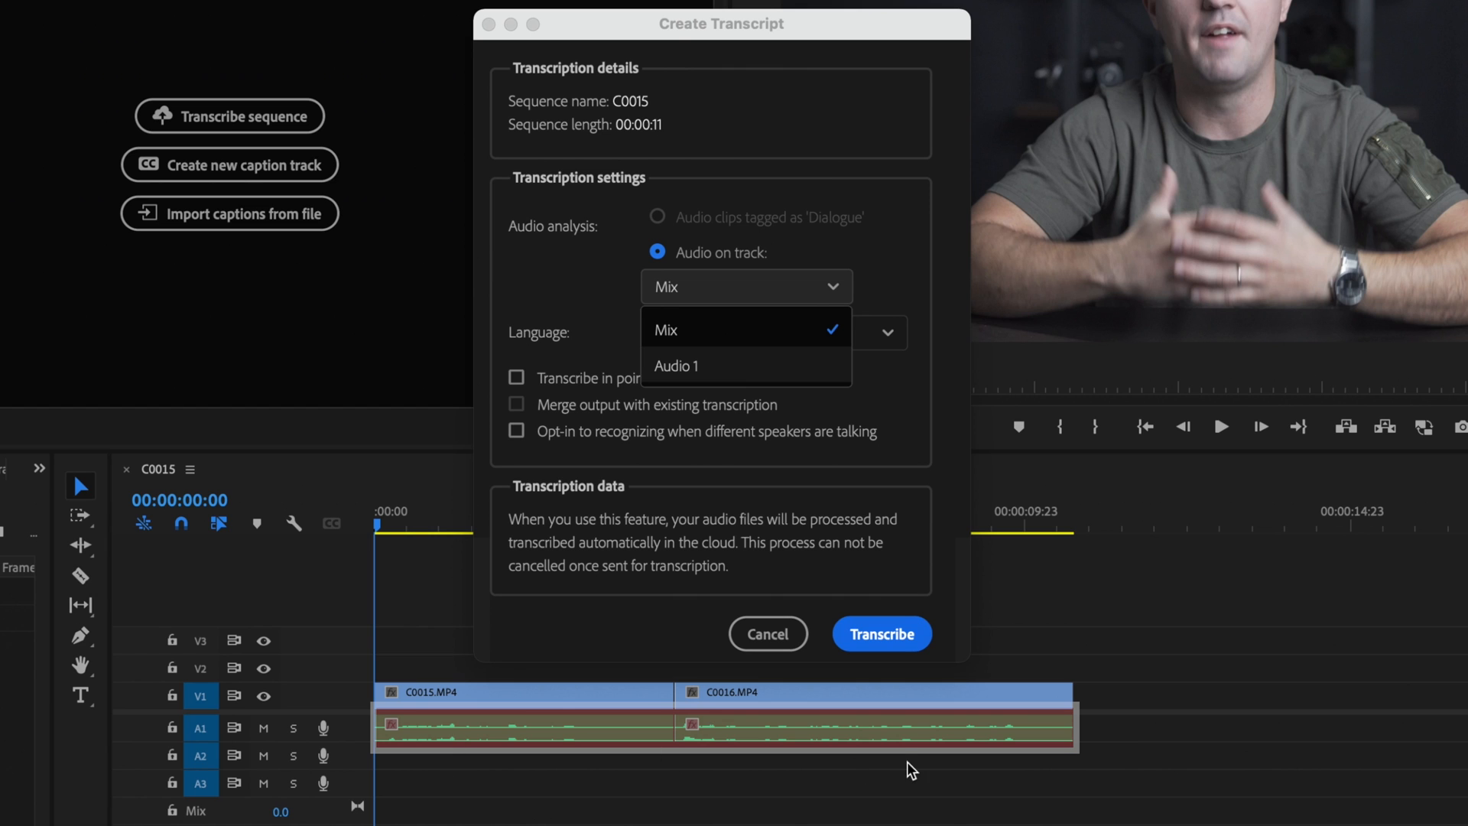
click(674, 365)
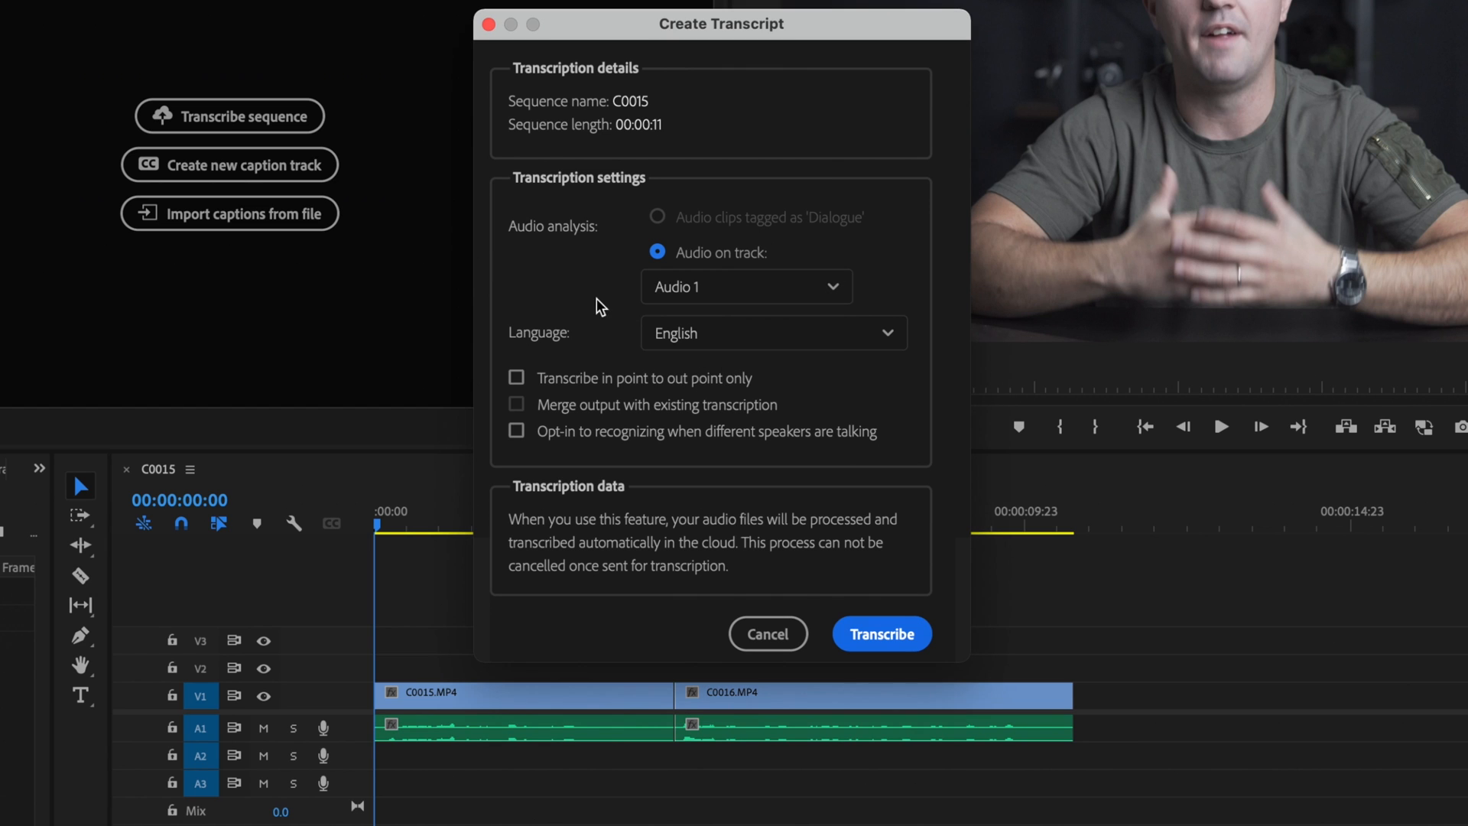
click(770, 333)
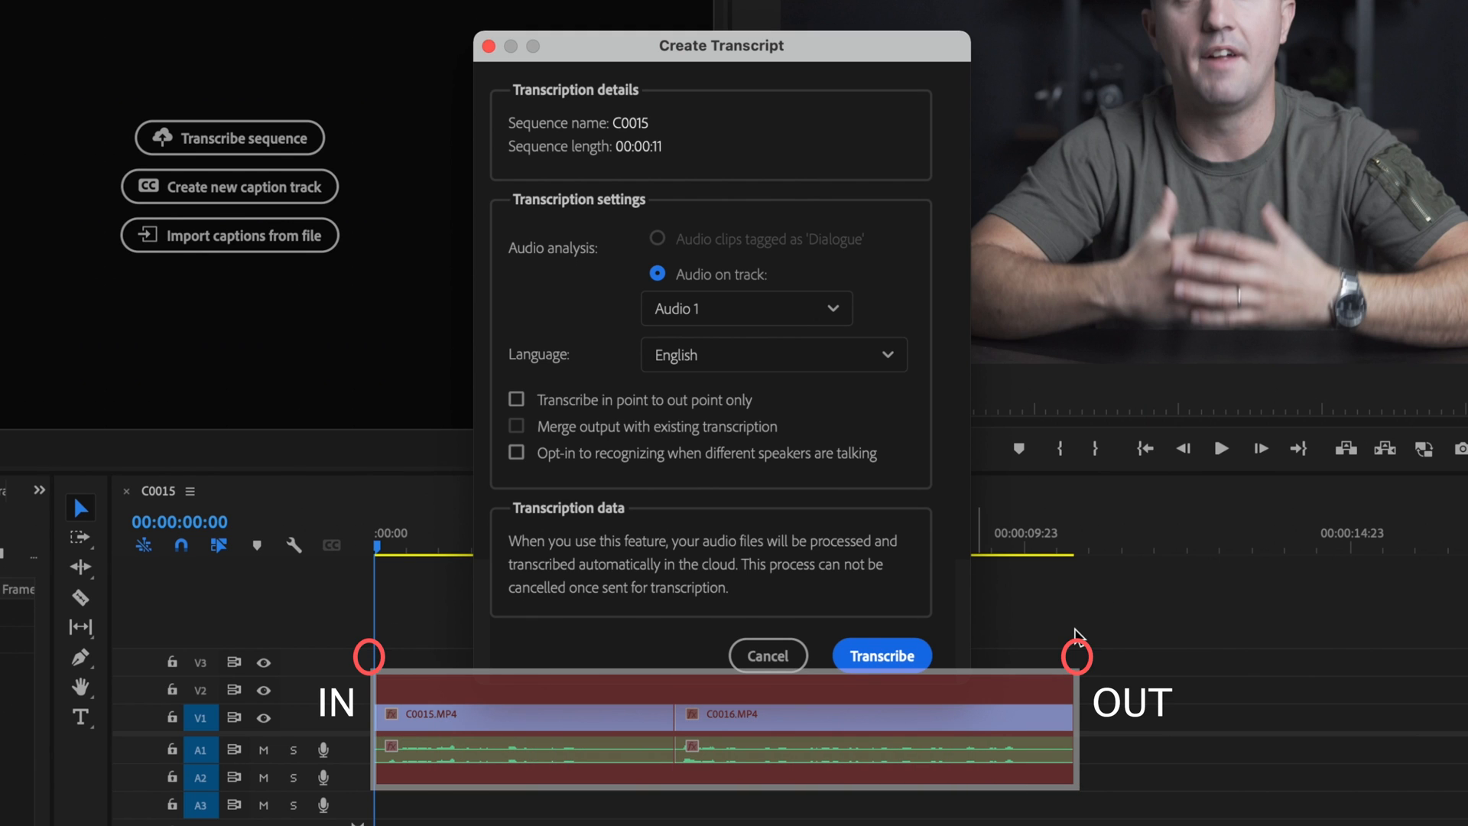
mouse_move(594, 711)
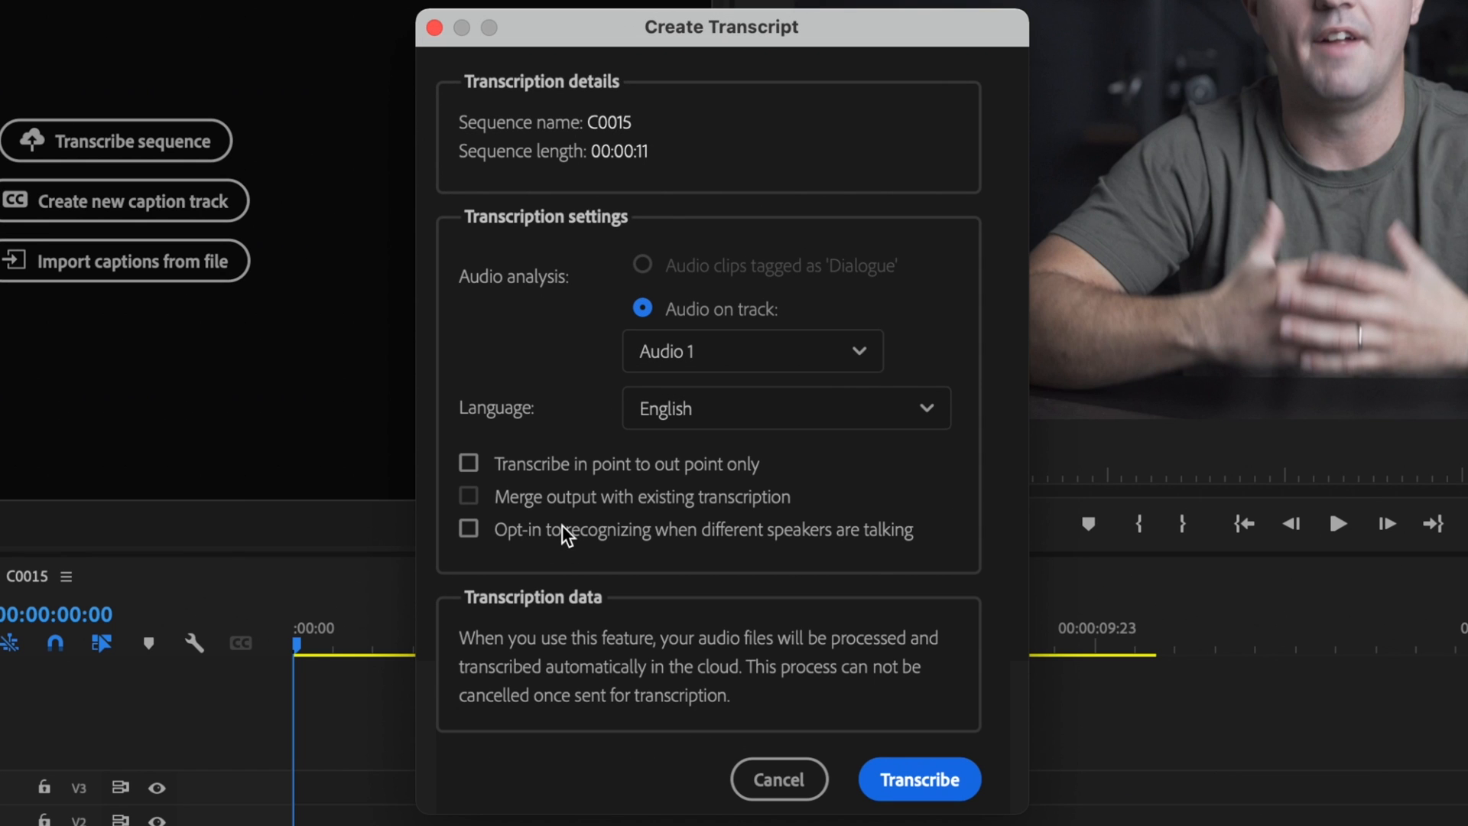
mouse_move(880, 551)
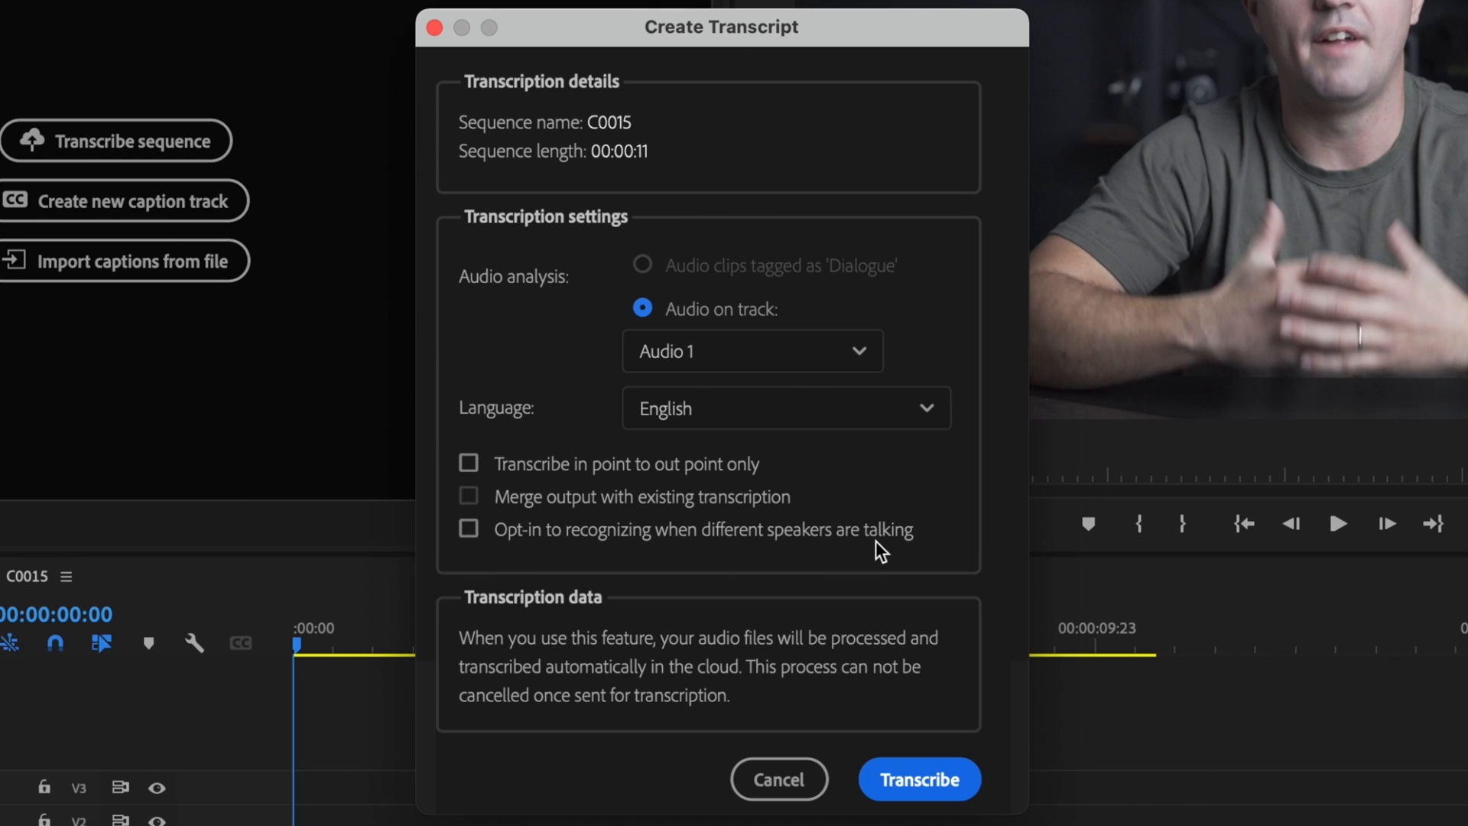
mouse_move(824, 552)
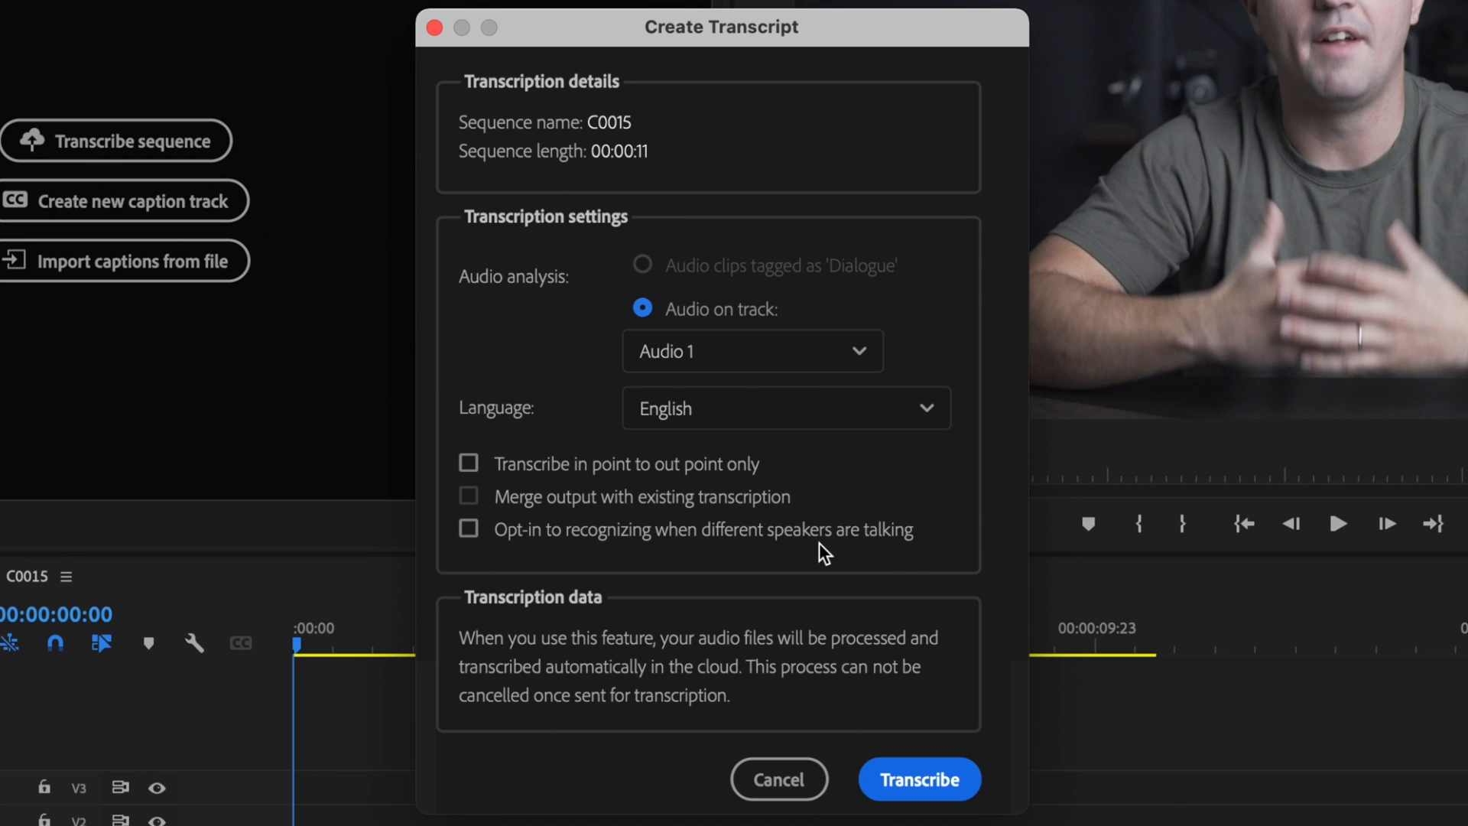
mouse_move(806, 555)
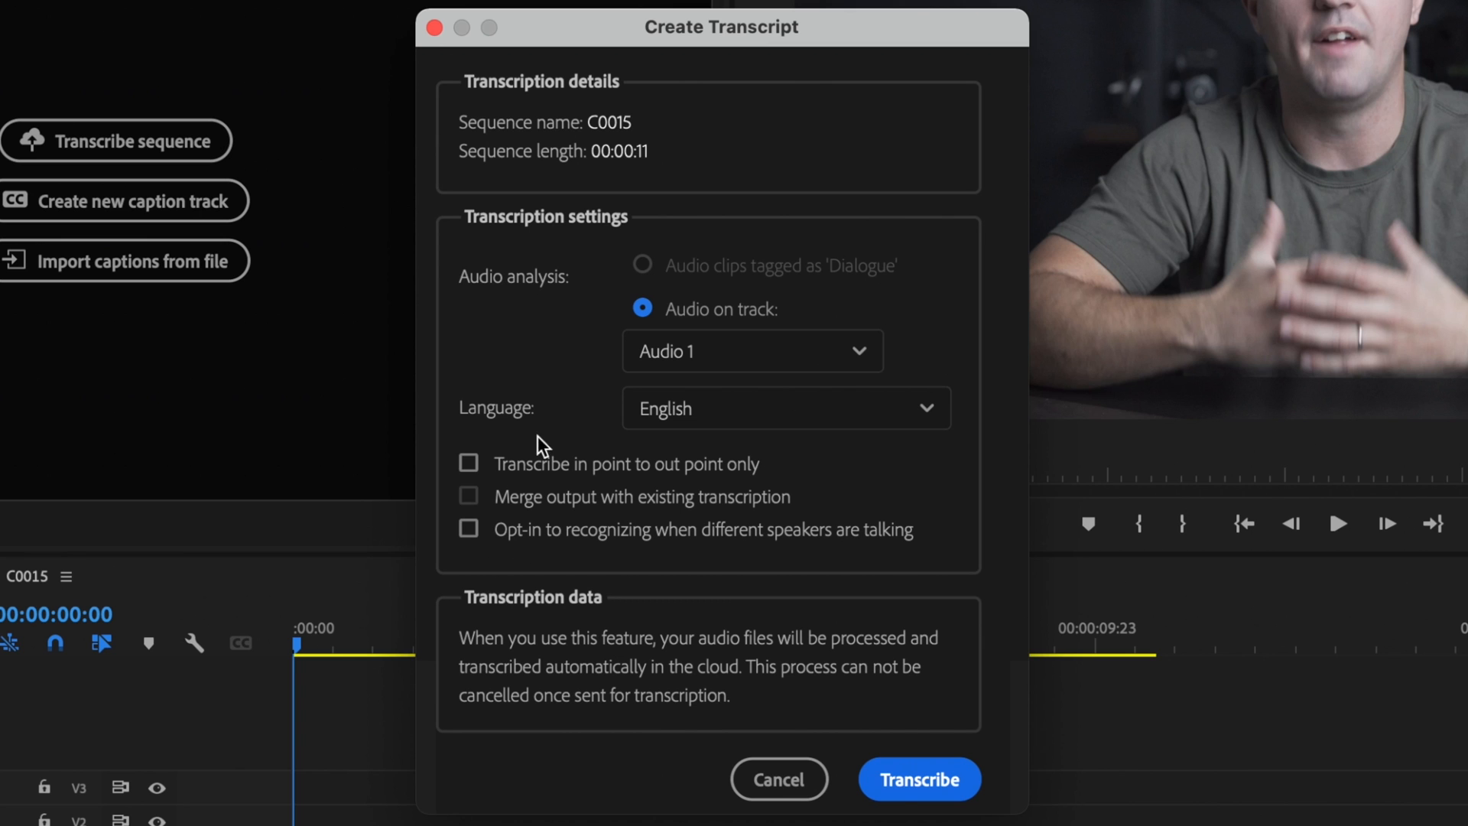
mouse_move(952, 795)
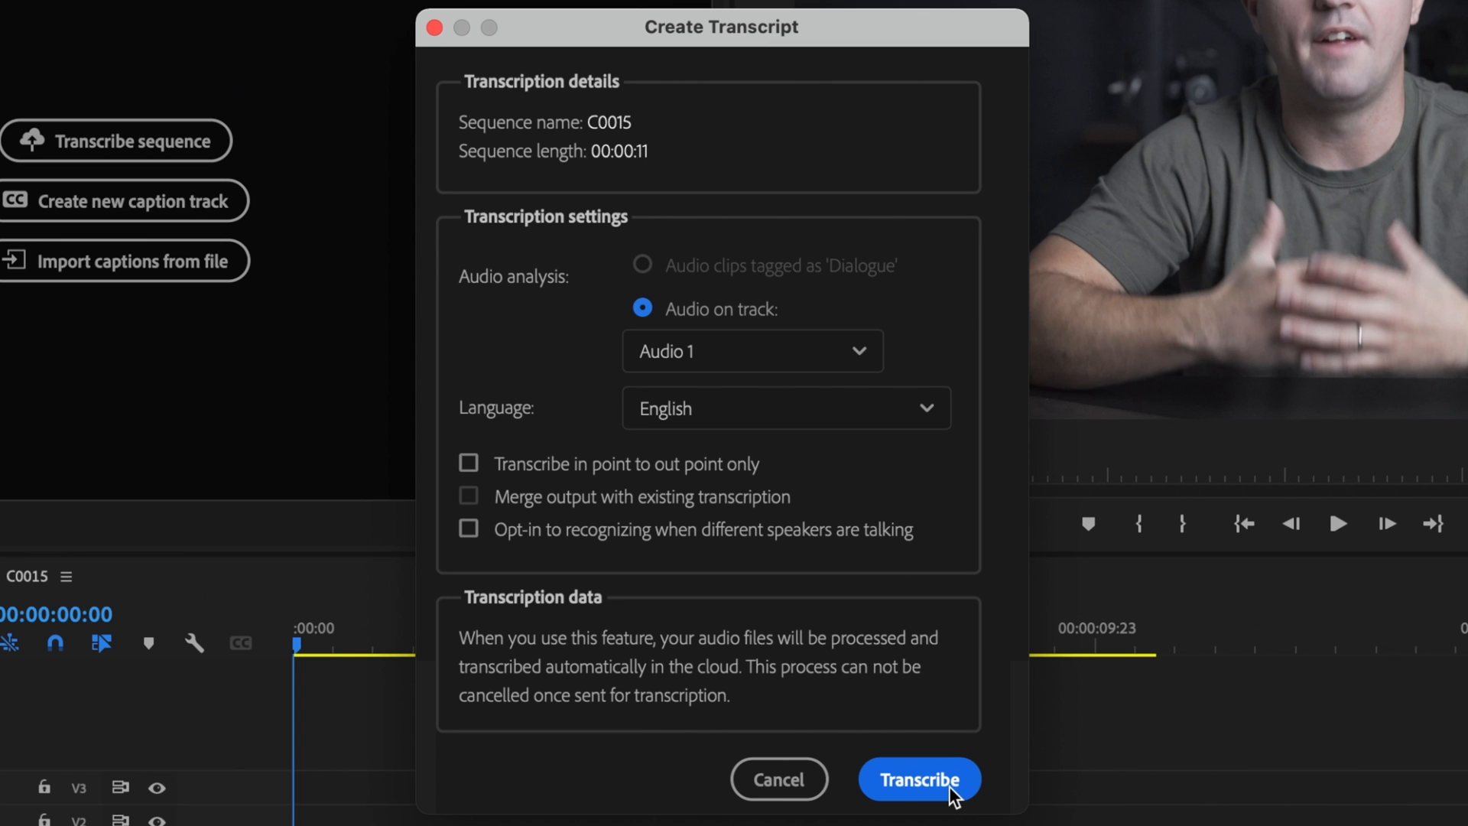
Transcribe the C0015 audio, then make the Unknown speaker's name editable for renaming.
click(918, 778)
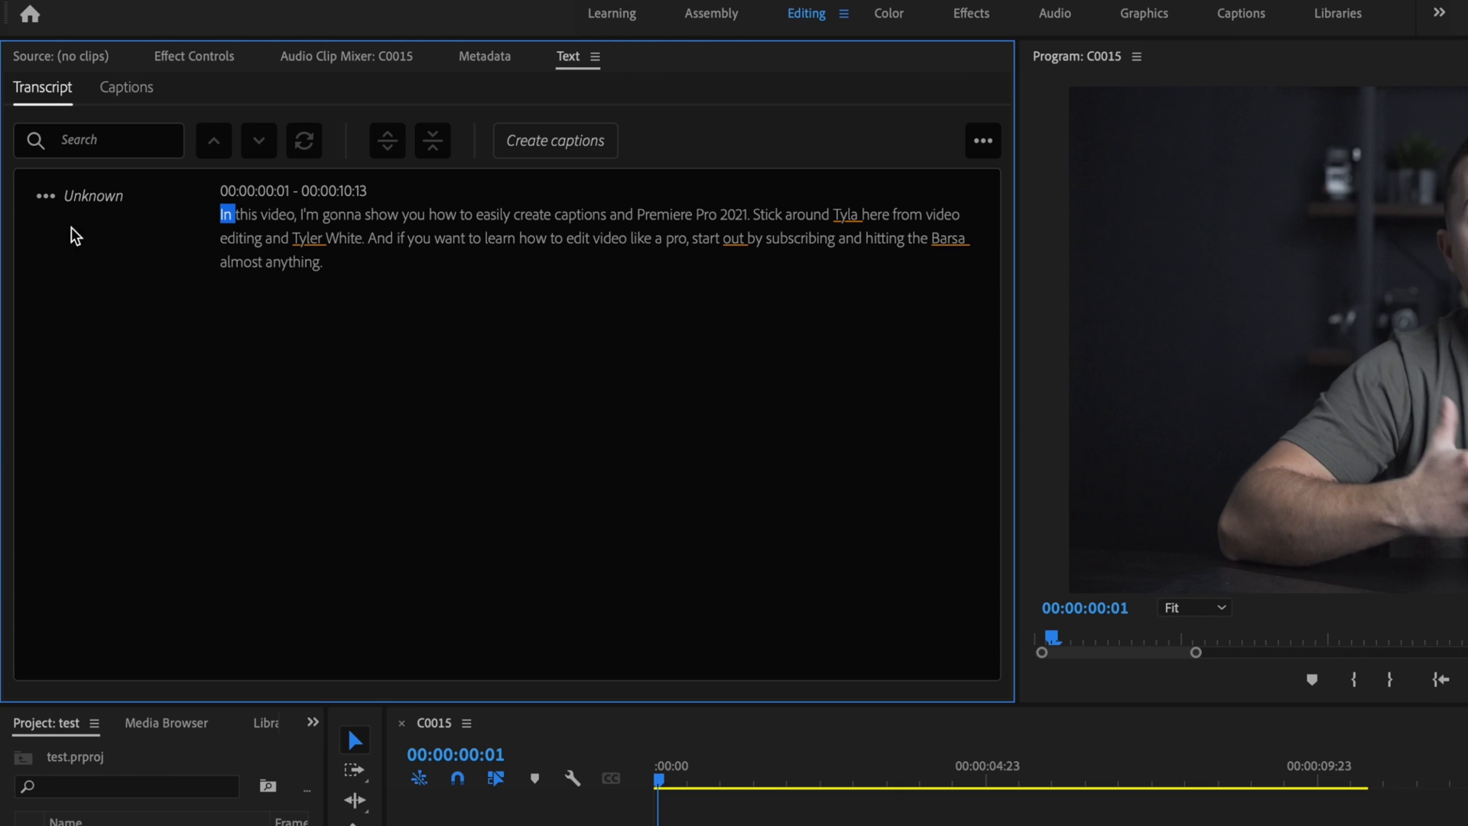
click(44, 196)
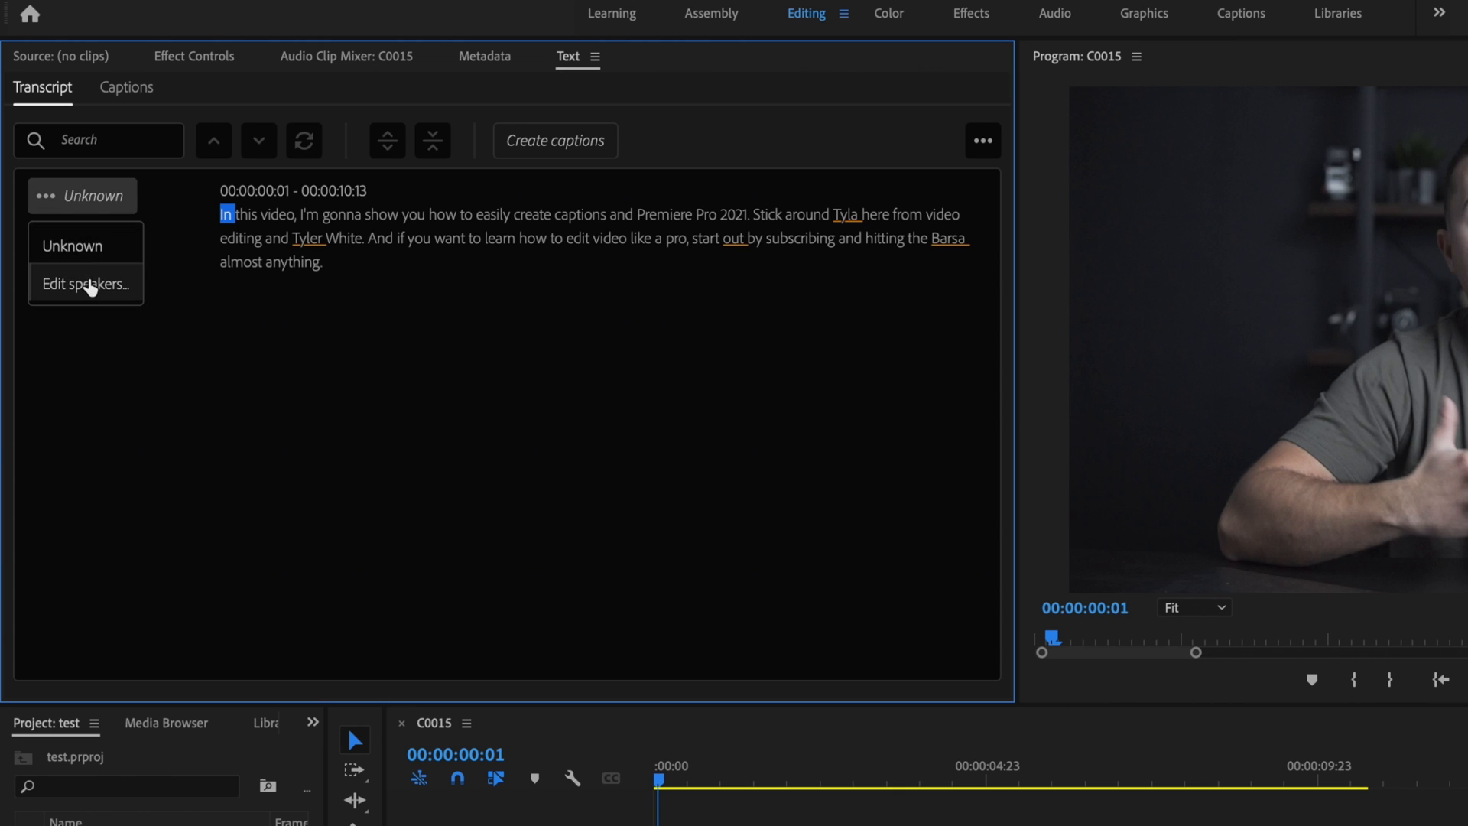
click(86, 284)
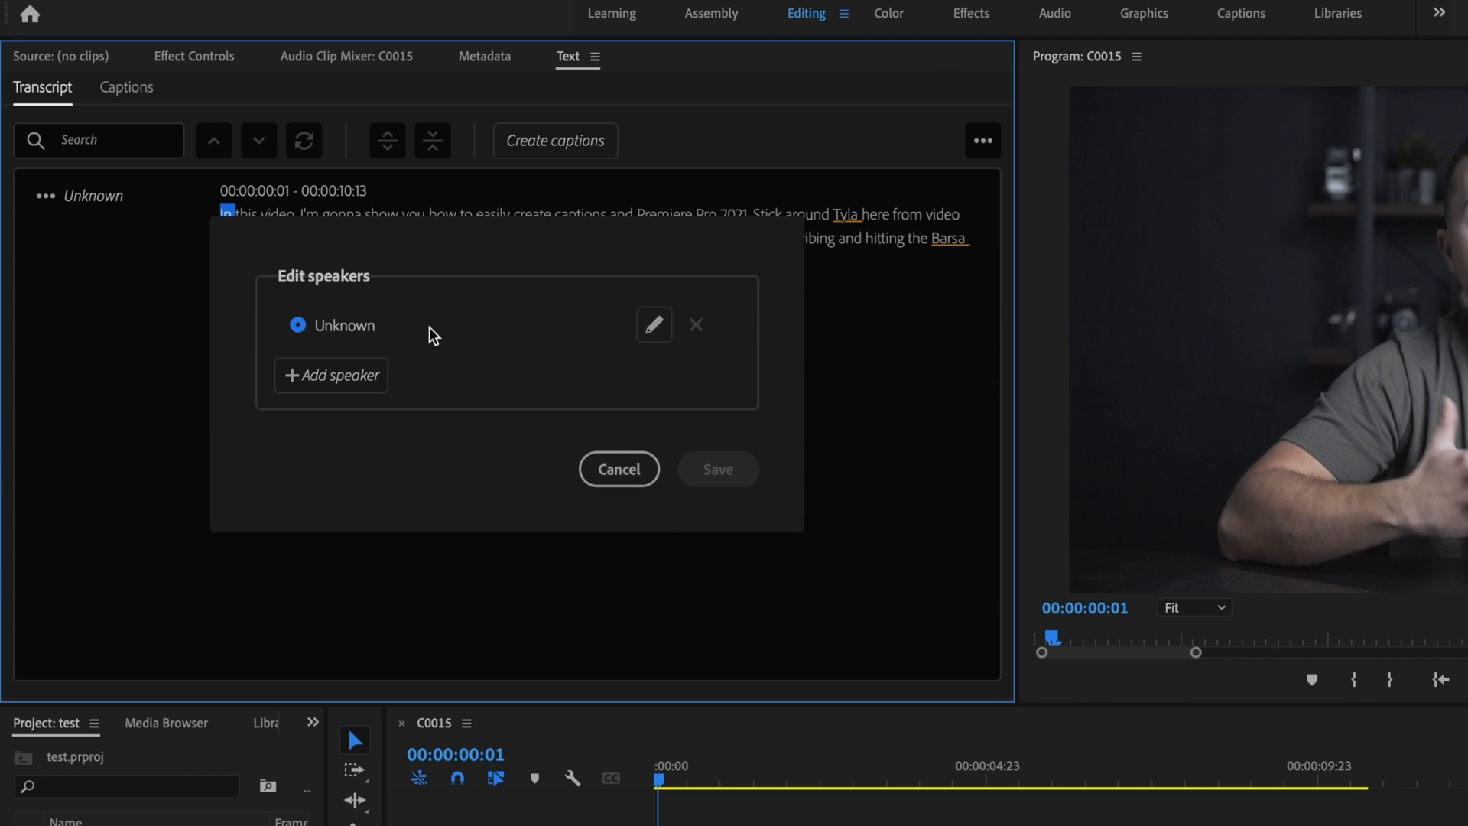
click(653, 324)
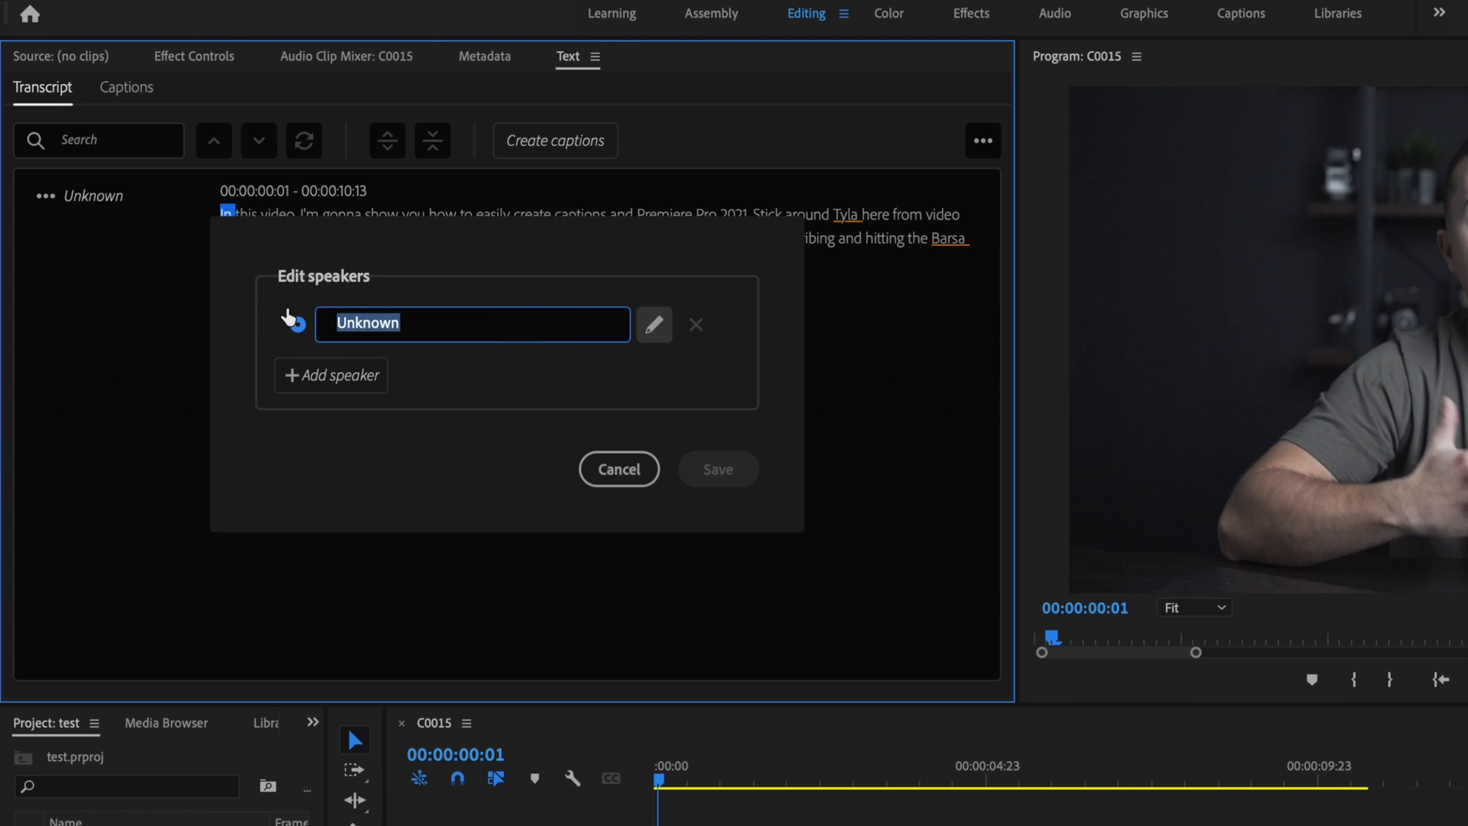
click(717, 470)
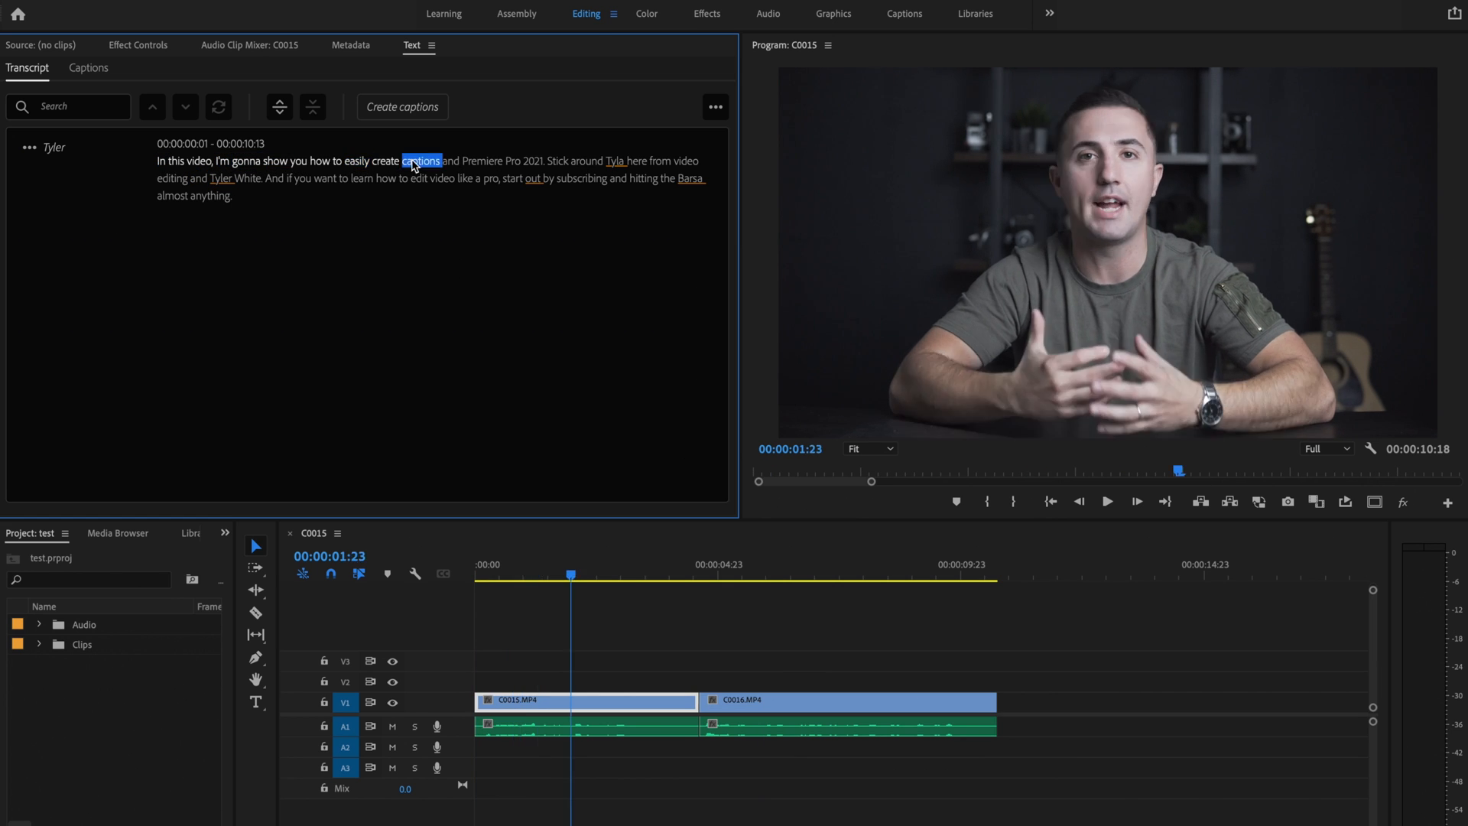
Correct misheard transcript words such as 'Tyler here' and 'hitting the bell'.
click(585, 160)
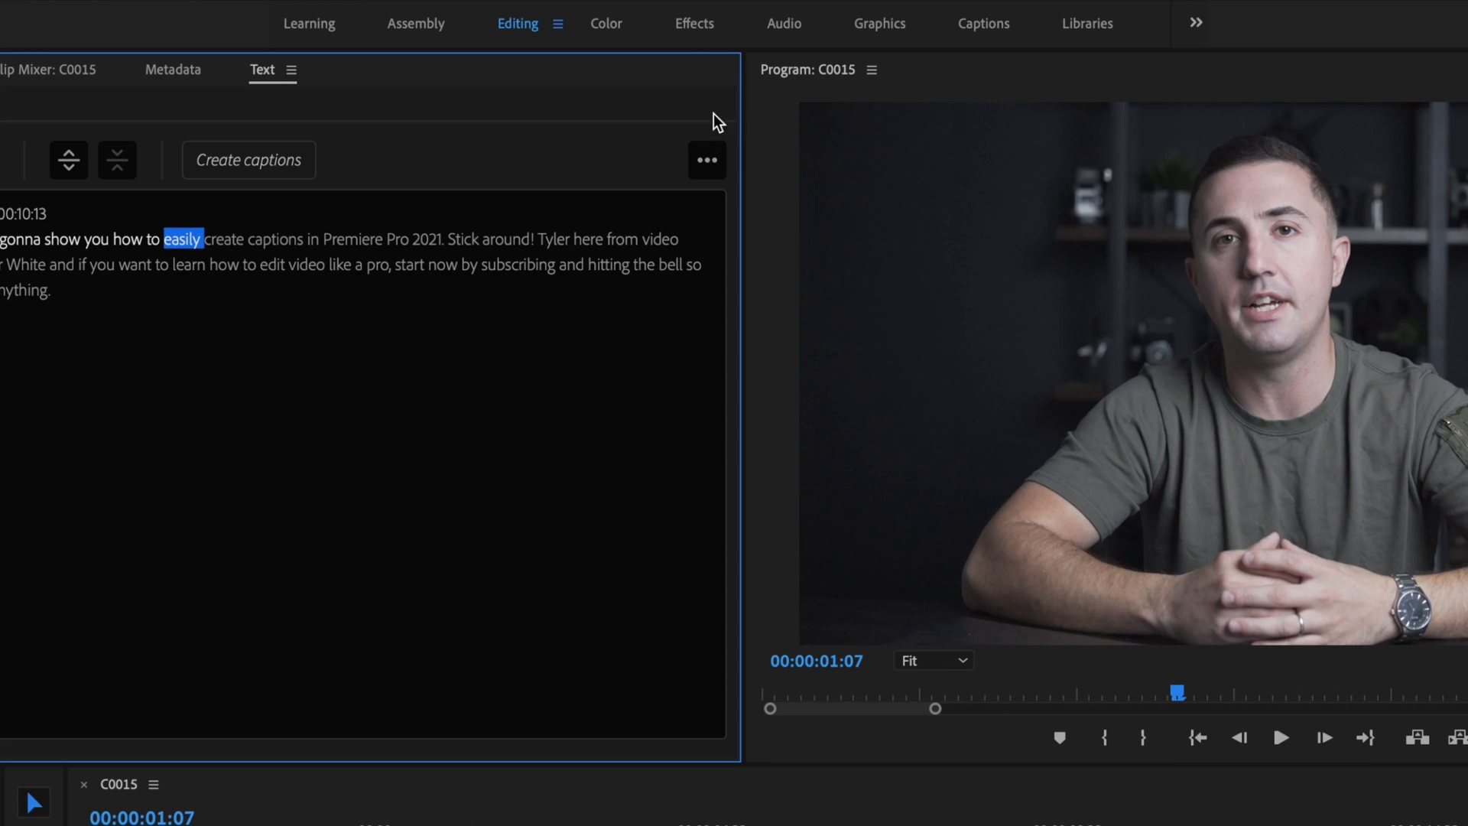
click(705, 159)
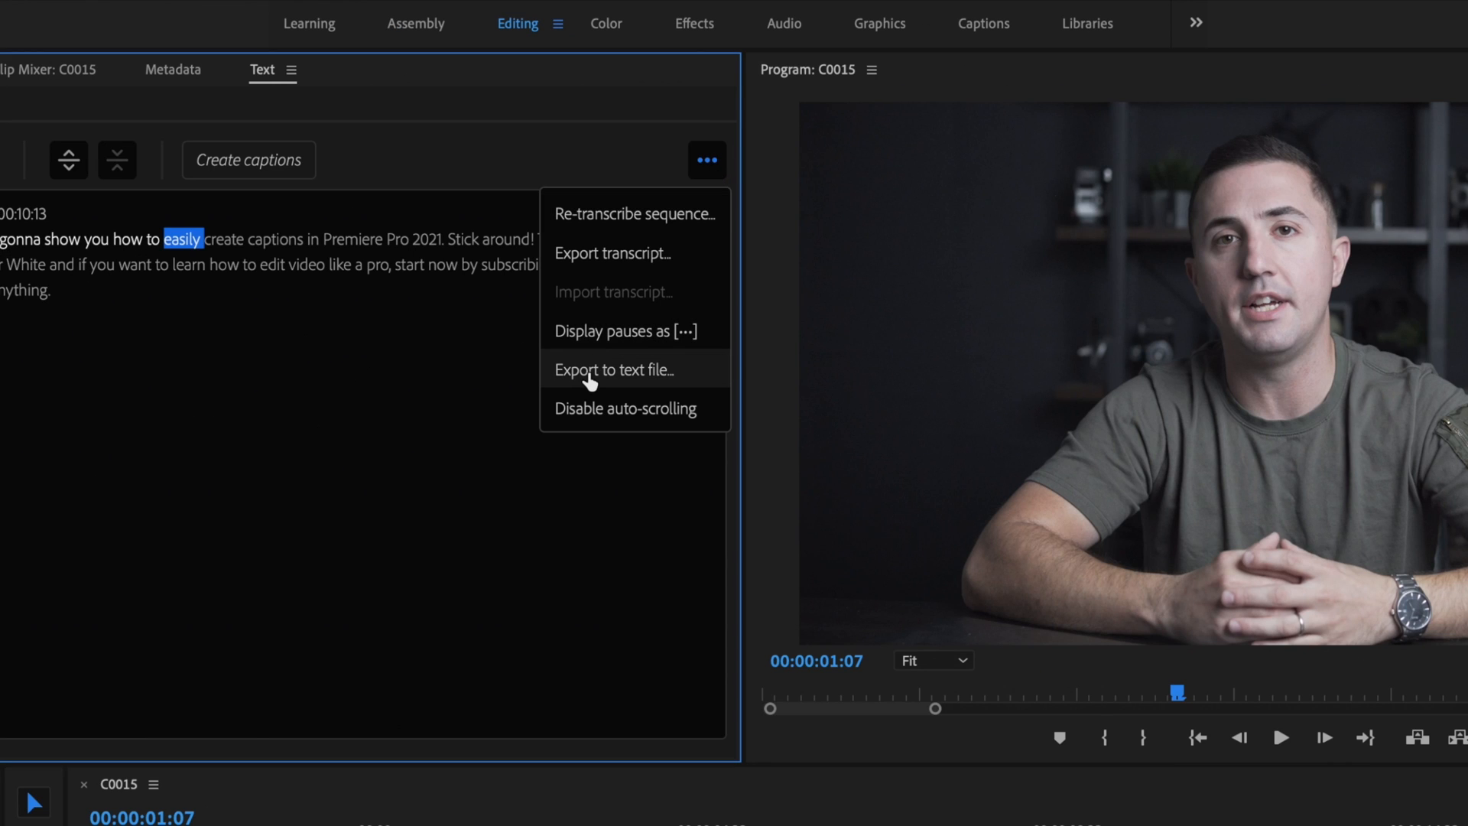
mouse_move(629, 383)
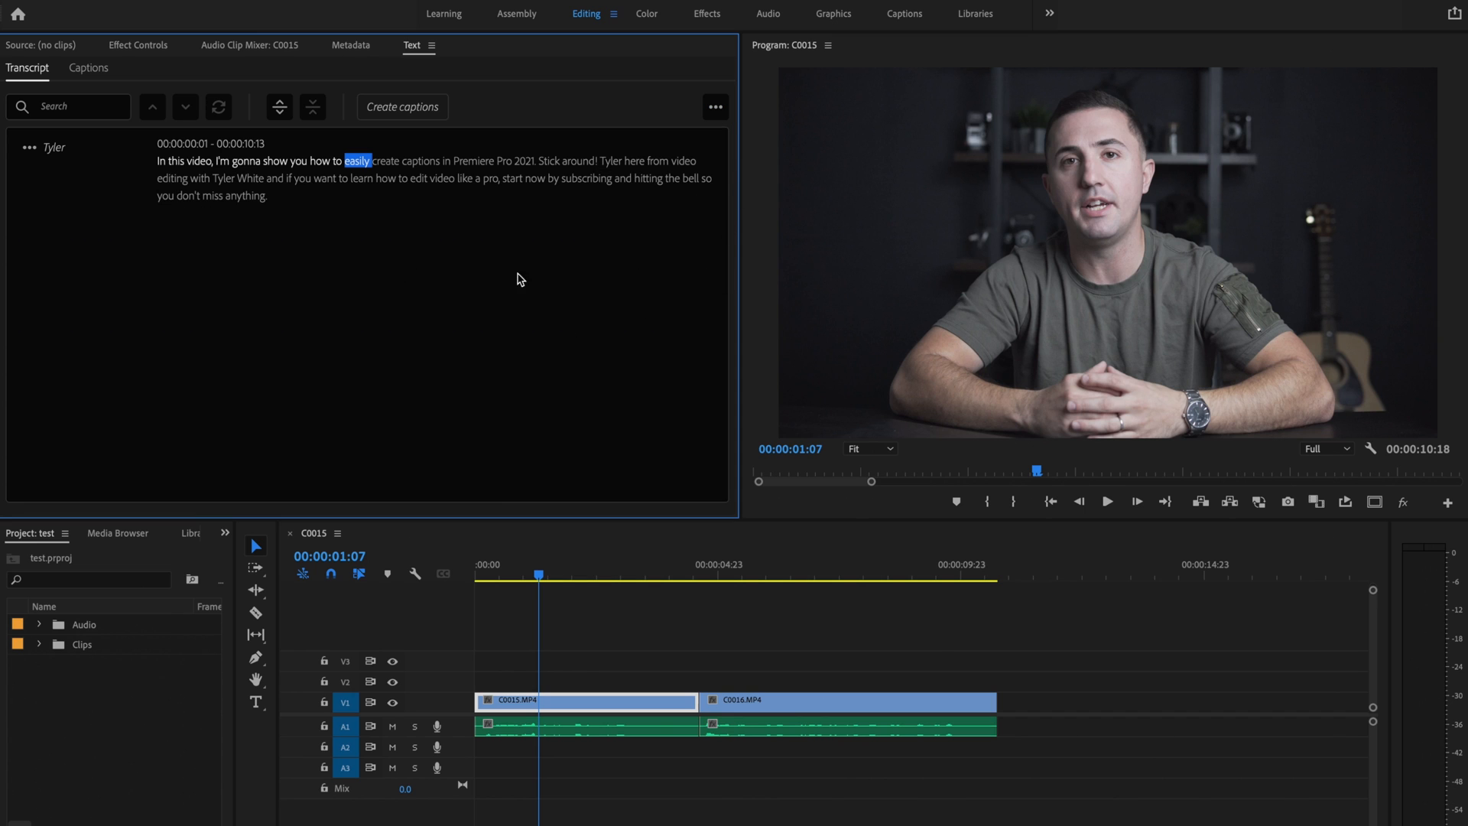
mouse_move(444, 266)
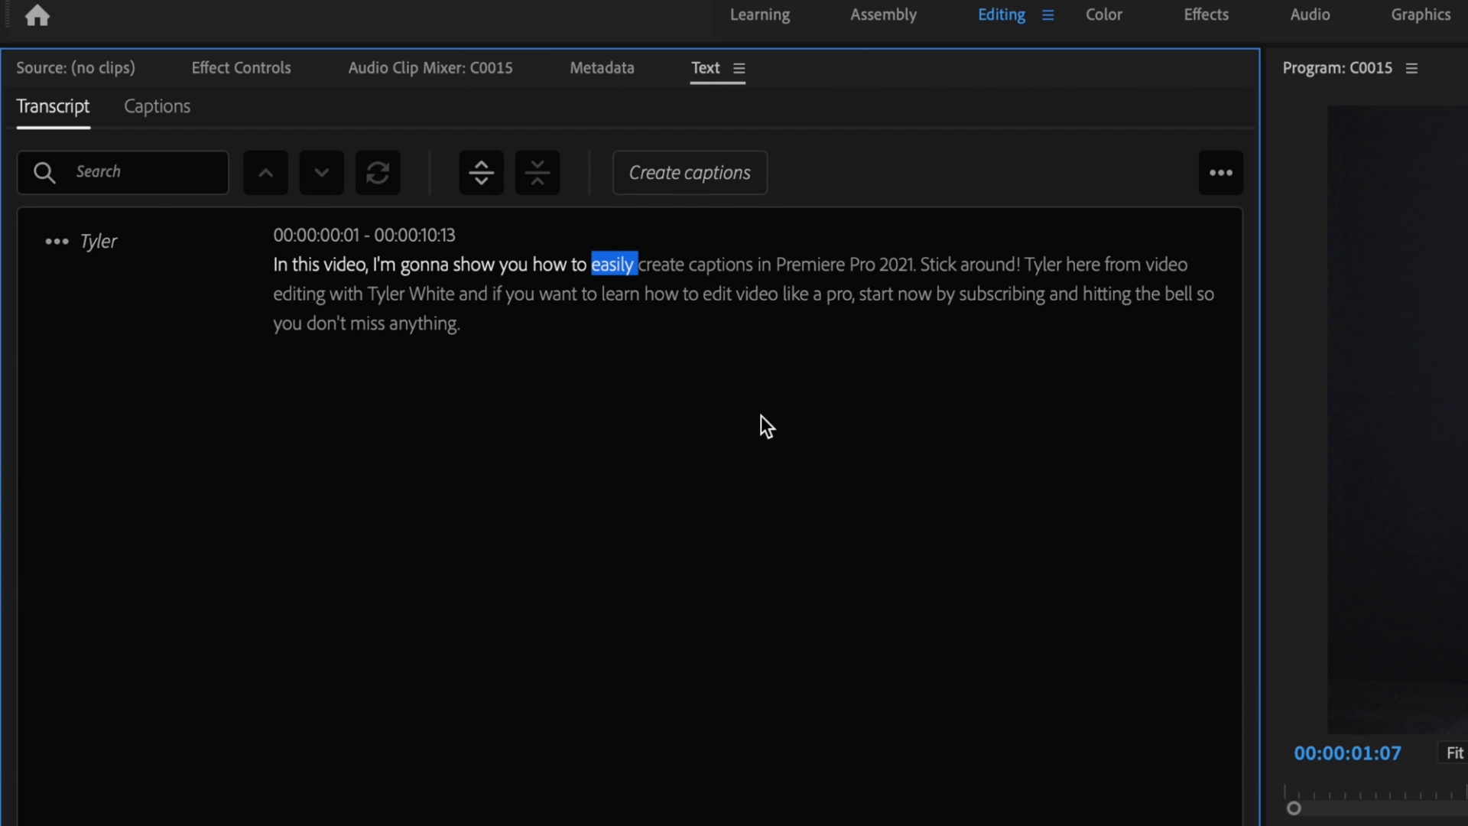
Create captions from the transcript with Subtitle Default preset and Lines set to Single.
click(690, 173)
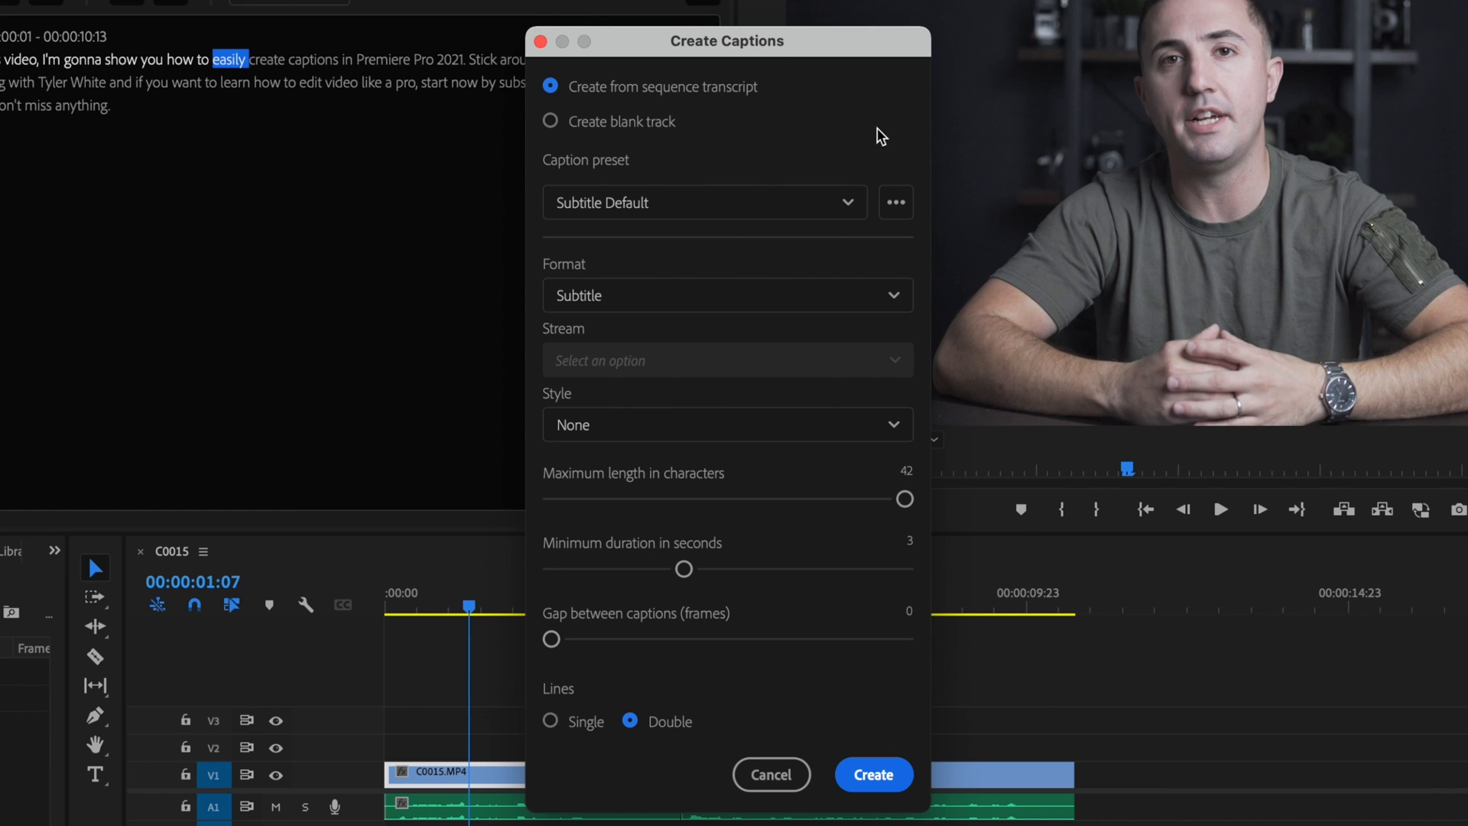
mouse_move(902, 132)
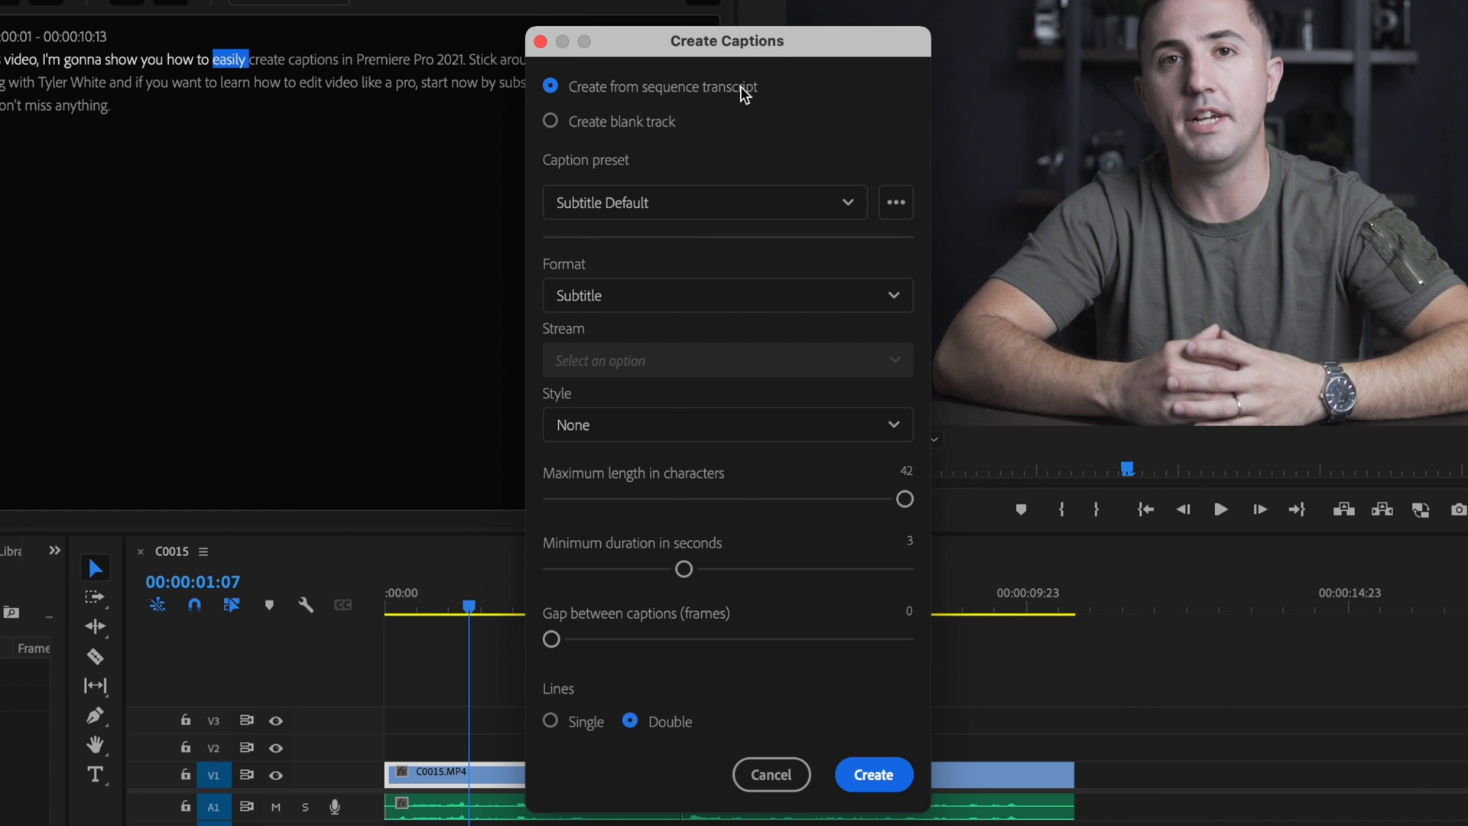
mouse_move(682, 102)
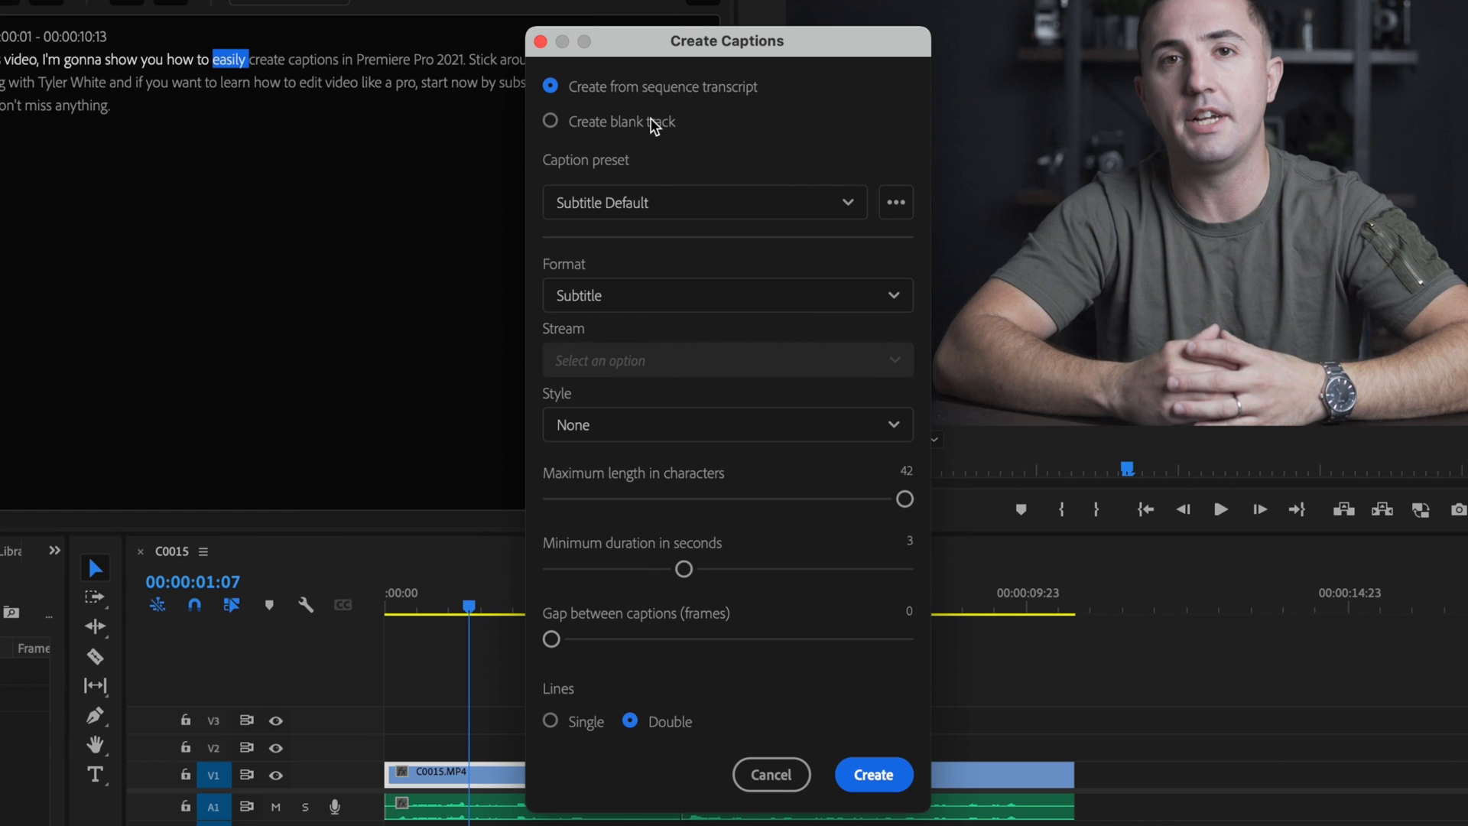
click(551, 121)
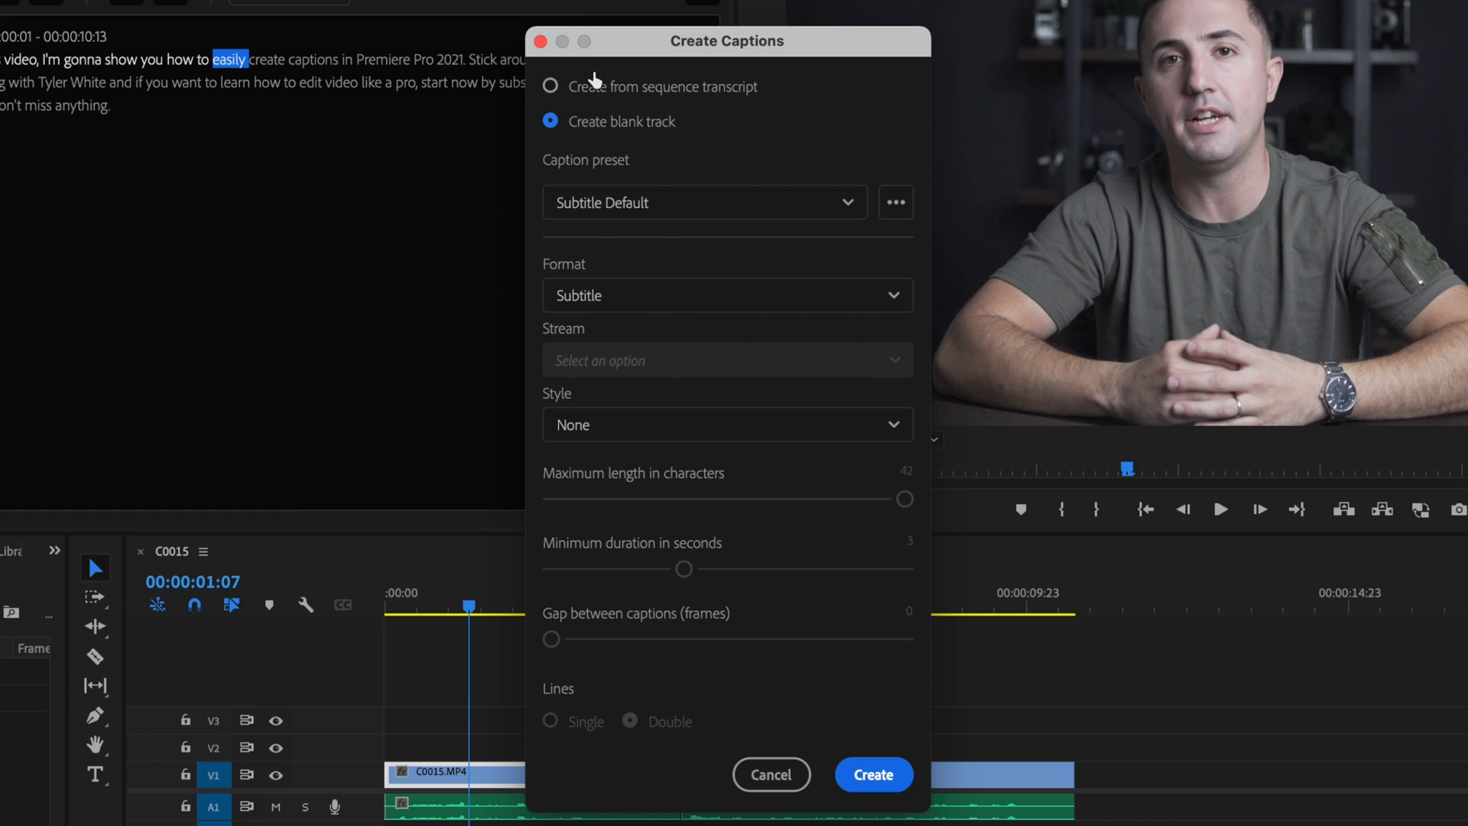
click(551, 86)
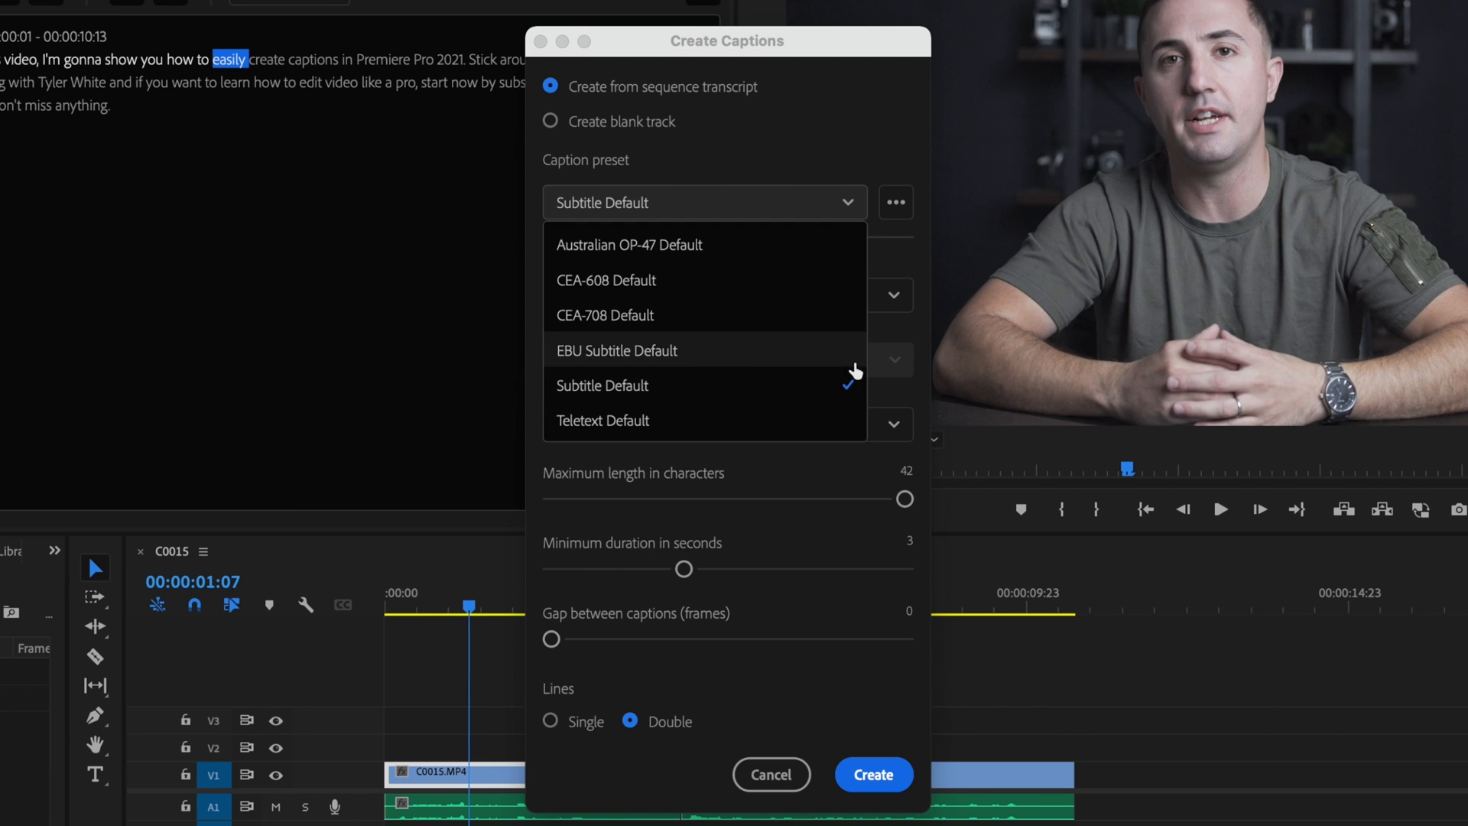
click(603, 386)
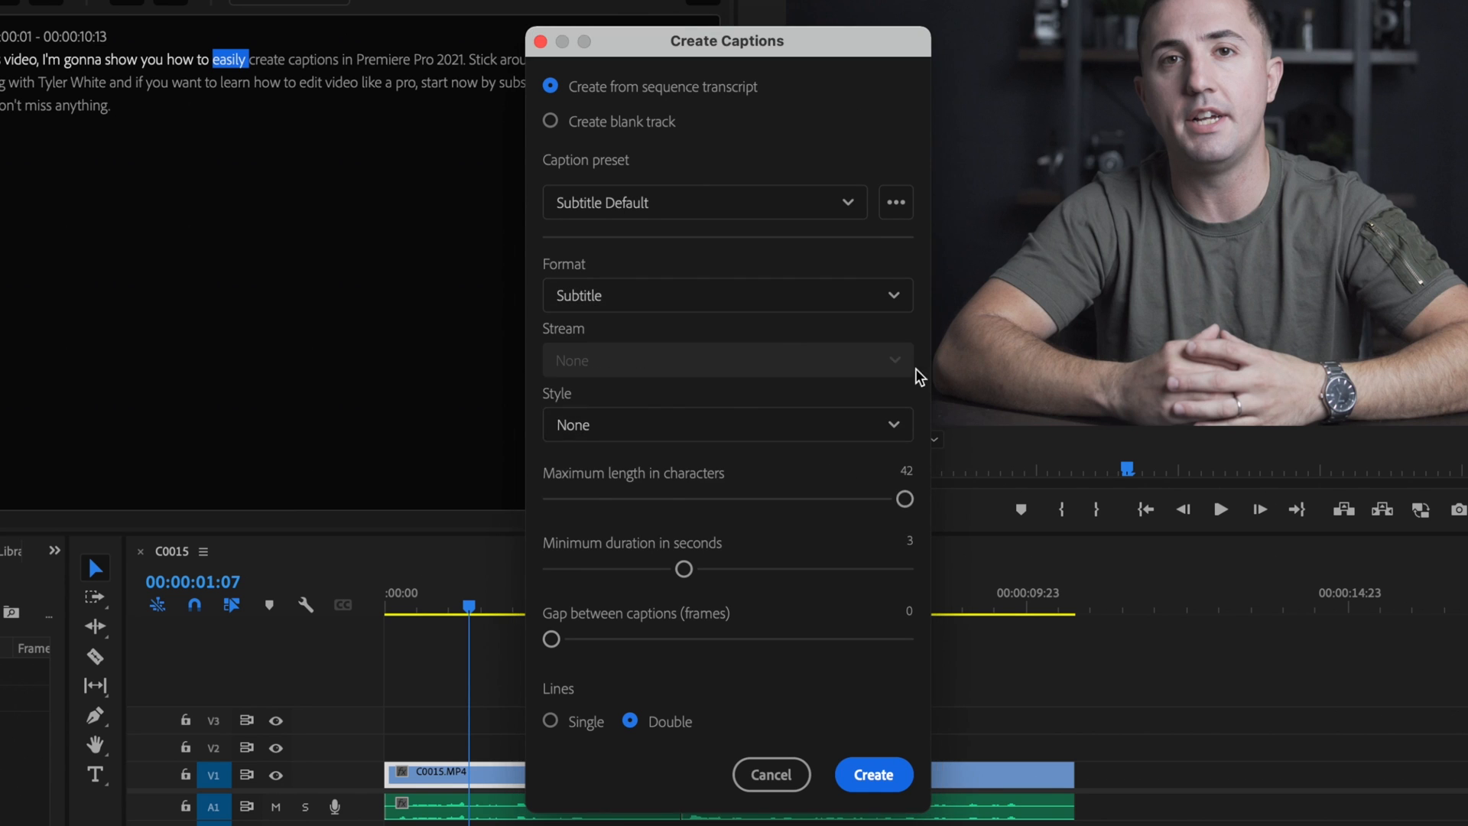
click(727, 424)
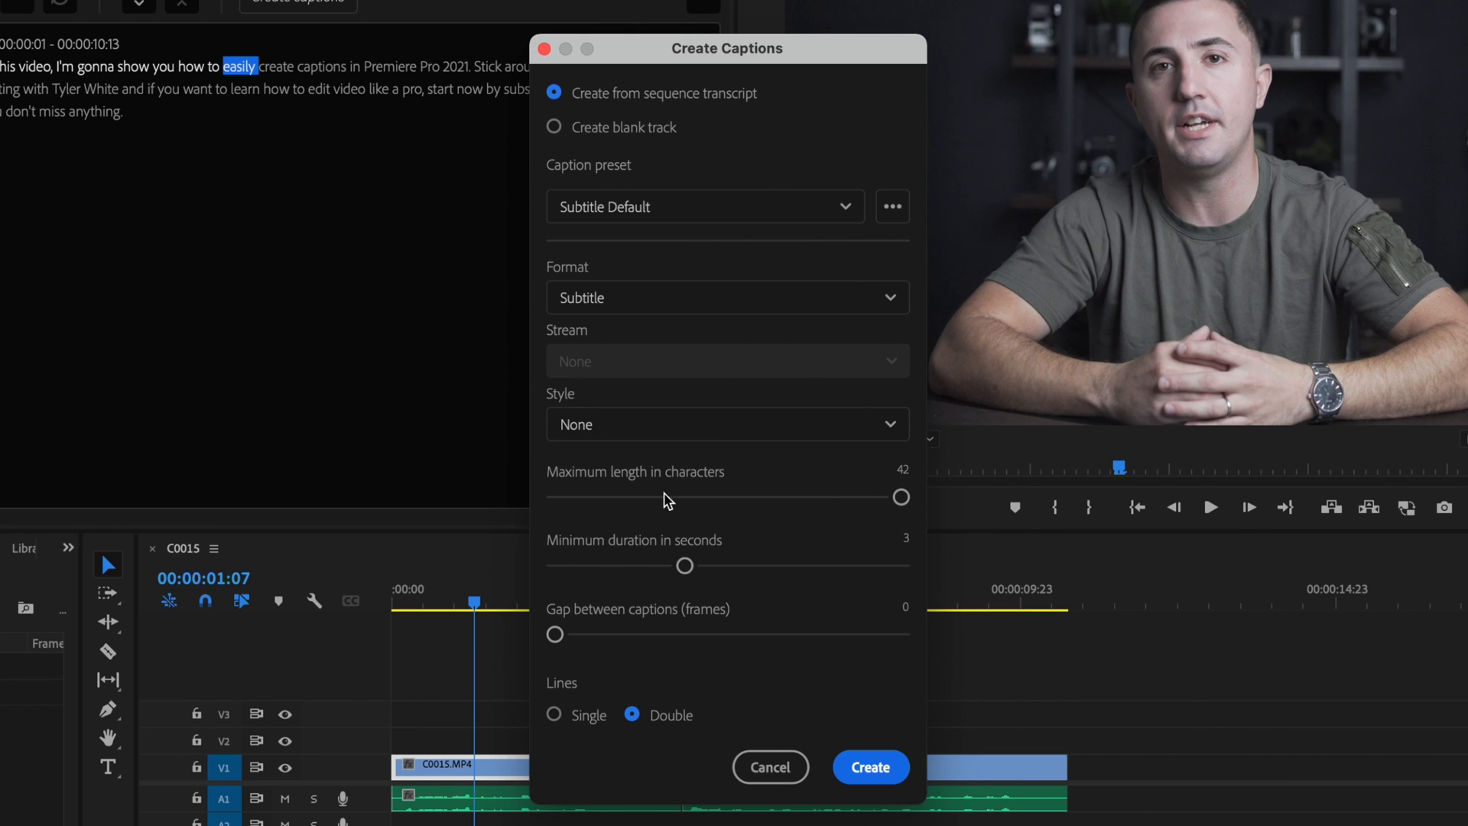
mouse_move(864, 485)
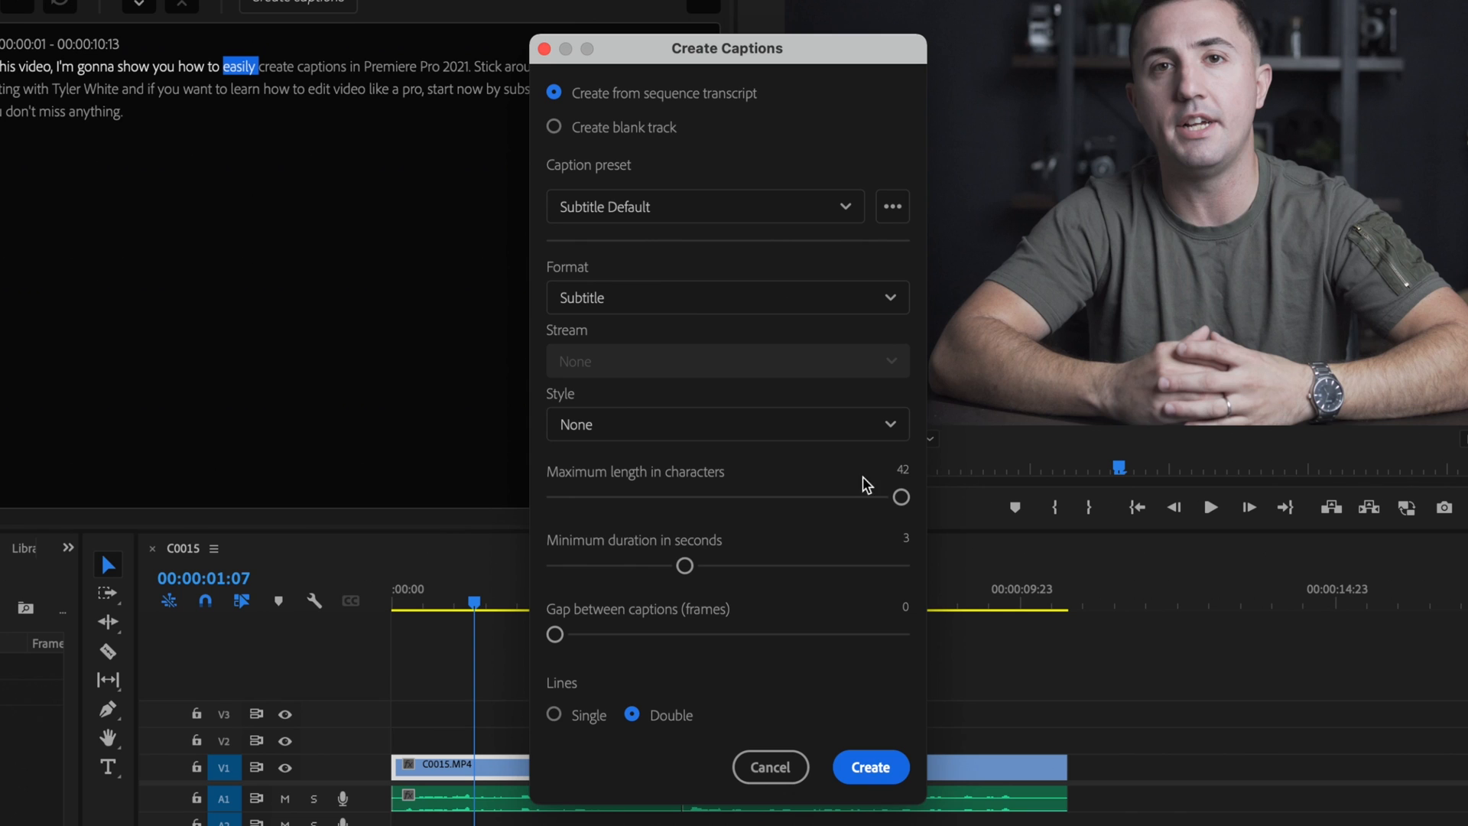
mouse_move(705, 554)
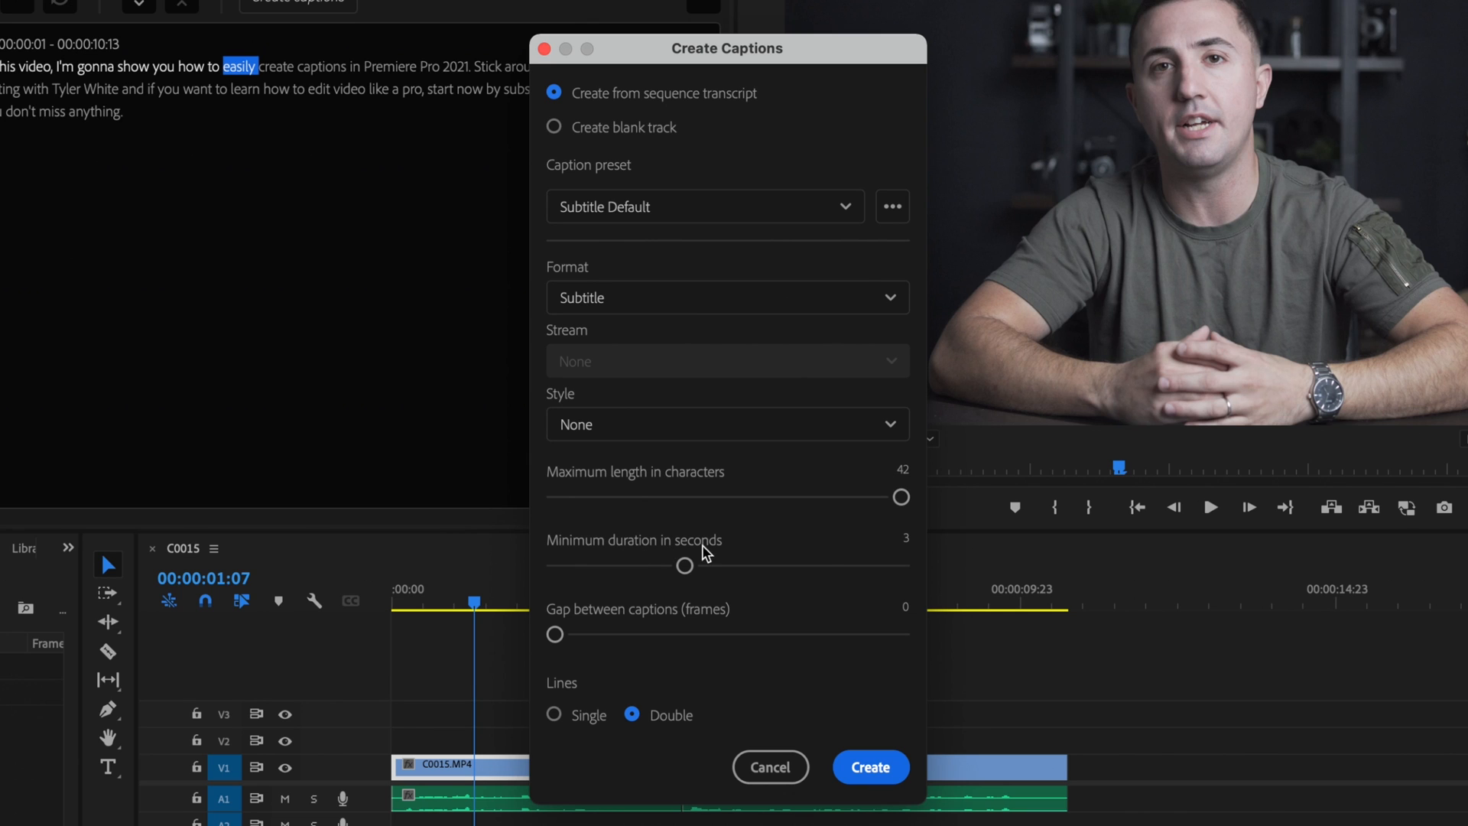
mouse_move(782, 567)
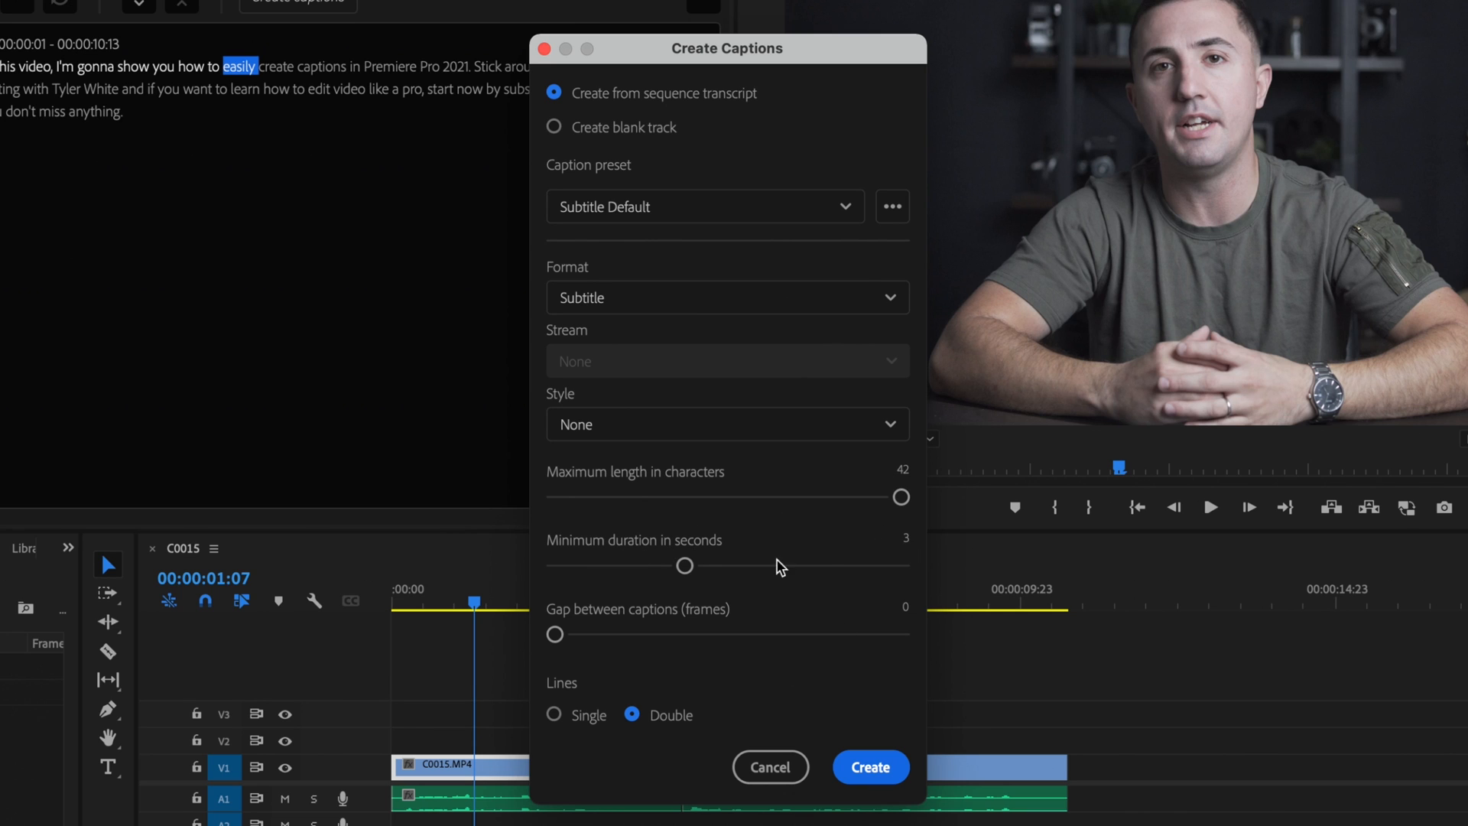
mouse_move(679, 714)
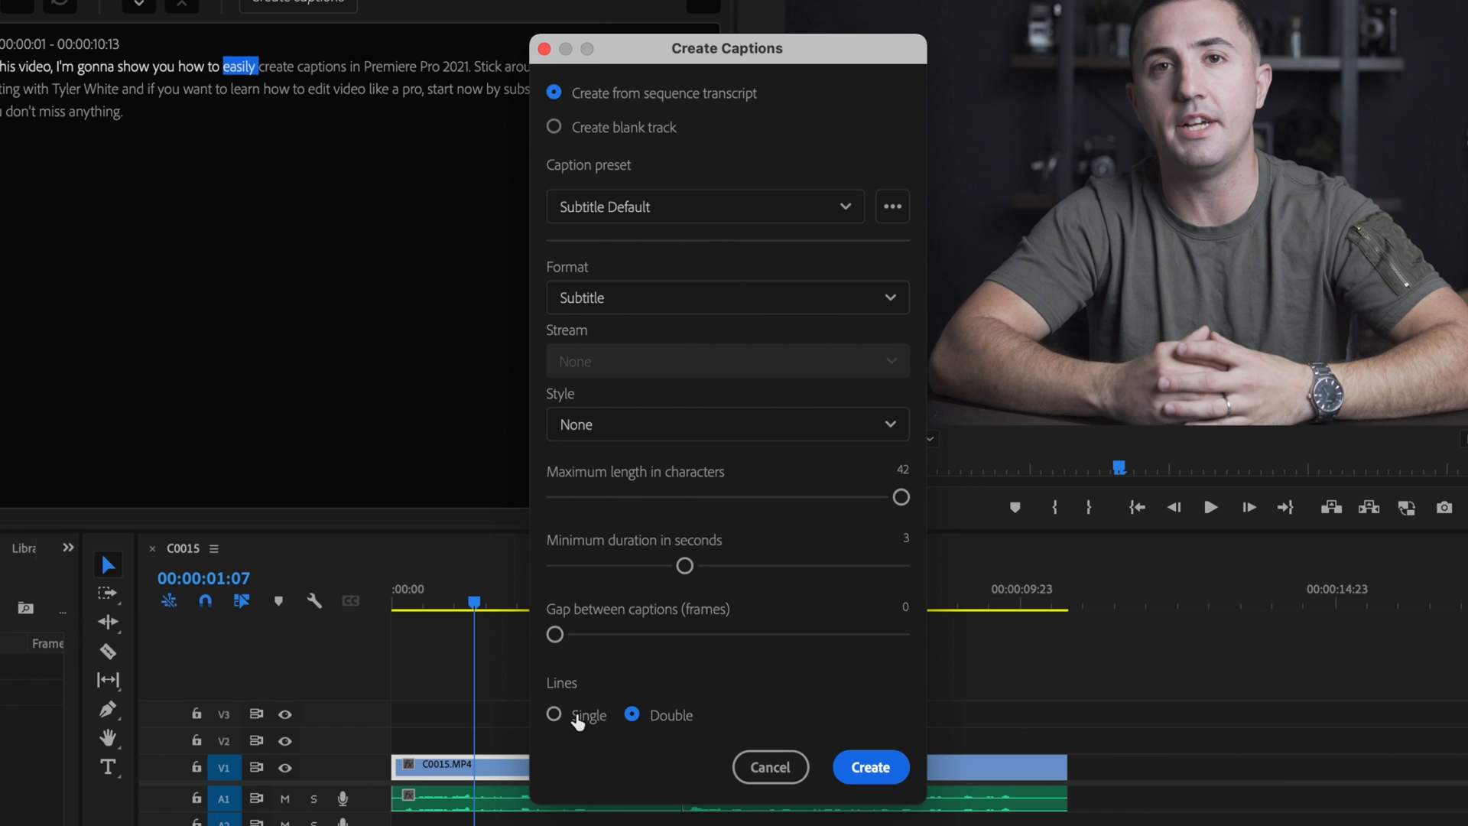
click(553, 715)
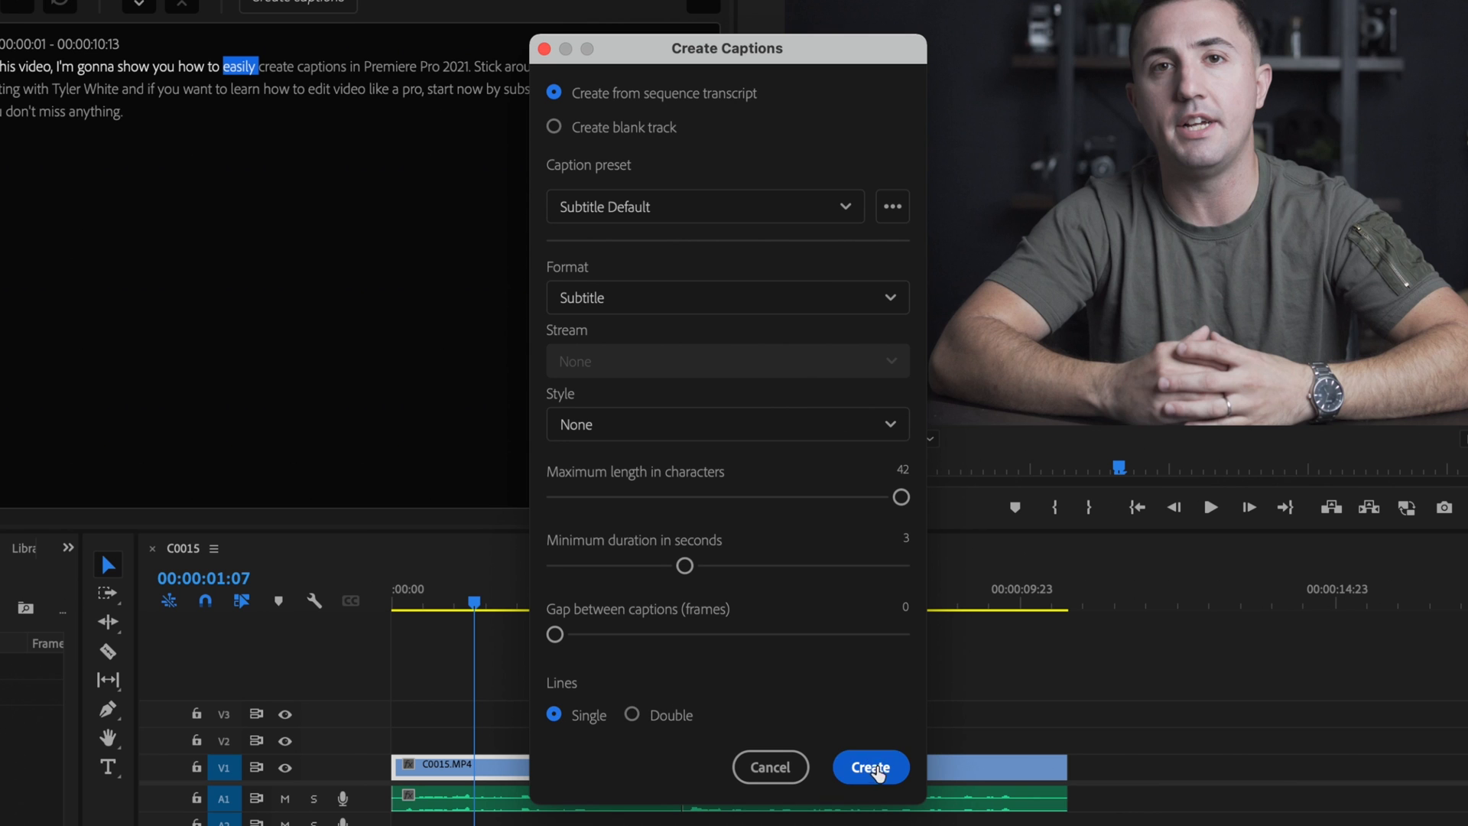
click(870, 766)
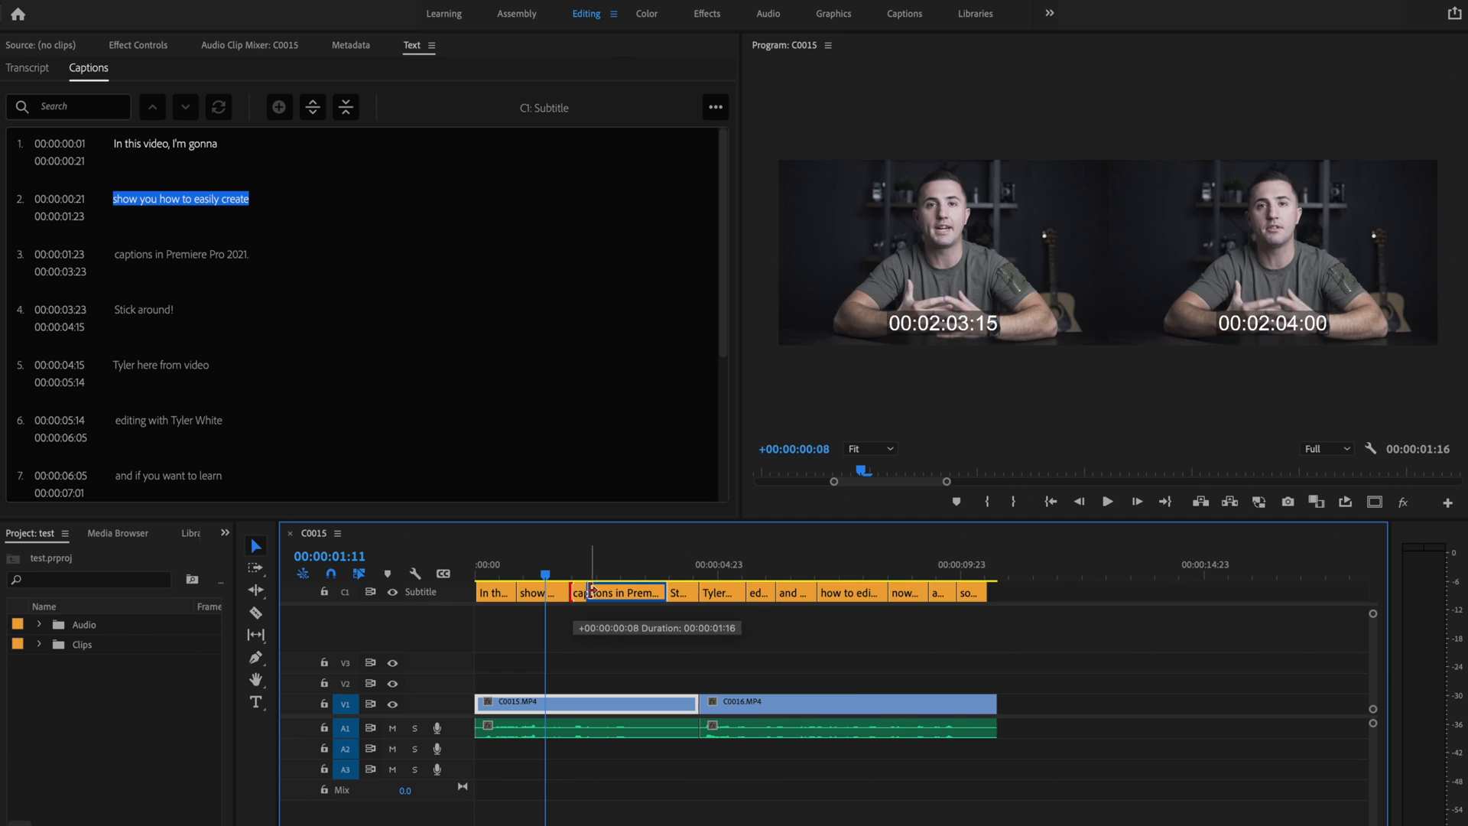
Trim and restore the third caption's start on the C1 Subtitle track, then select the first caption.
drag(618, 591, 607, 592)
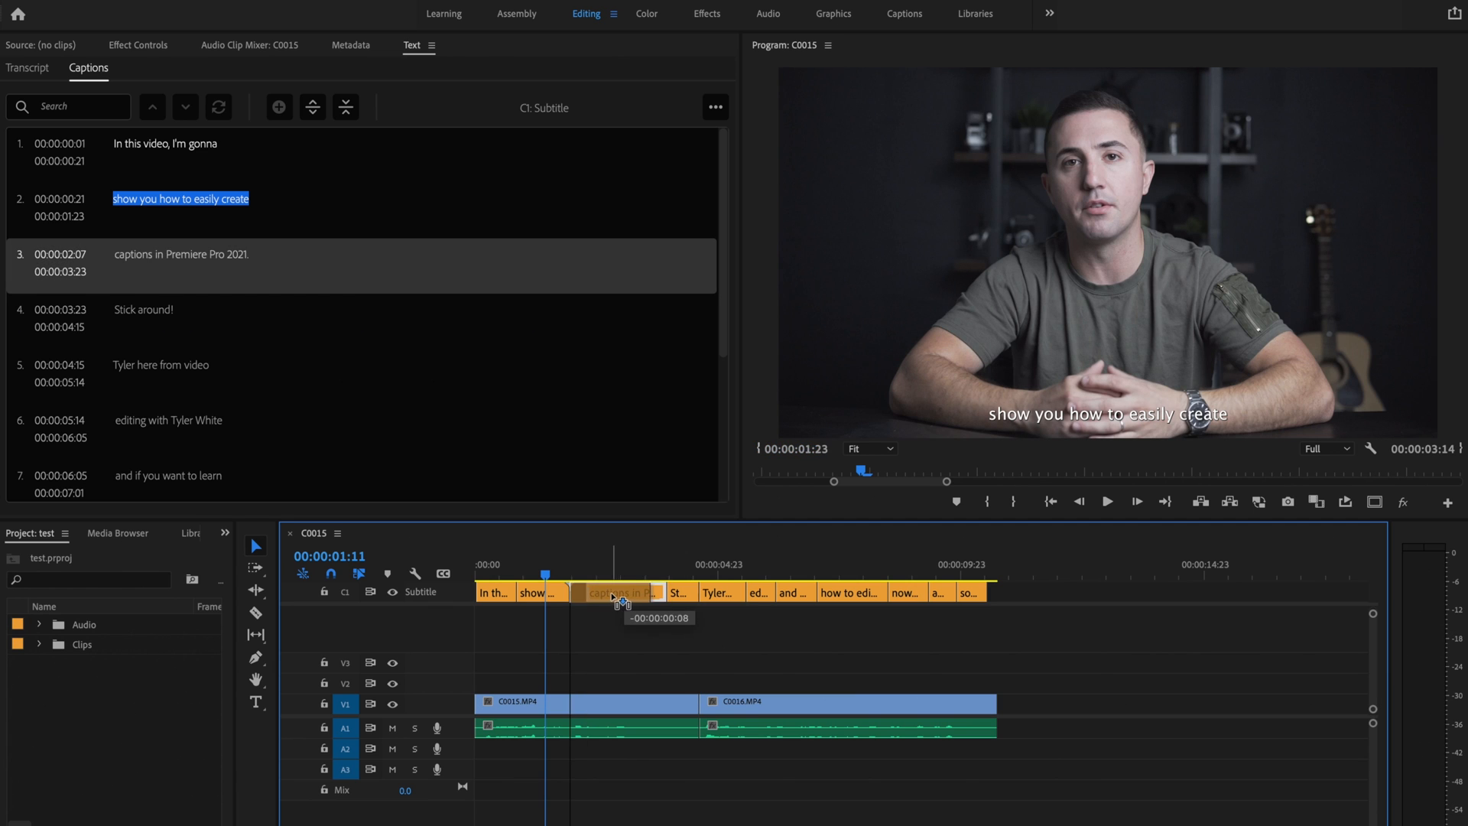
drag(616, 592, 599, 592)
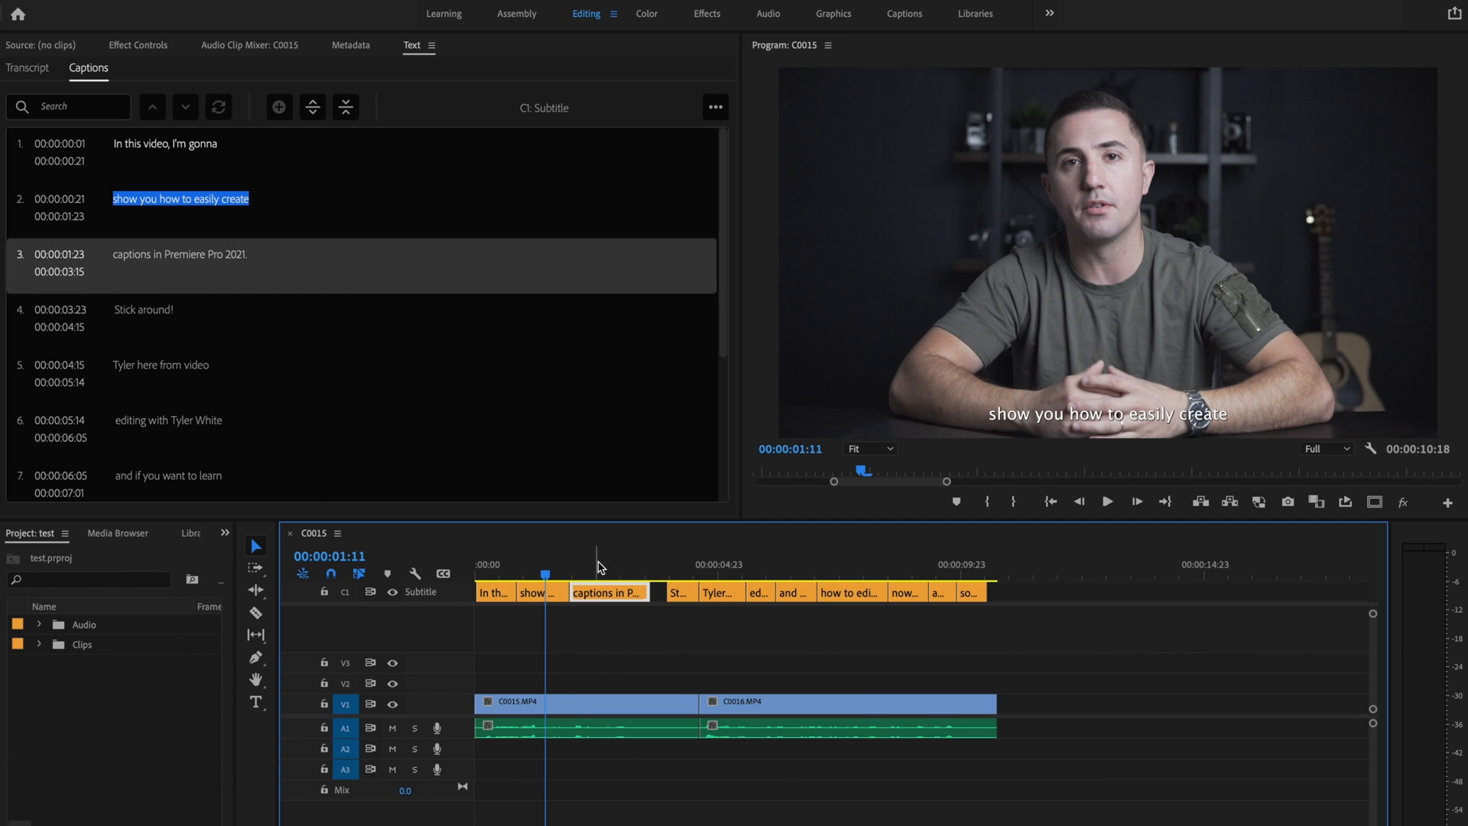
mouse_move(624, 572)
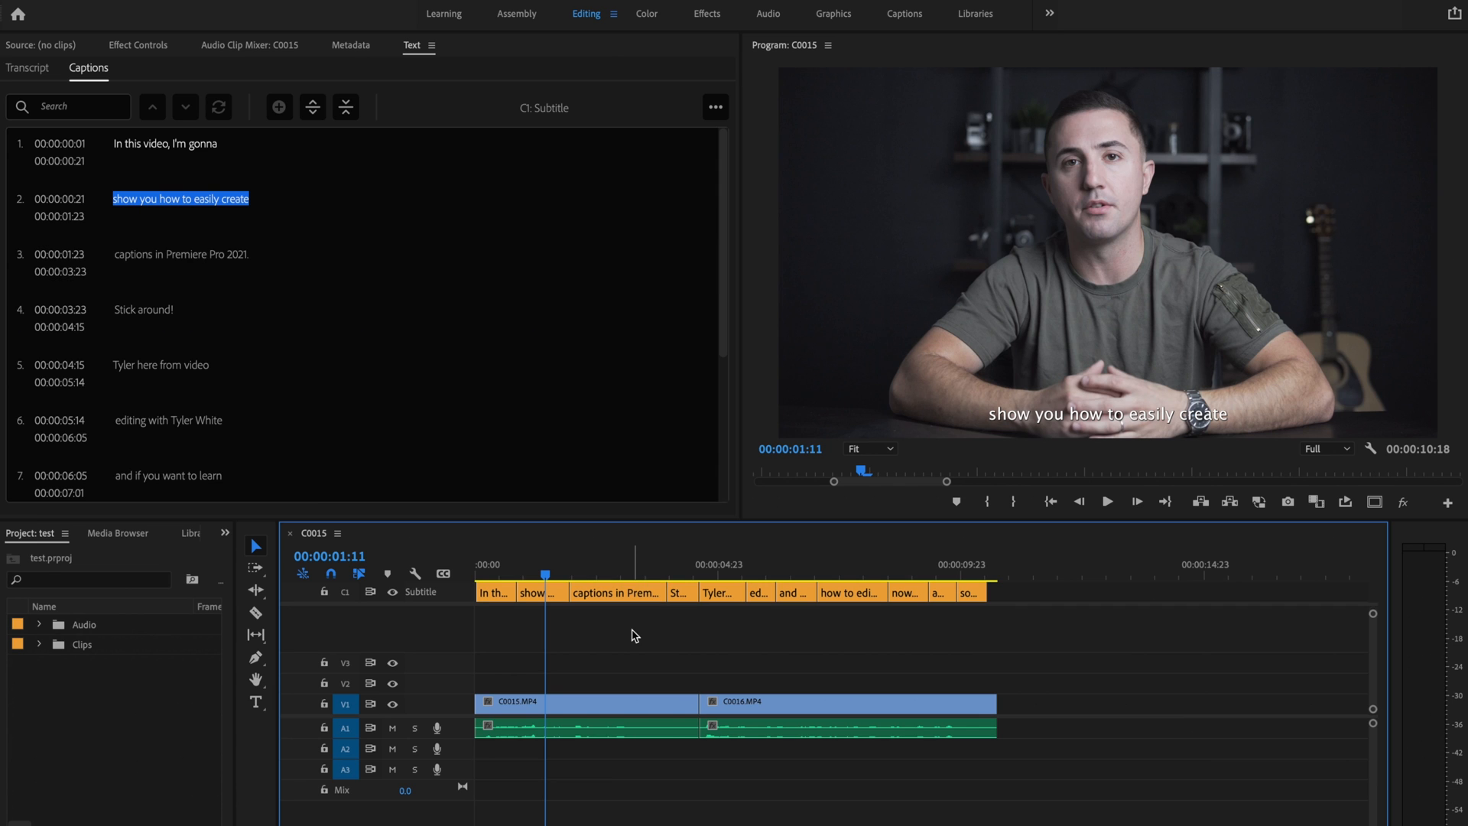
click(491, 591)
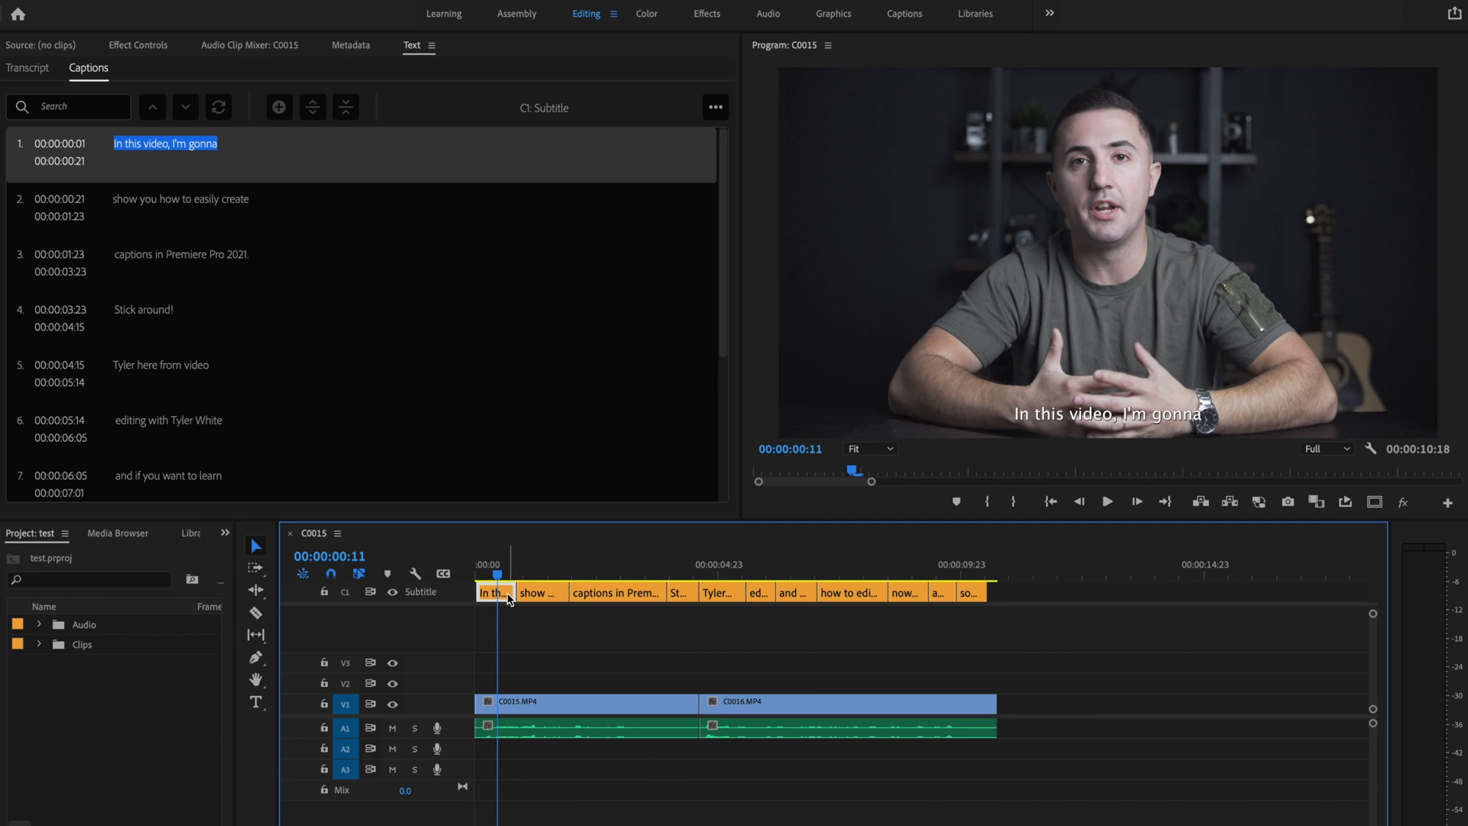
mouse_move(494, 592)
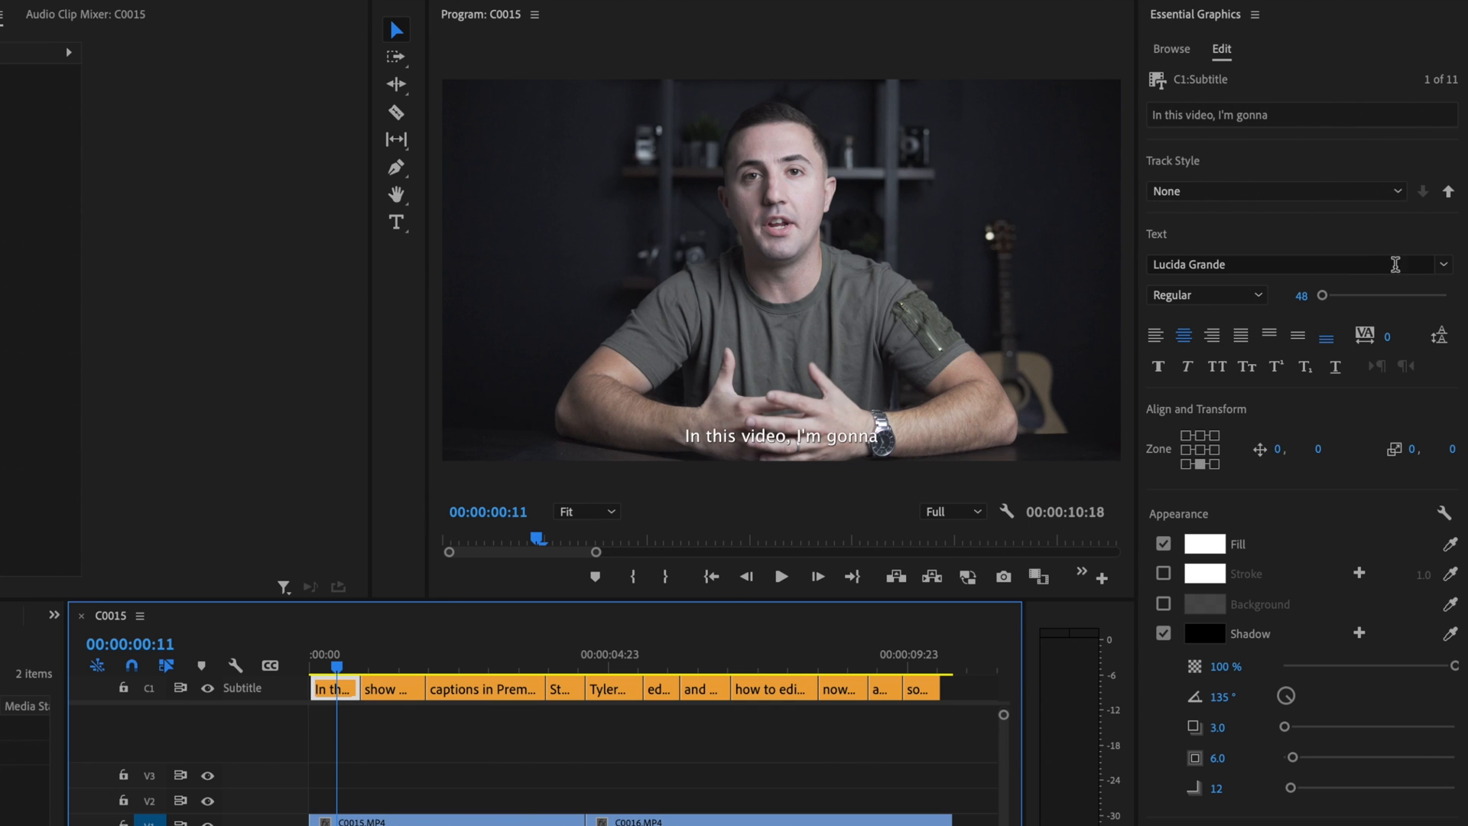
mouse_move(1439, 115)
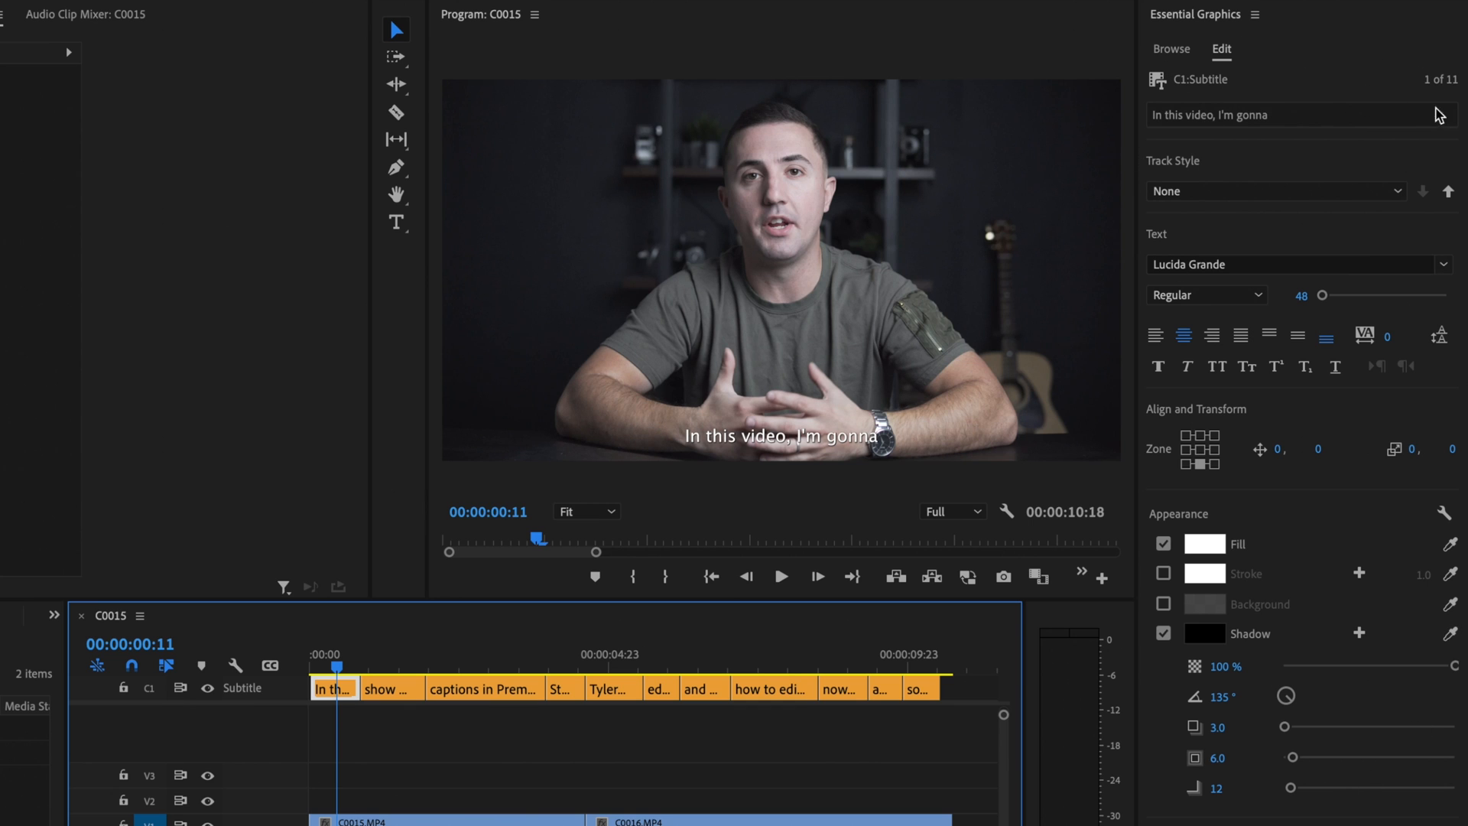
mouse_move(1153, 260)
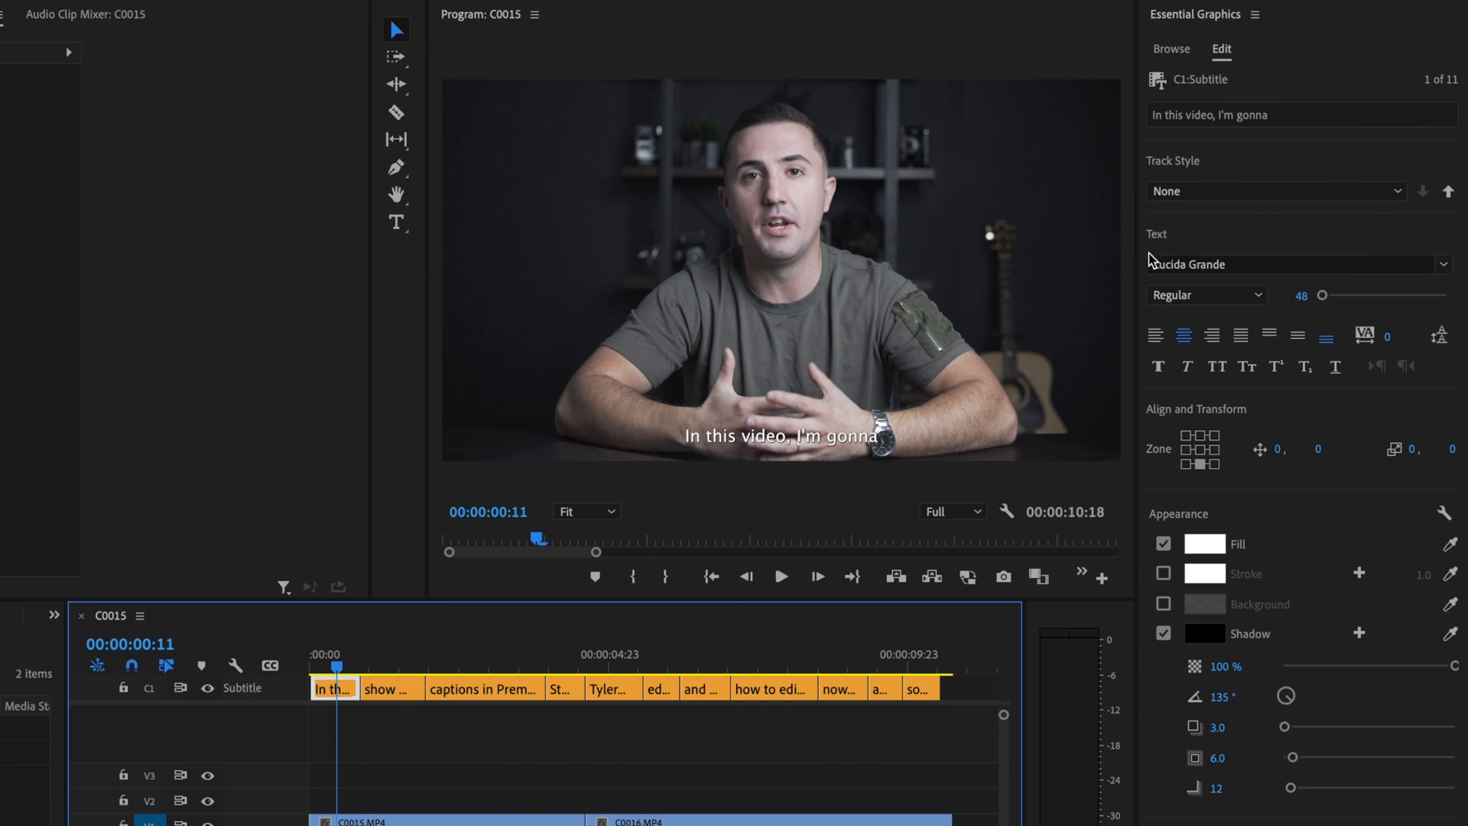
Set the first caption's font to Gotham Bold at size 77 in Essential Graphics.
click(1442, 264)
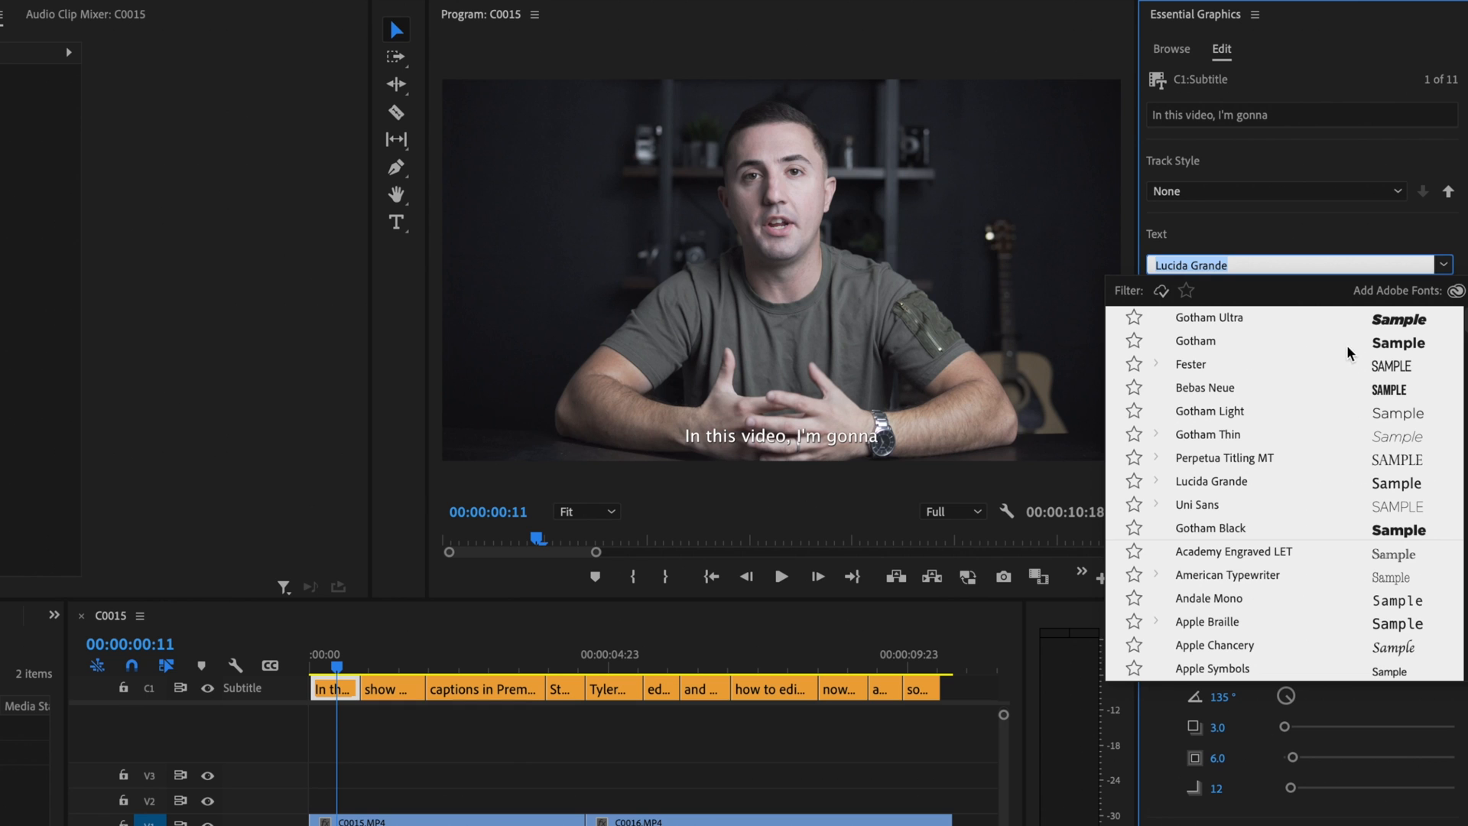
click(1195, 341)
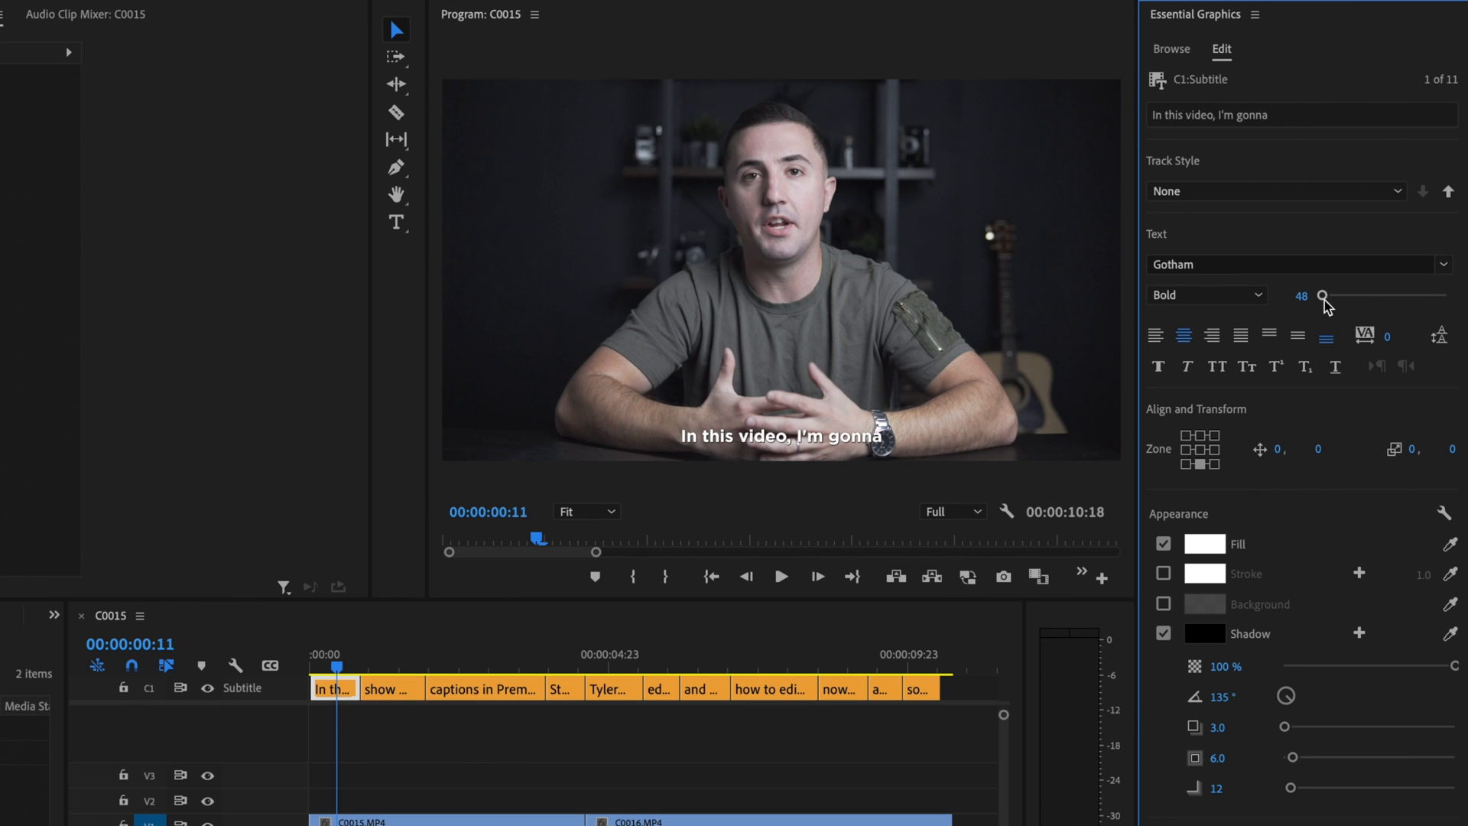
drag(1321, 295, 1326, 295)
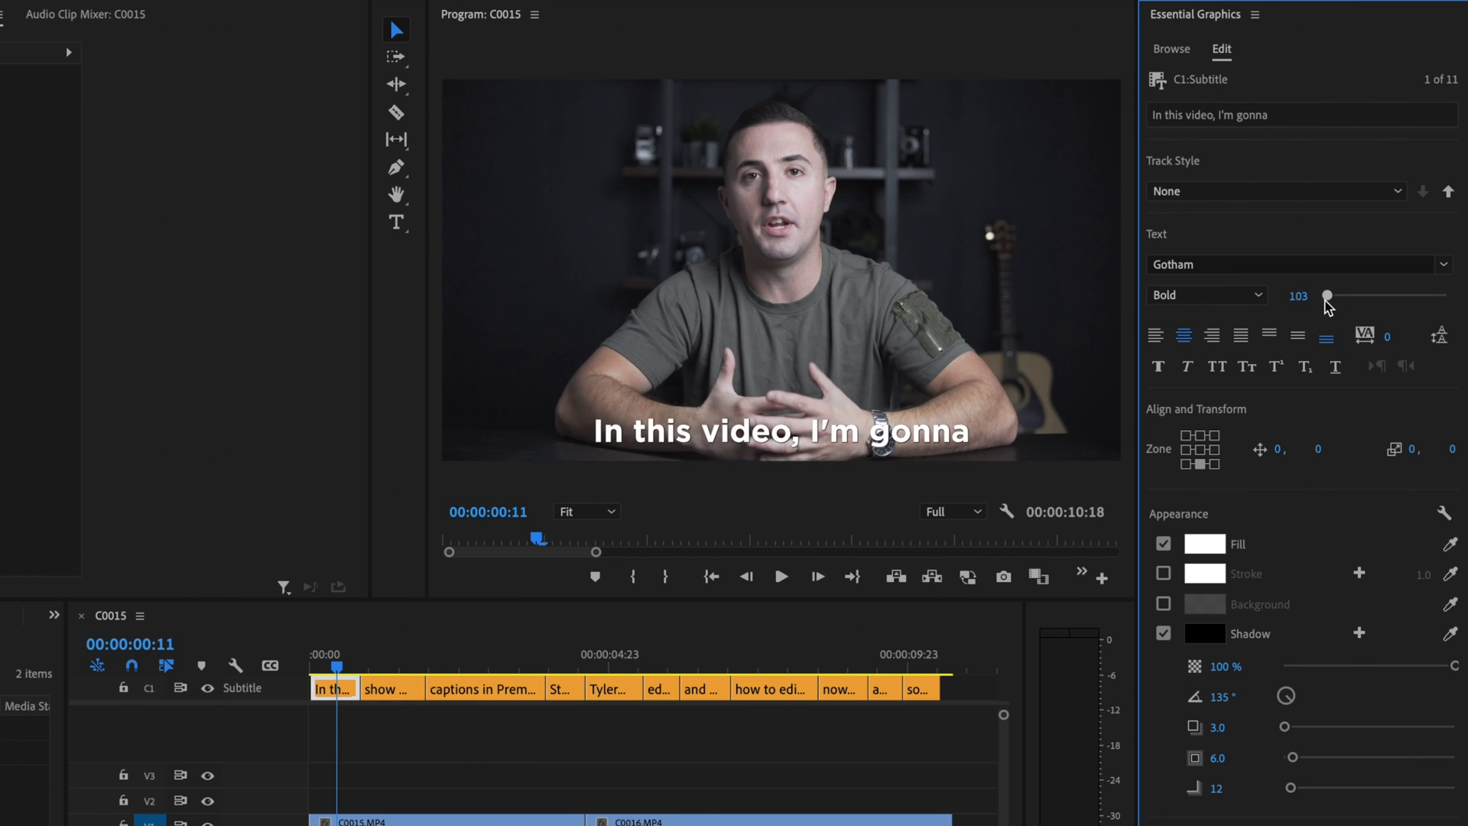
drag(1325, 295, 1319, 296)
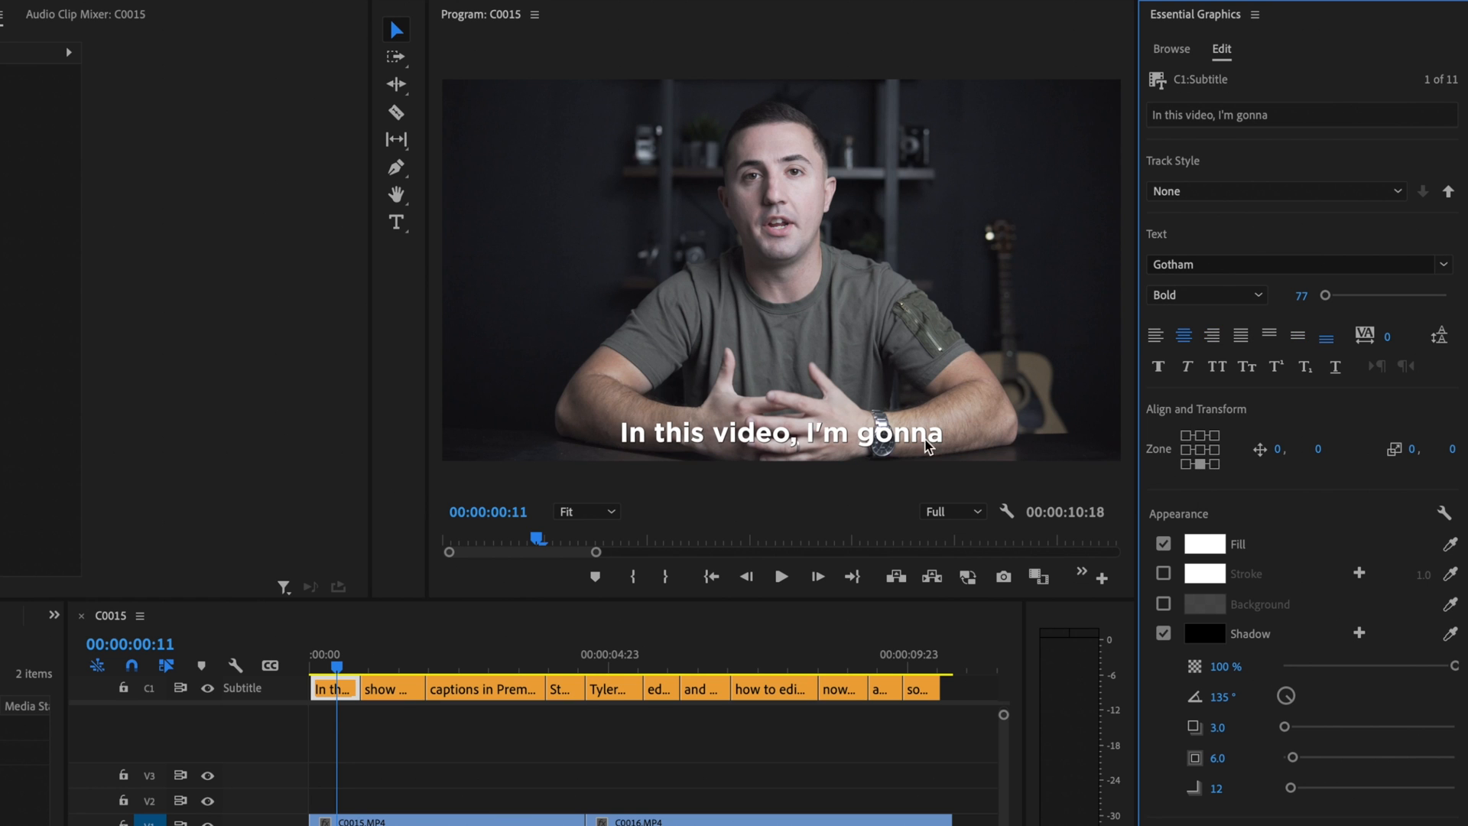
mouse_move(1450, 482)
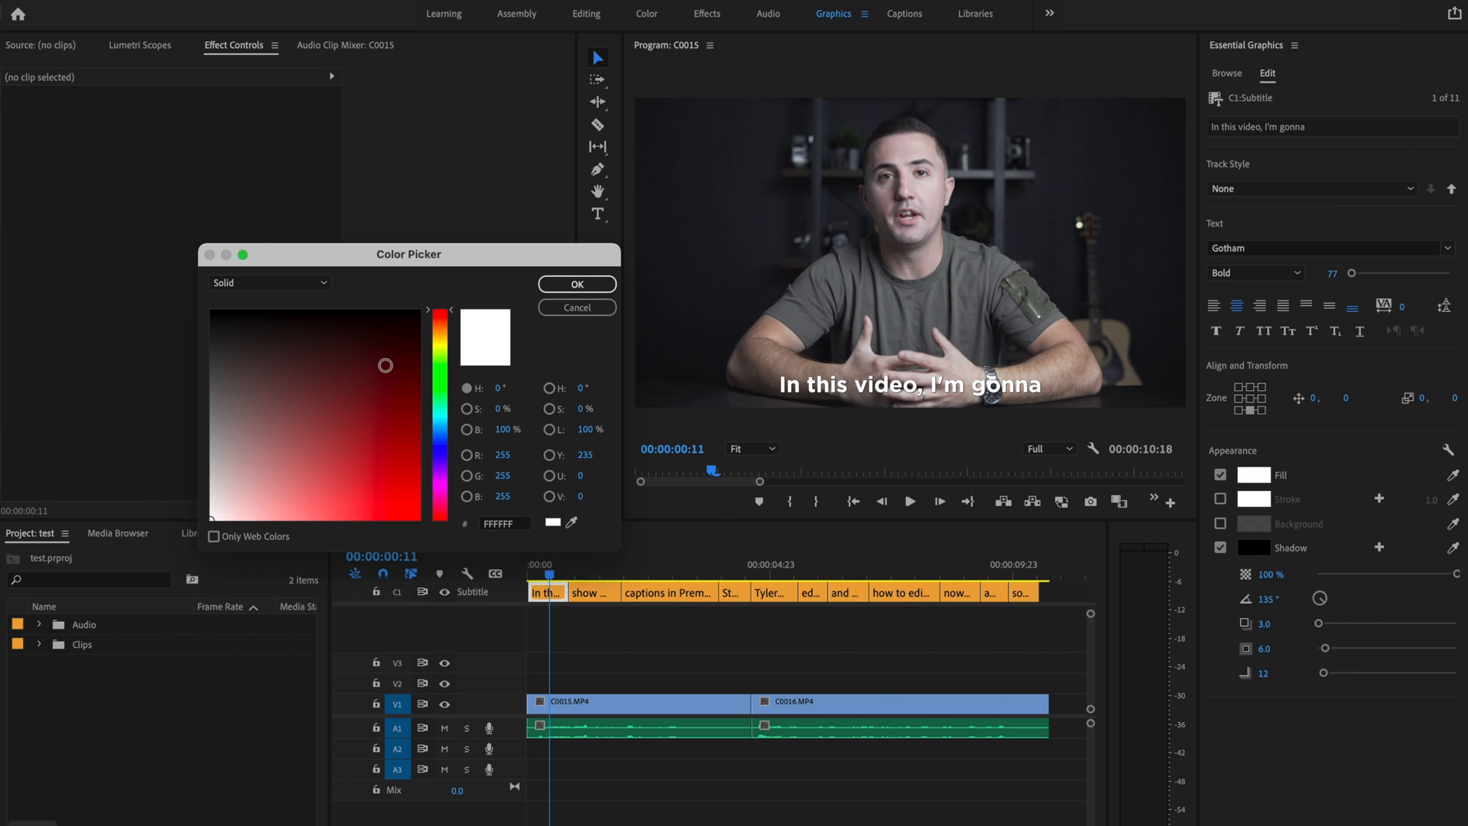
Keep yellow text, drop the shadow and add a fully opaque black caption background.
click(384, 366)
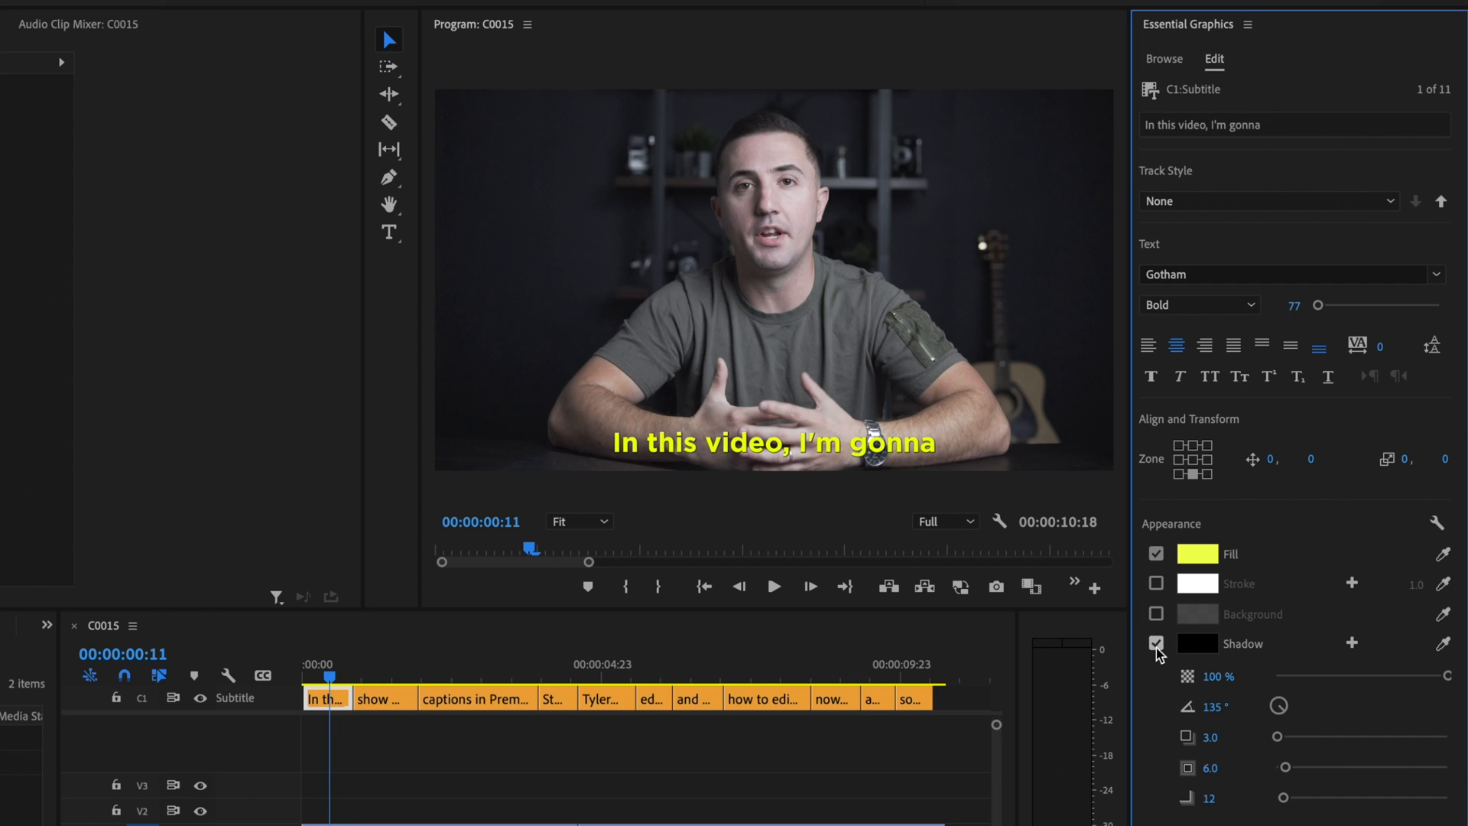
click(1156, 643)
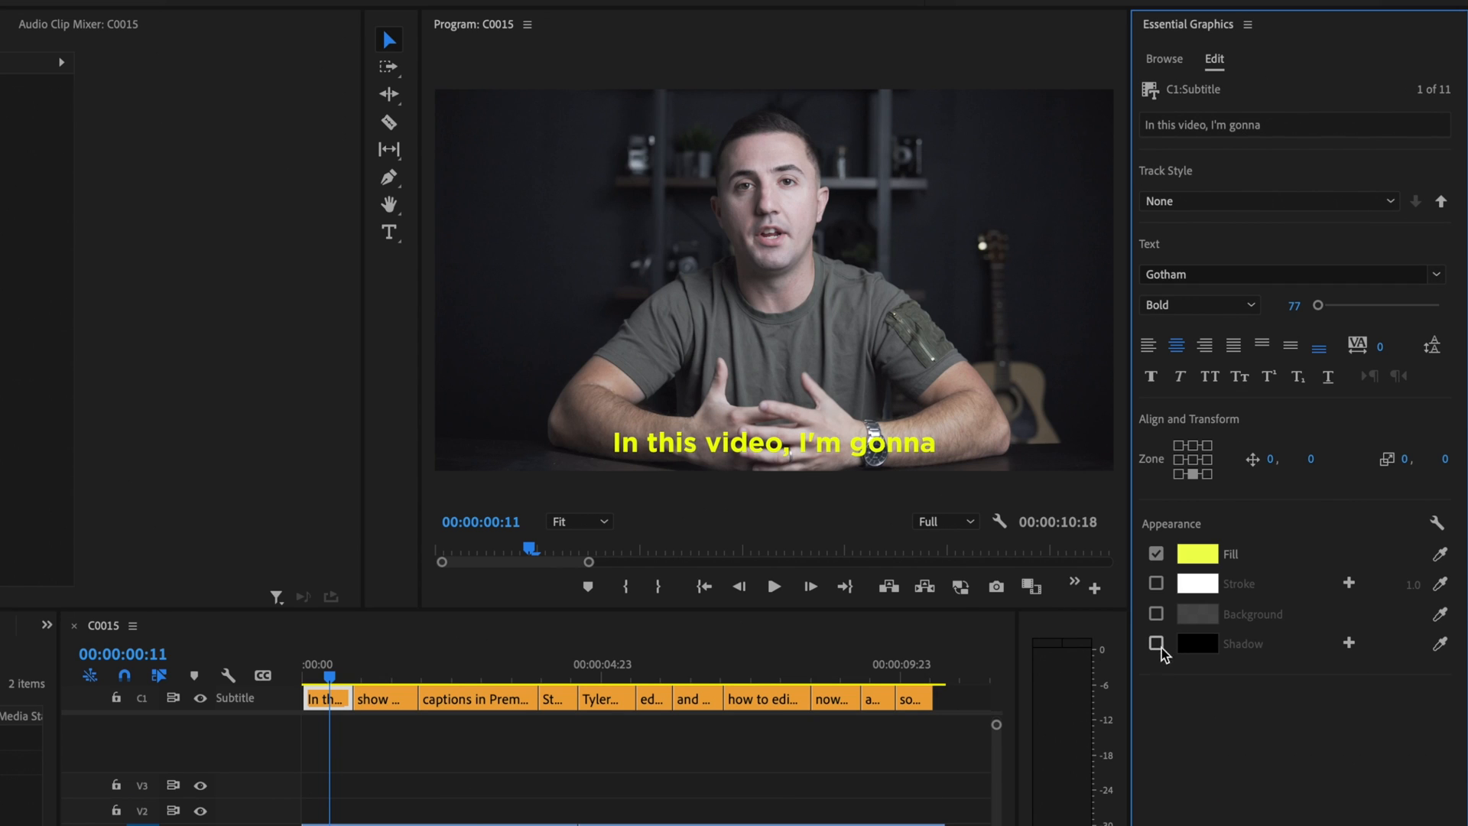
click(1155, 613)
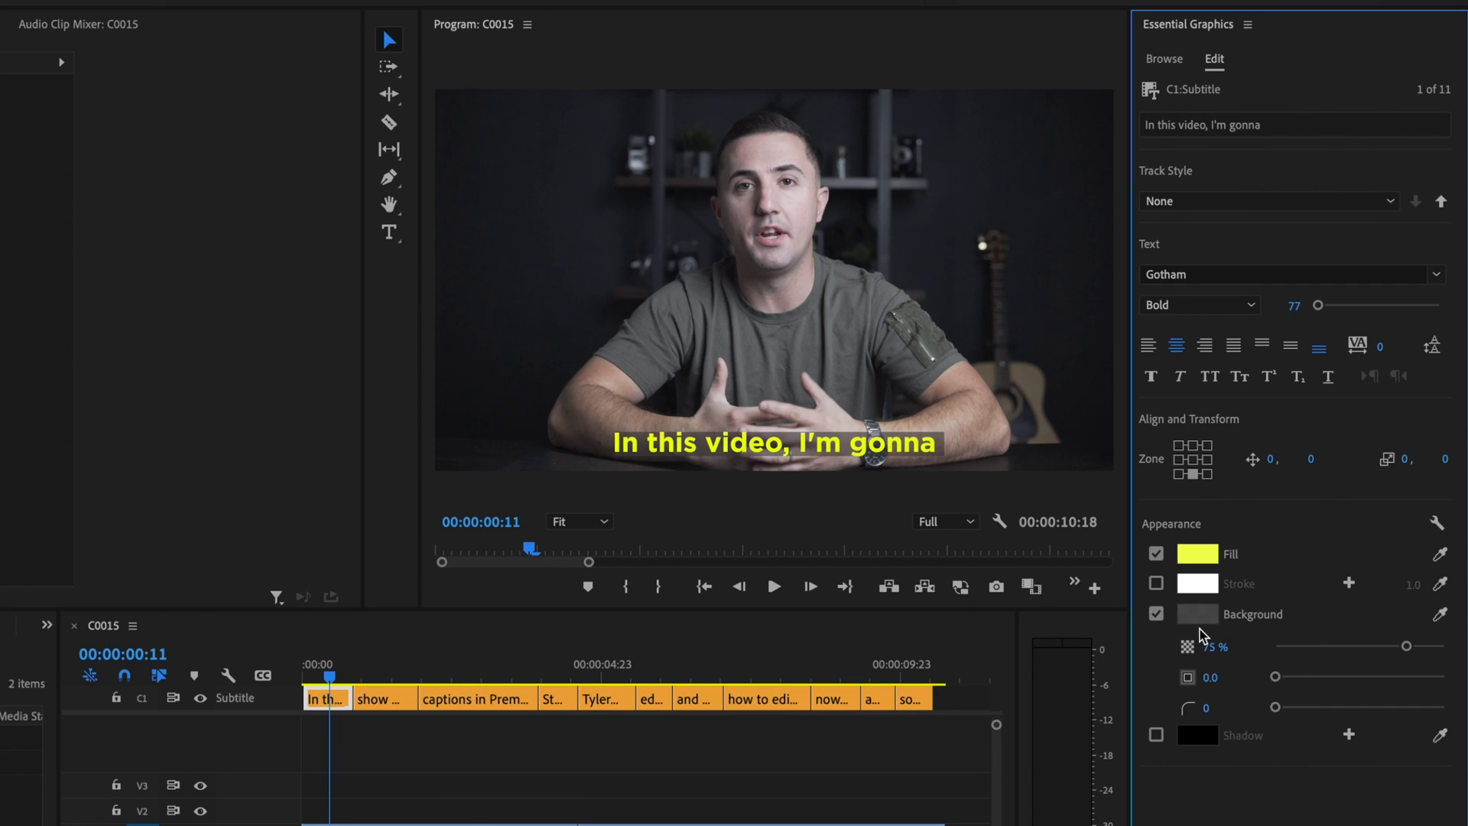
click(1196, 613)
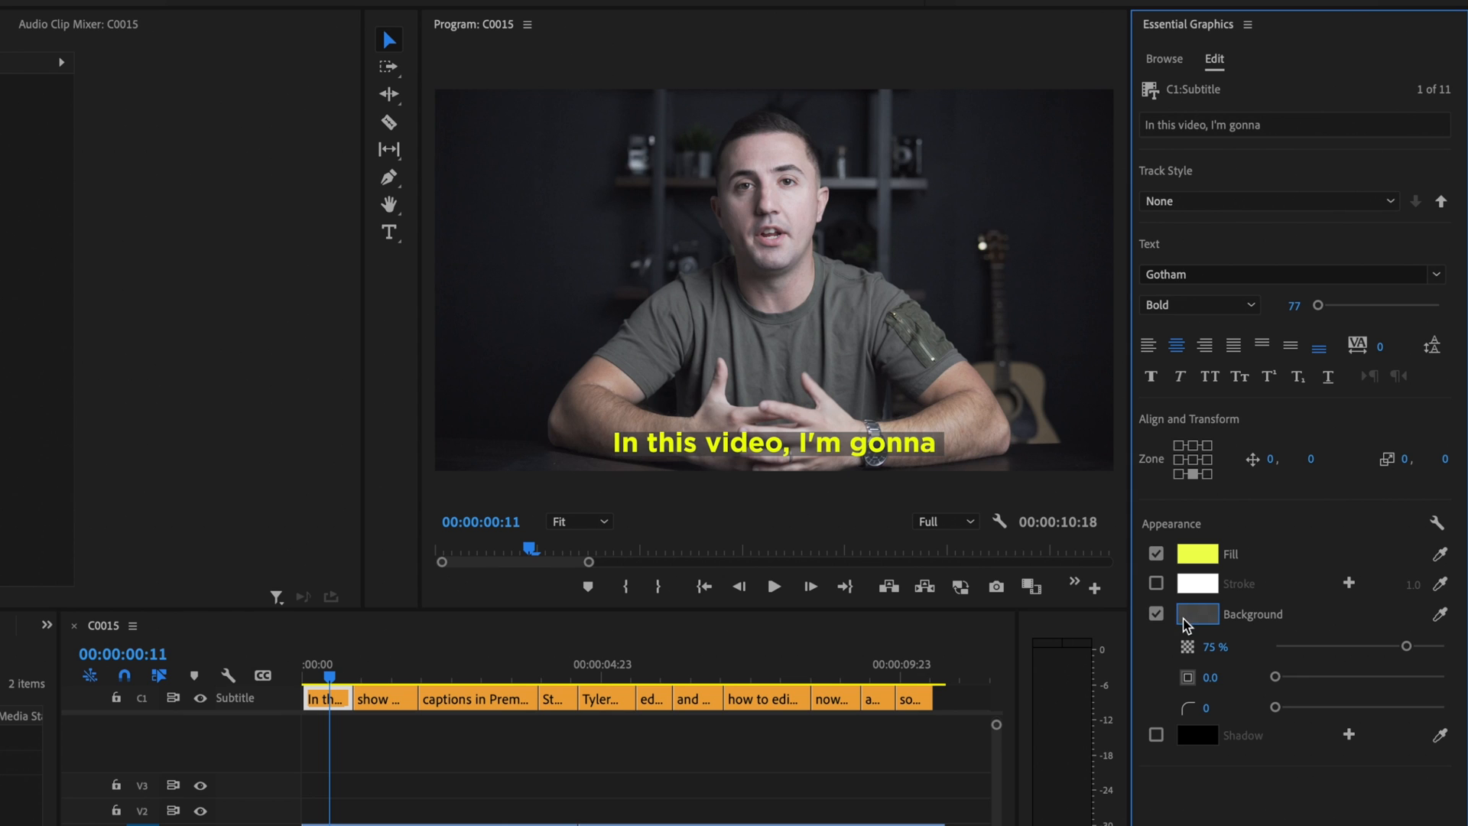
drag(1404, 647, 1421, 647)
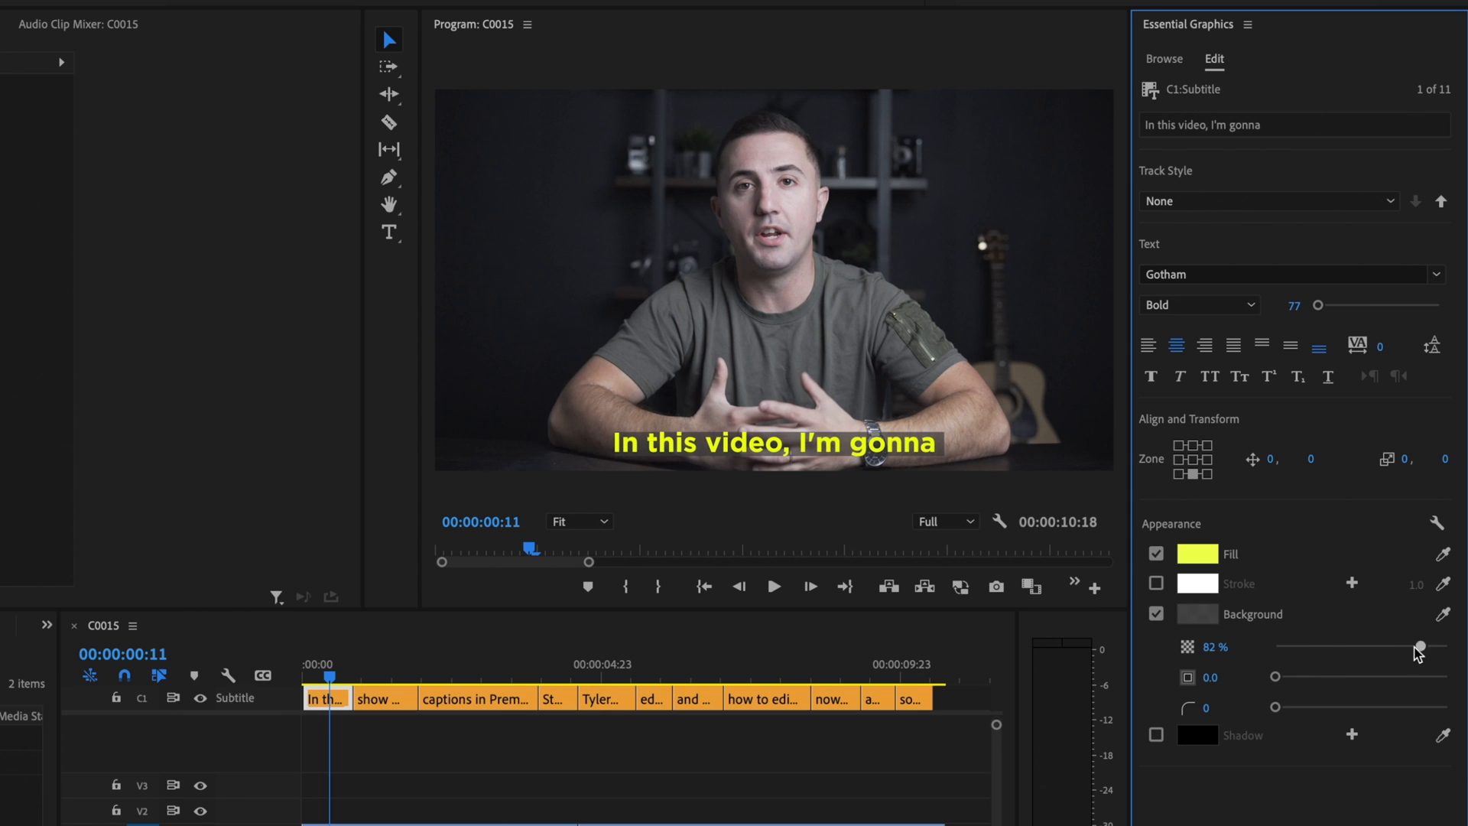
drag(1418, 645, 1454, 645)
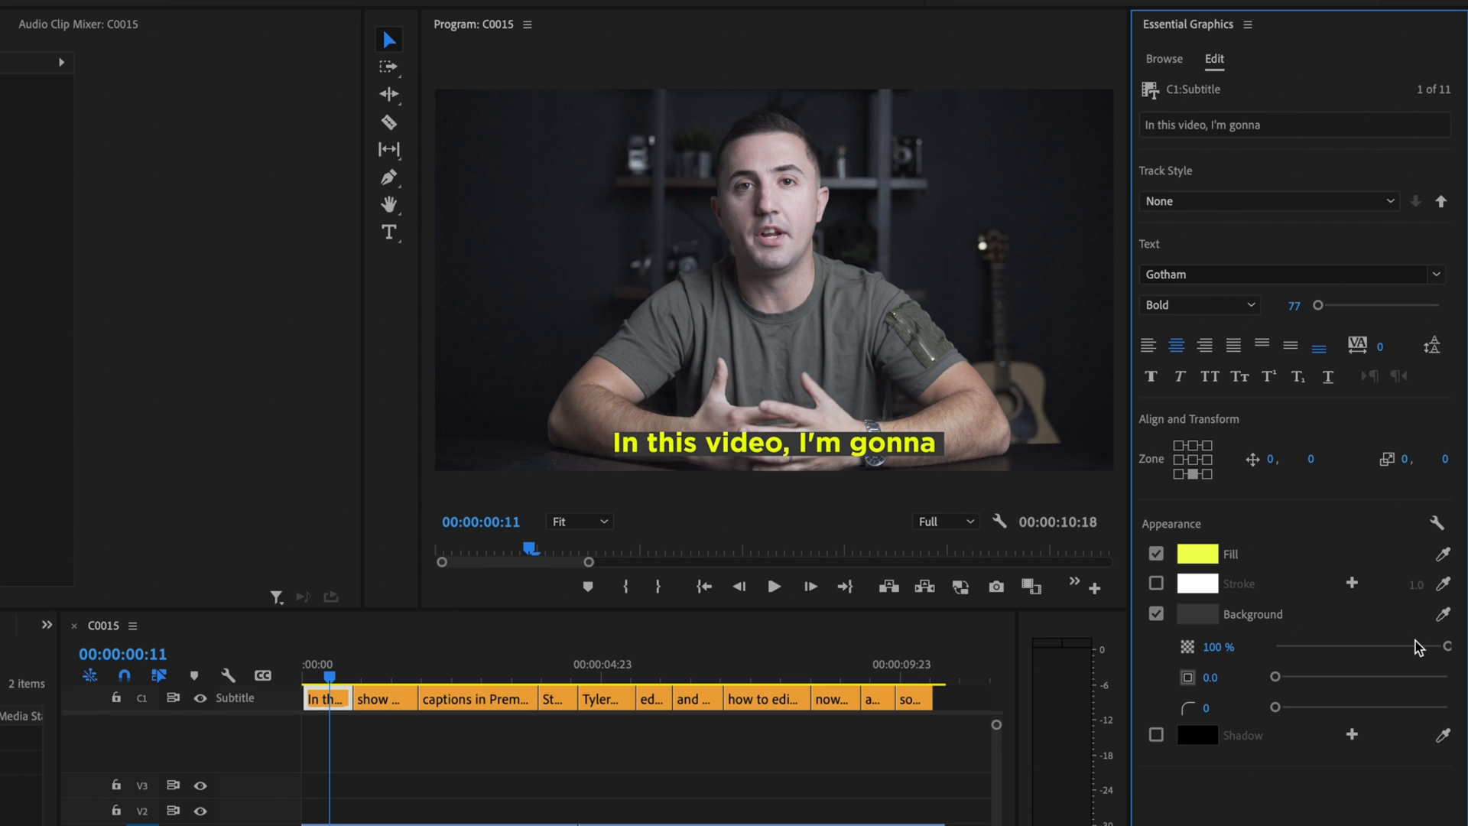
mouse_move(1270, 690)
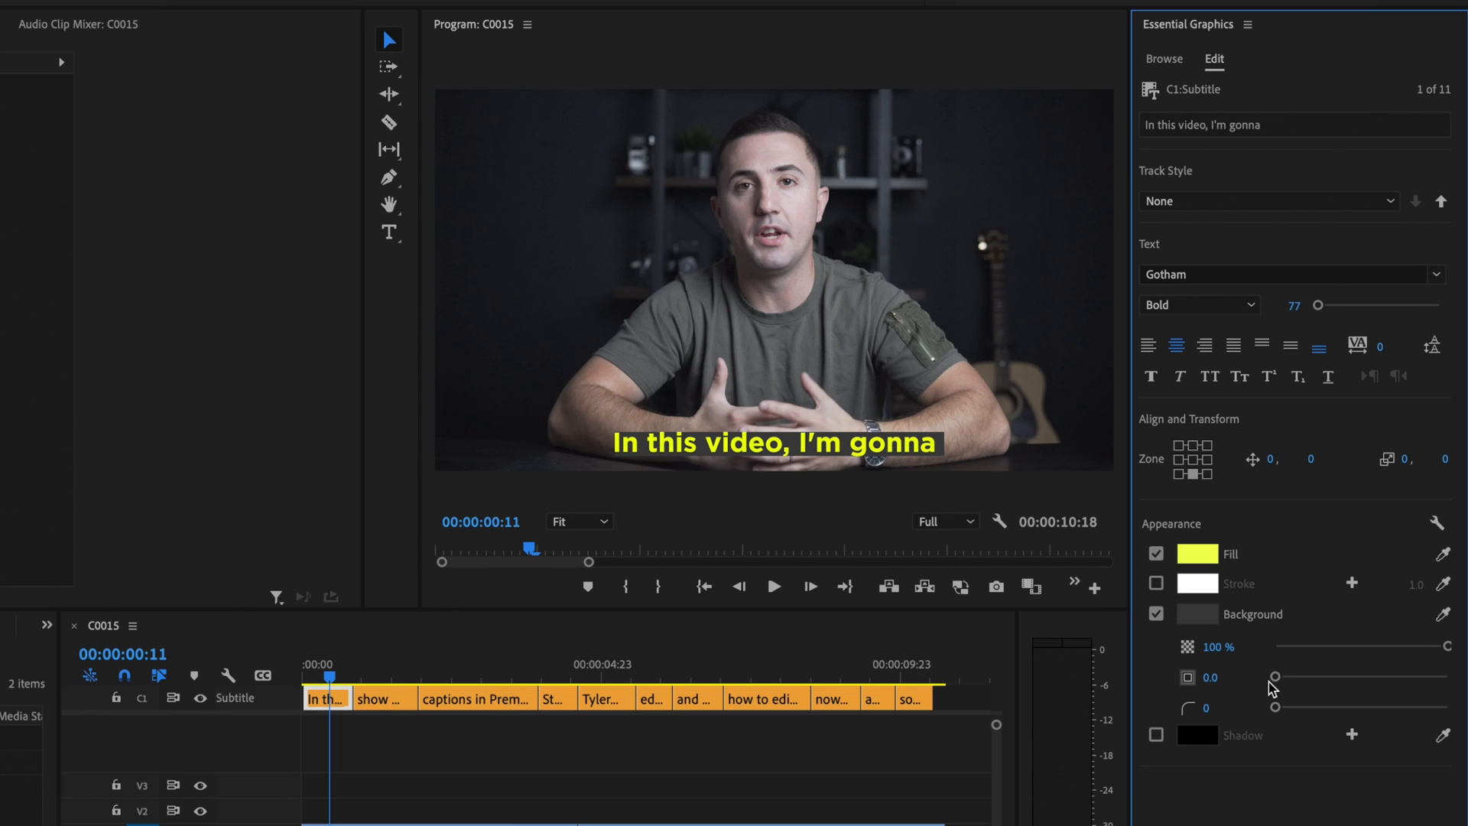
Give the caption background size 37.6 padding and corner radius 38.
drag(1274, 677, 1308, 677)
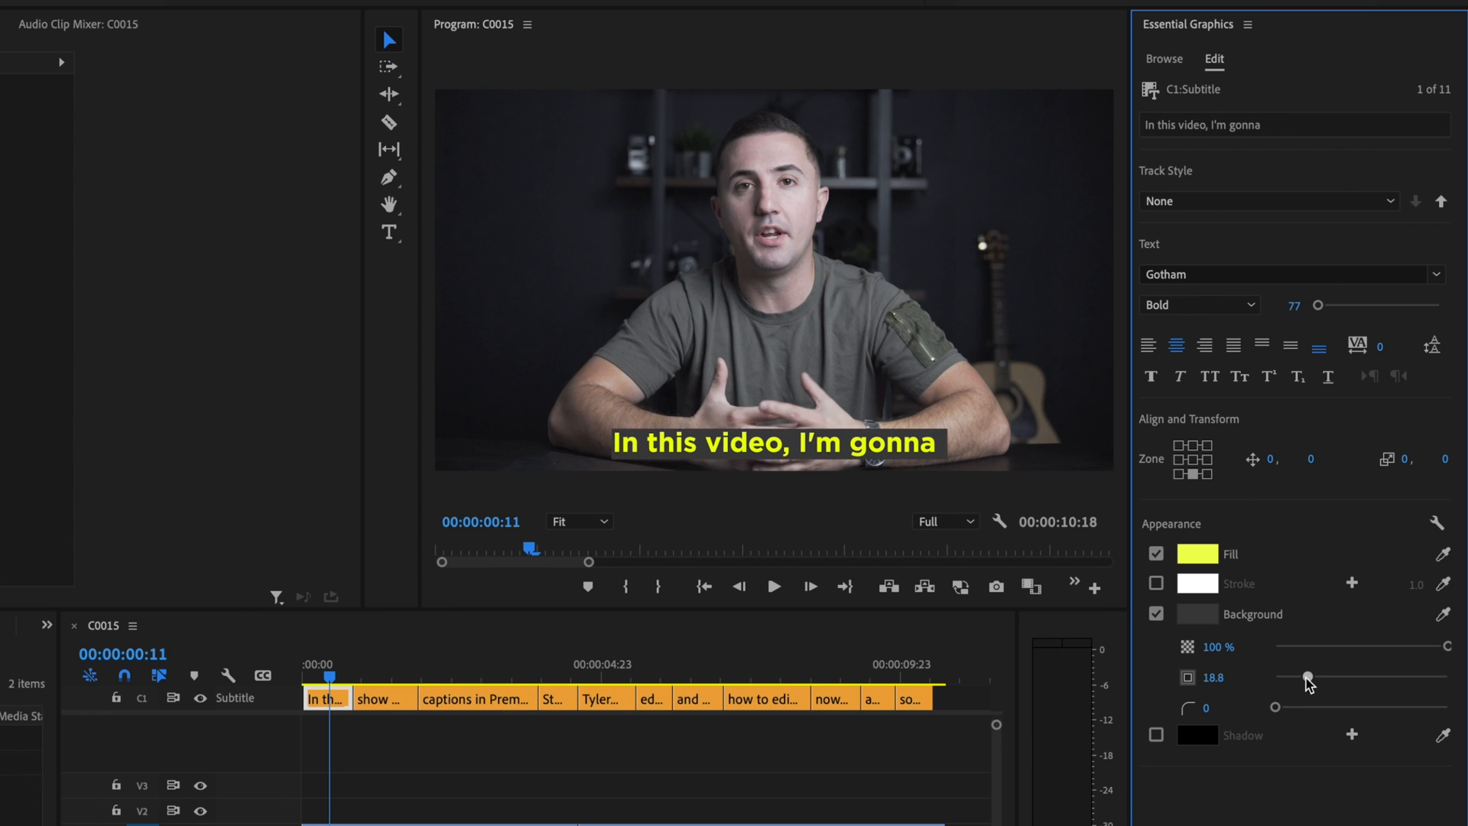
drag(1309, 679, 1340, 679)
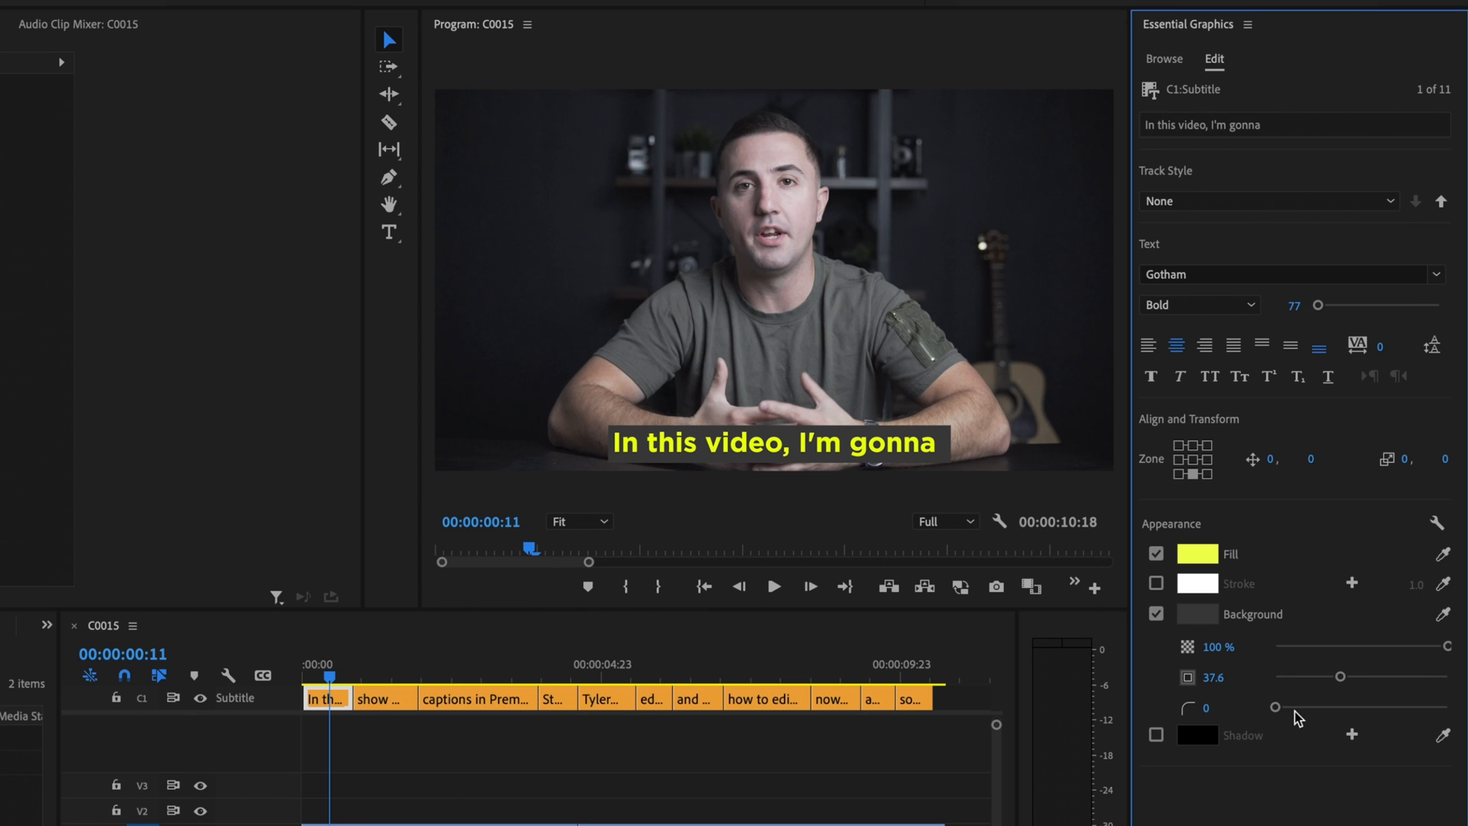
drag(1275, 708, 1337, 708)
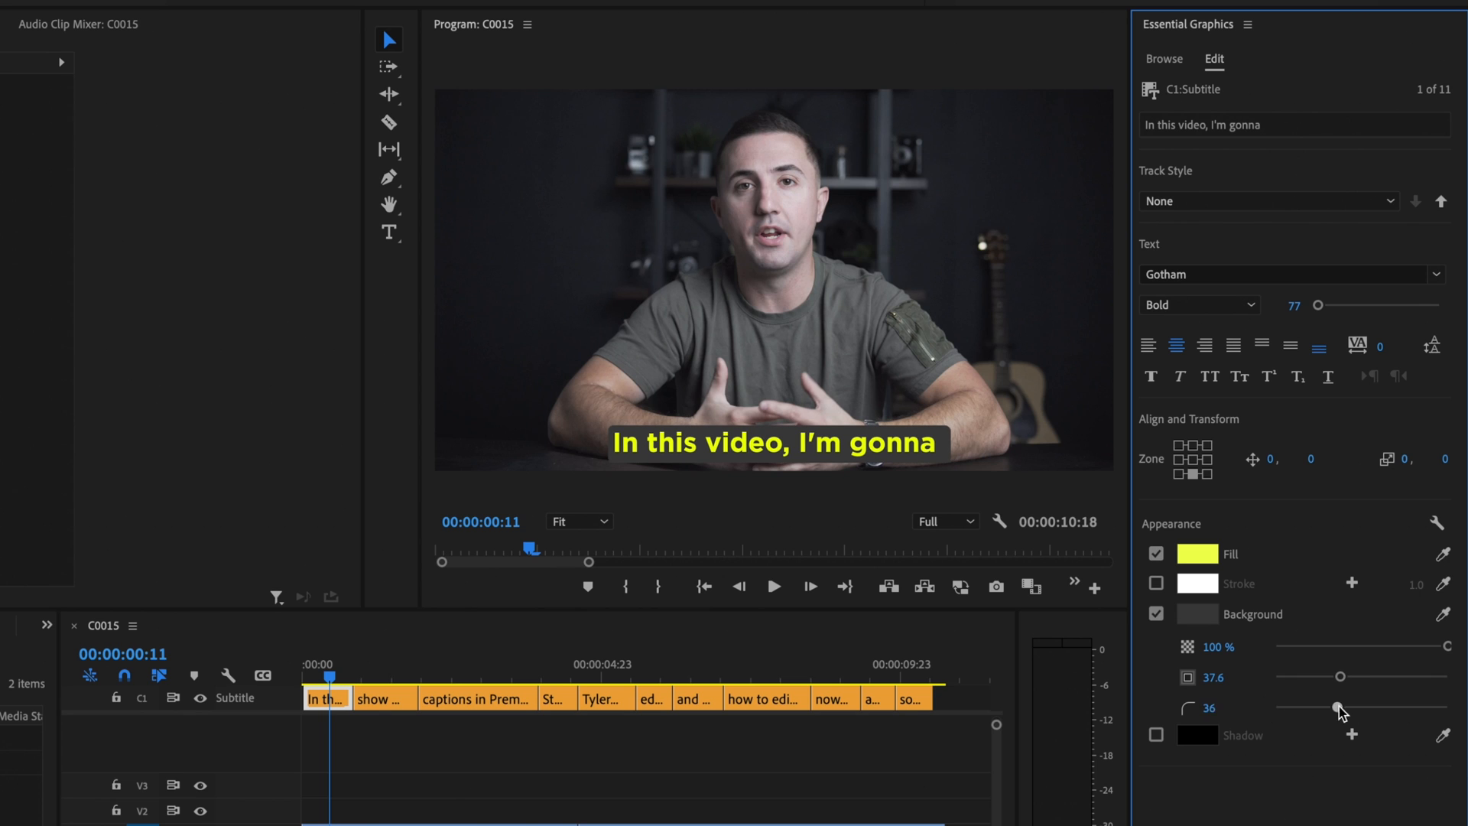
click(1196, 615)
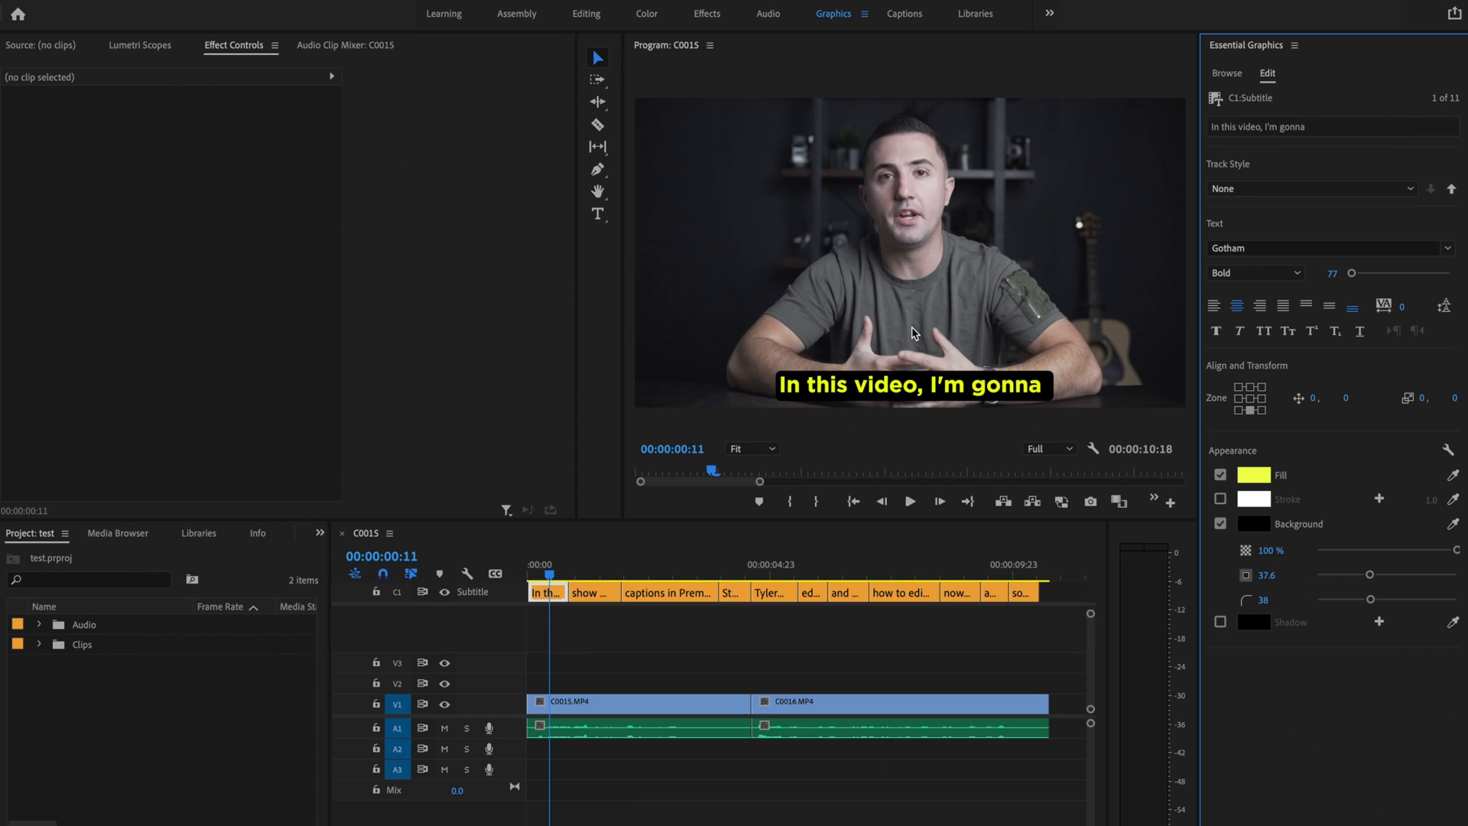
mouse_move(1306, 742)
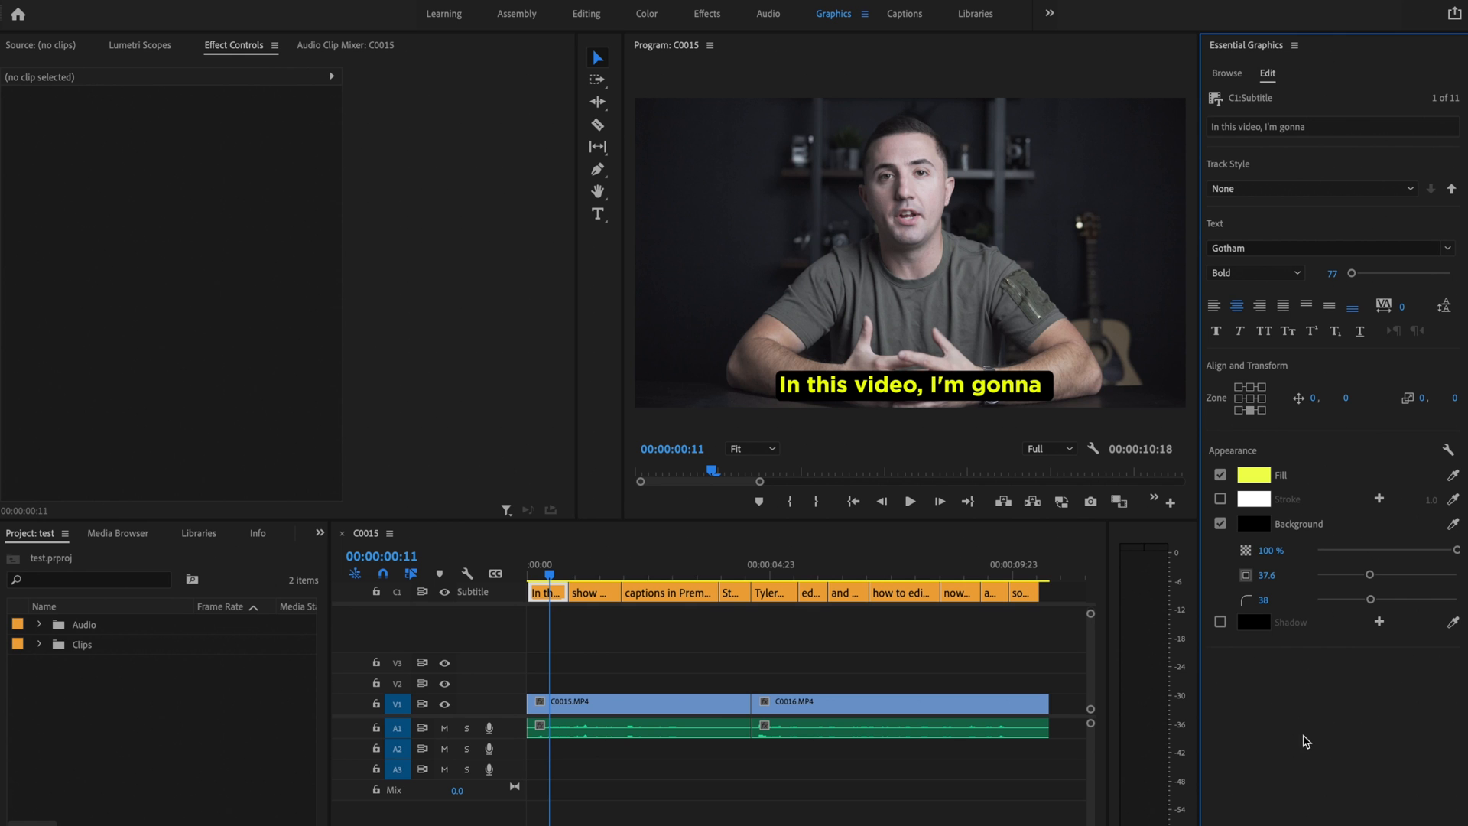
mouse_move(1254, 544)
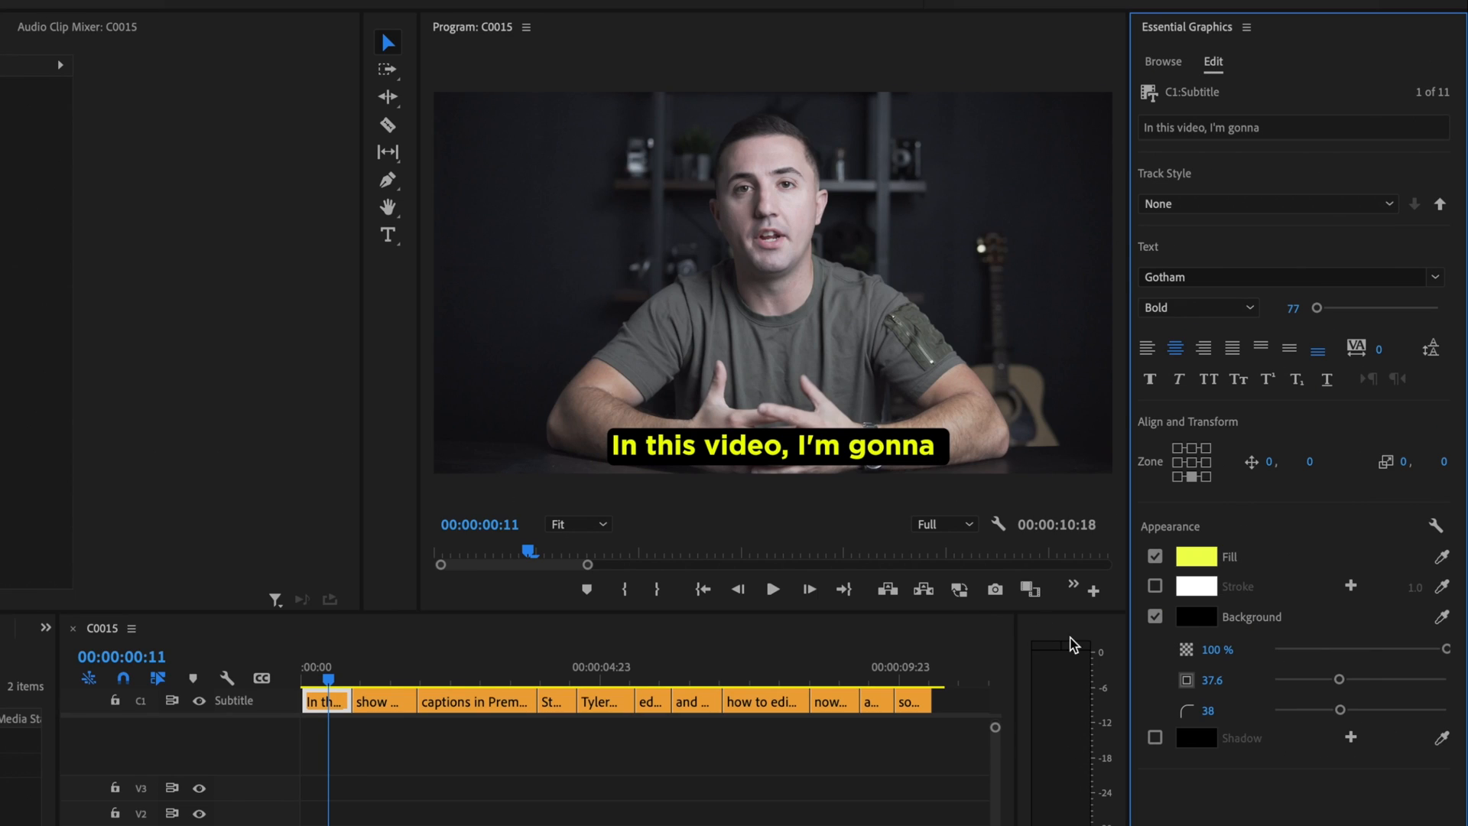
mouse_move(1275, 644)
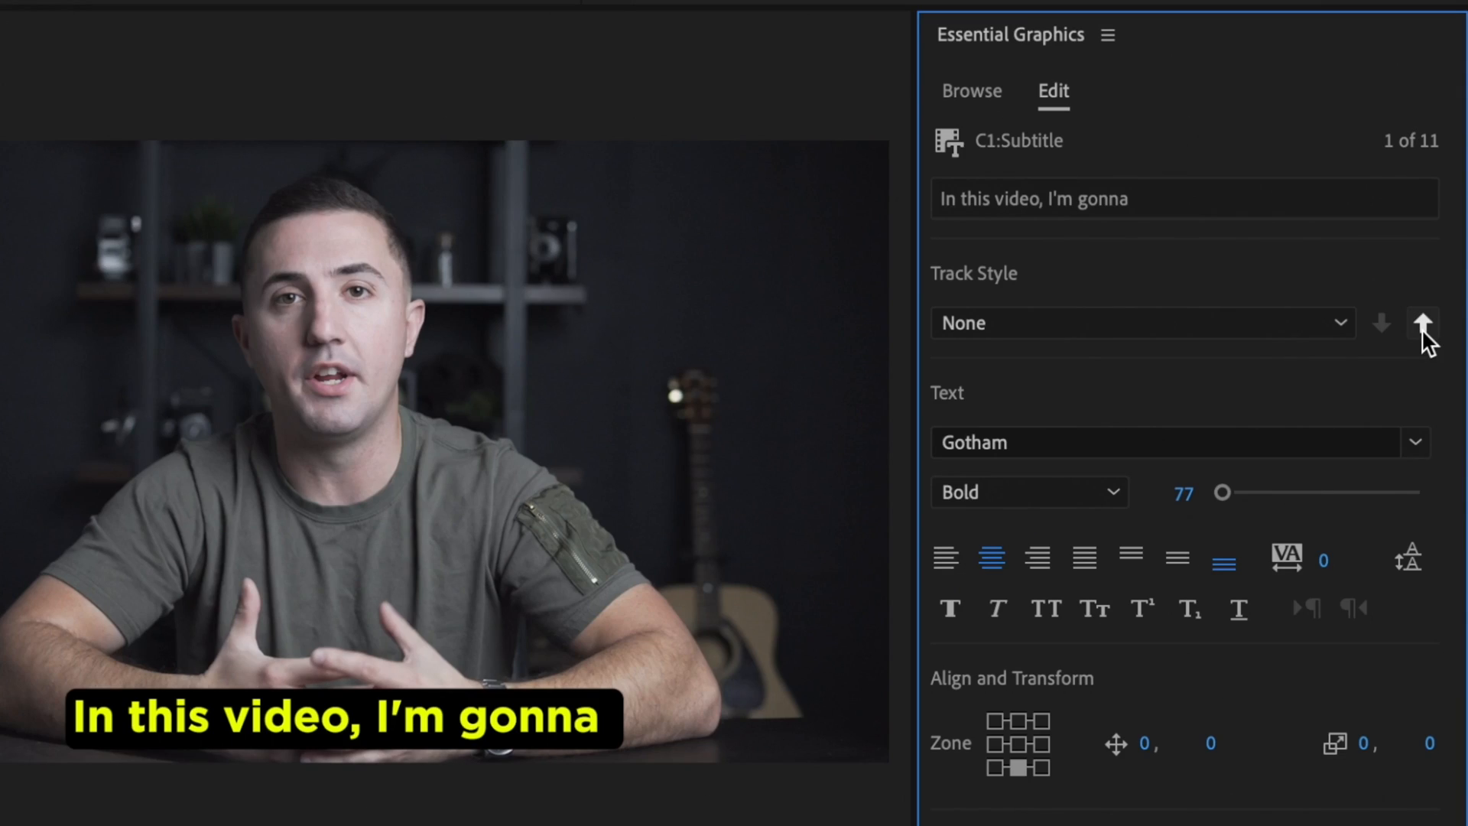
Push the first caption's style to all captions on the track and check a later one.
click(1421, 323)
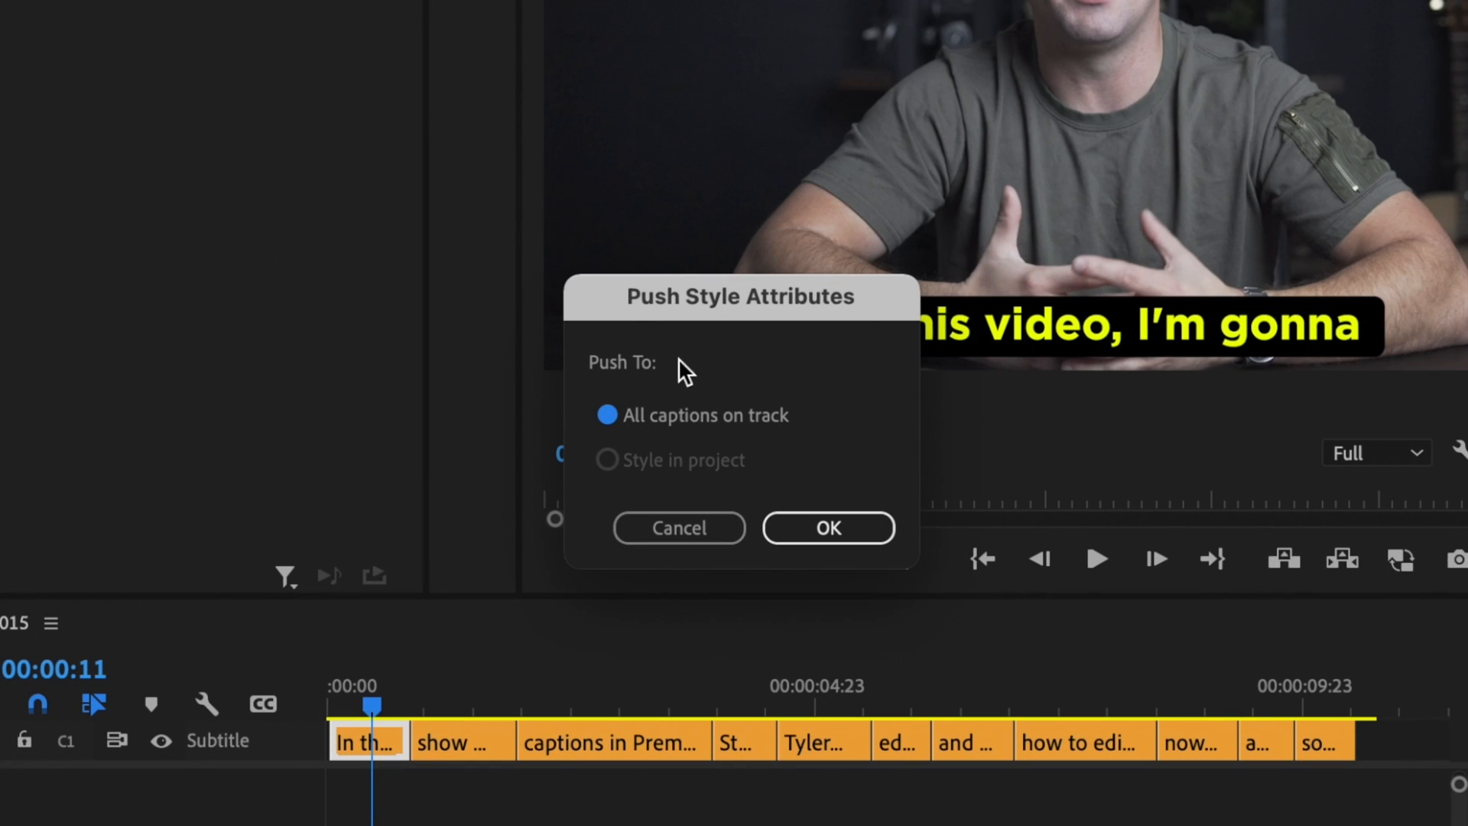
mouse_move(634, 442)
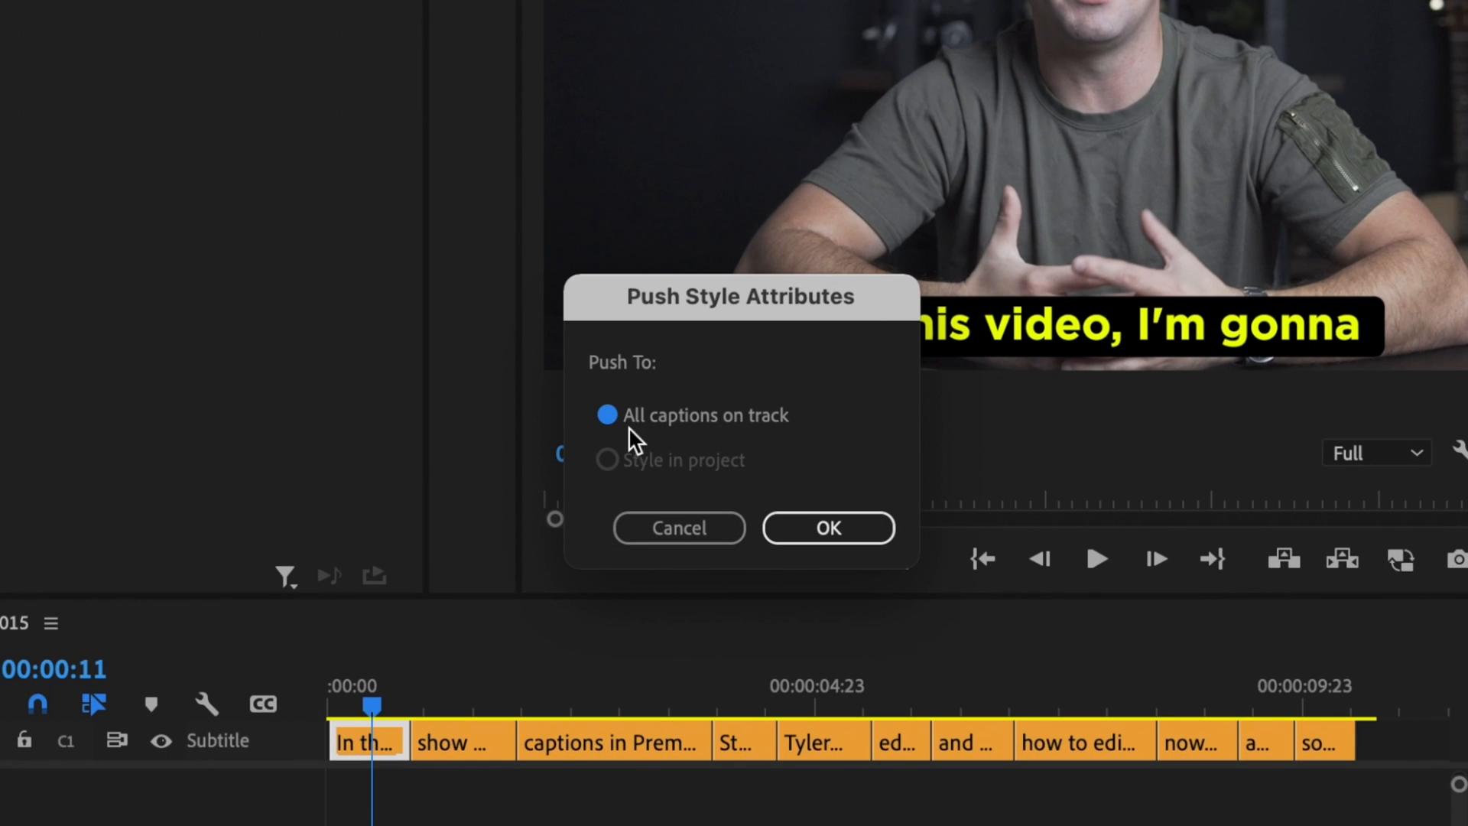
mouse_move(827, 528)
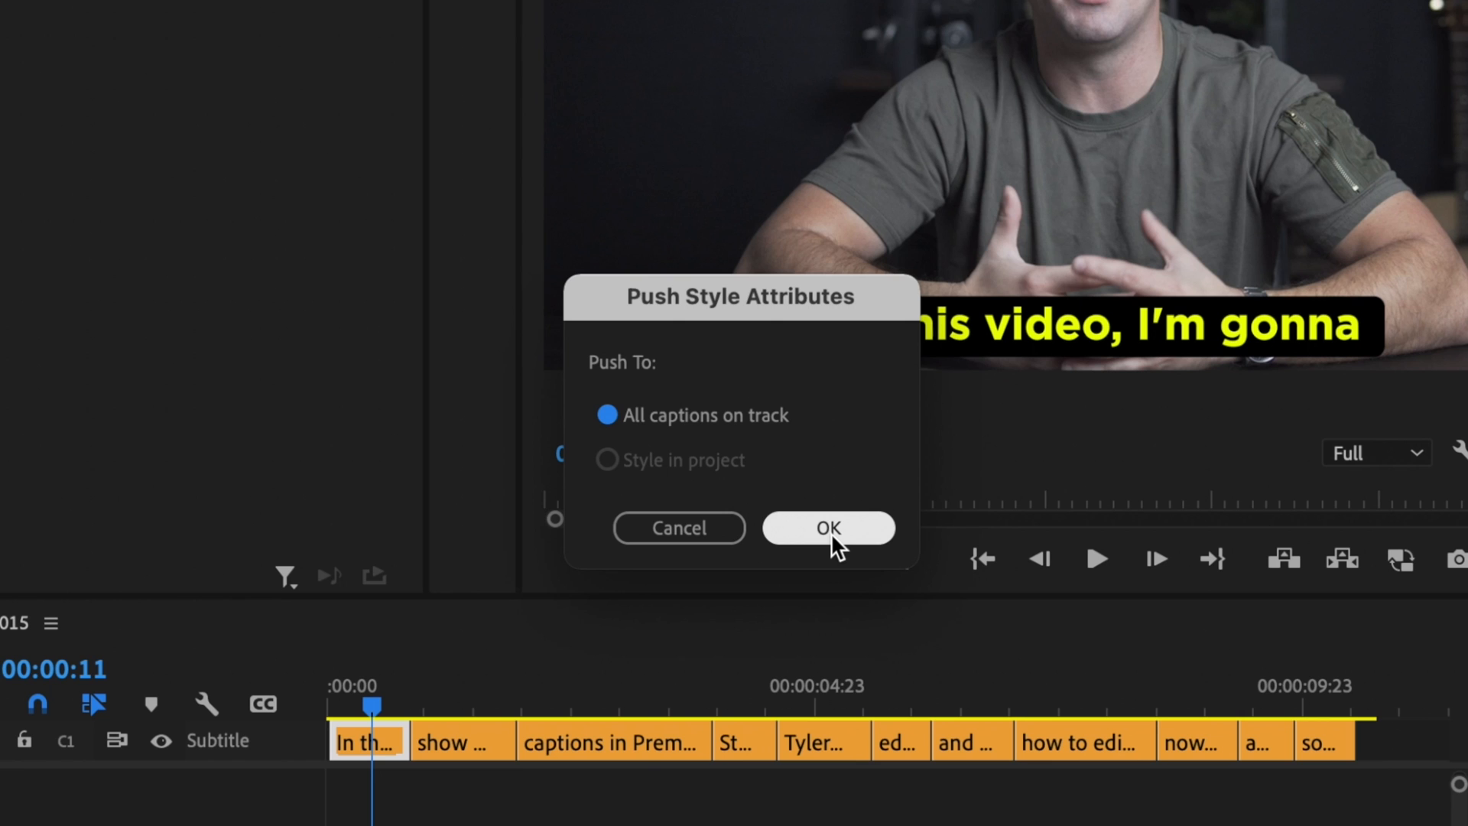
click(827, 527)
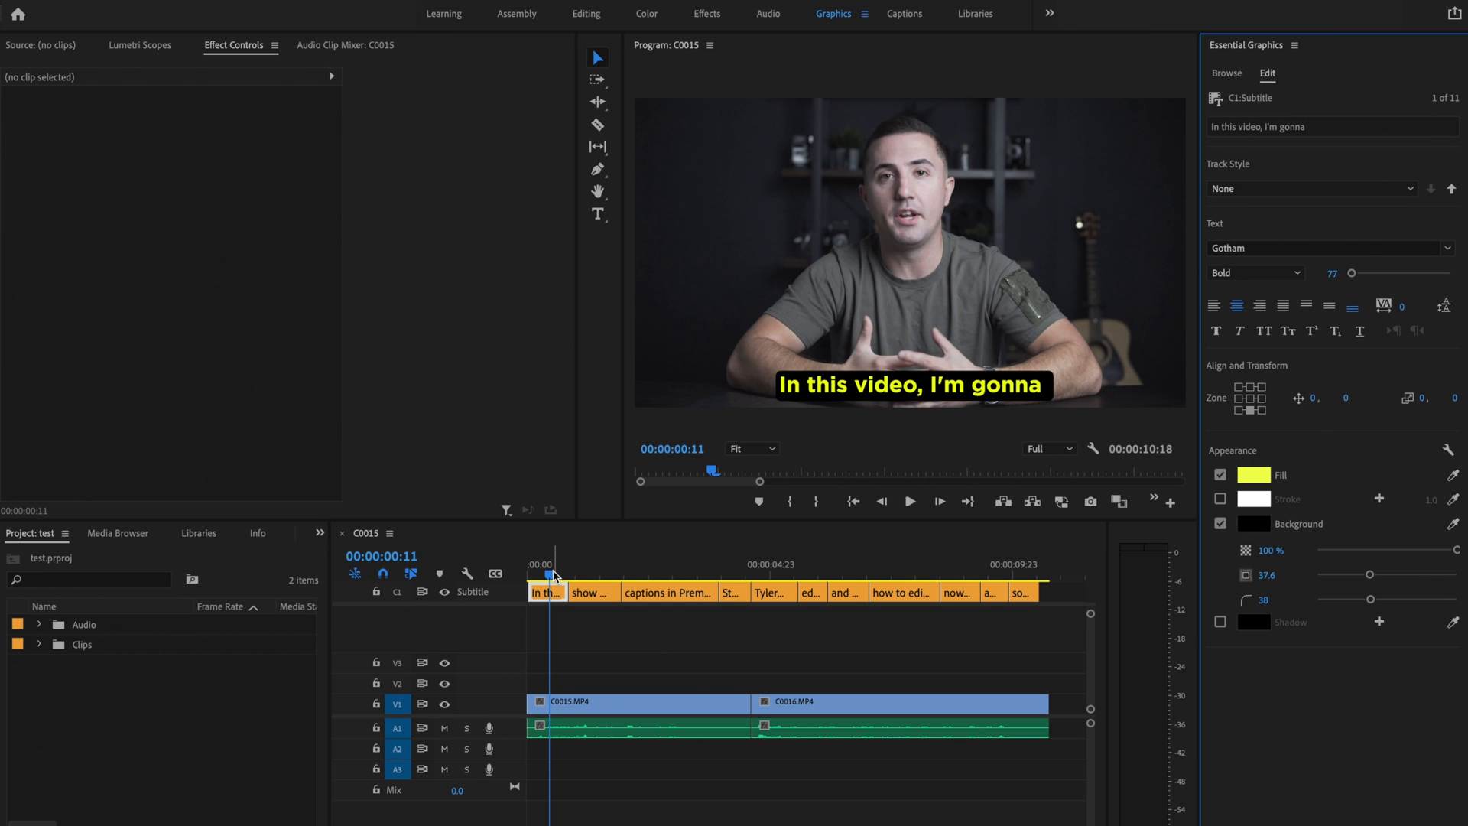
click(685, 572)
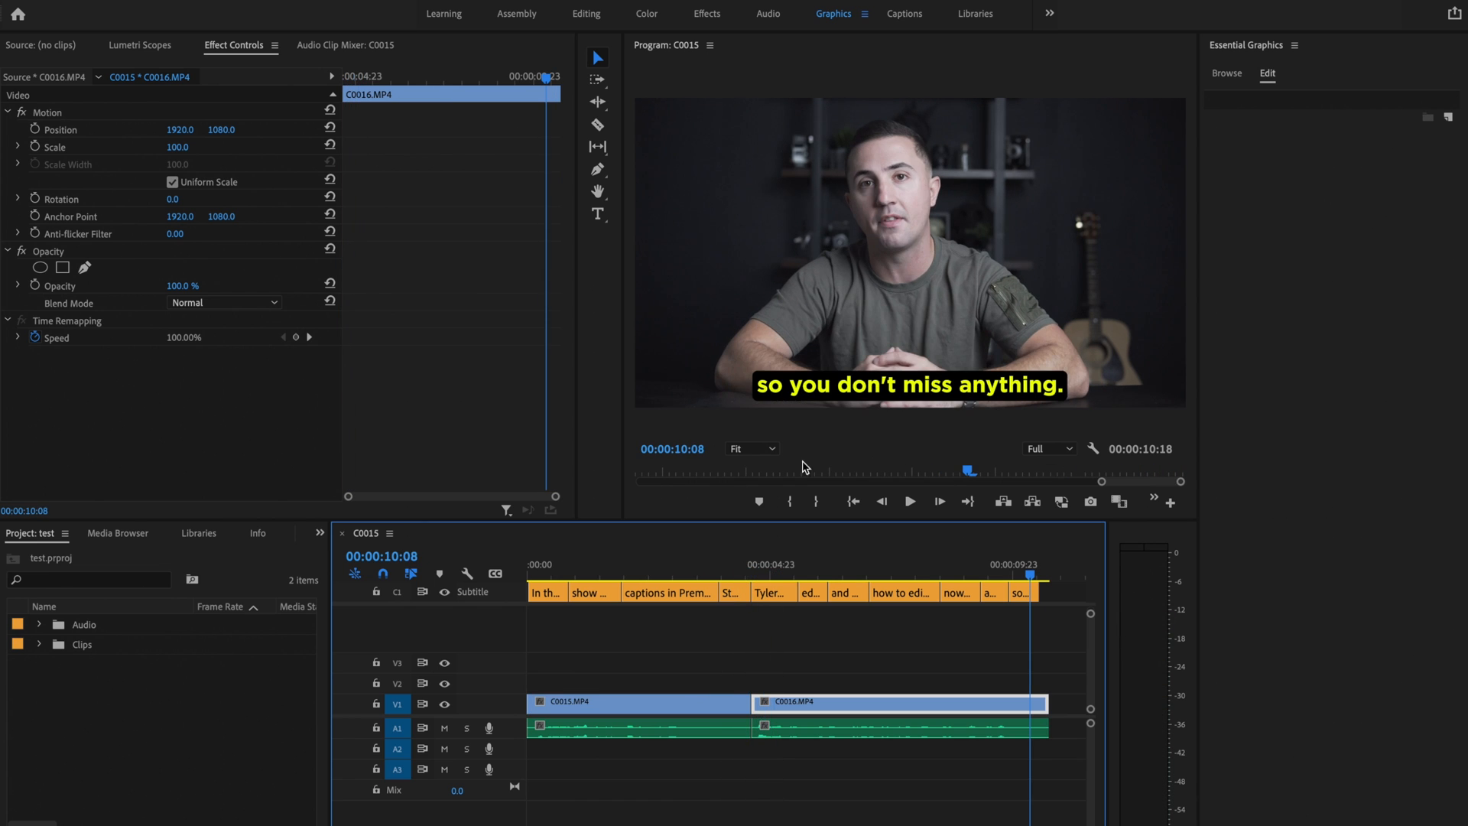
mouse_move(757, 391)
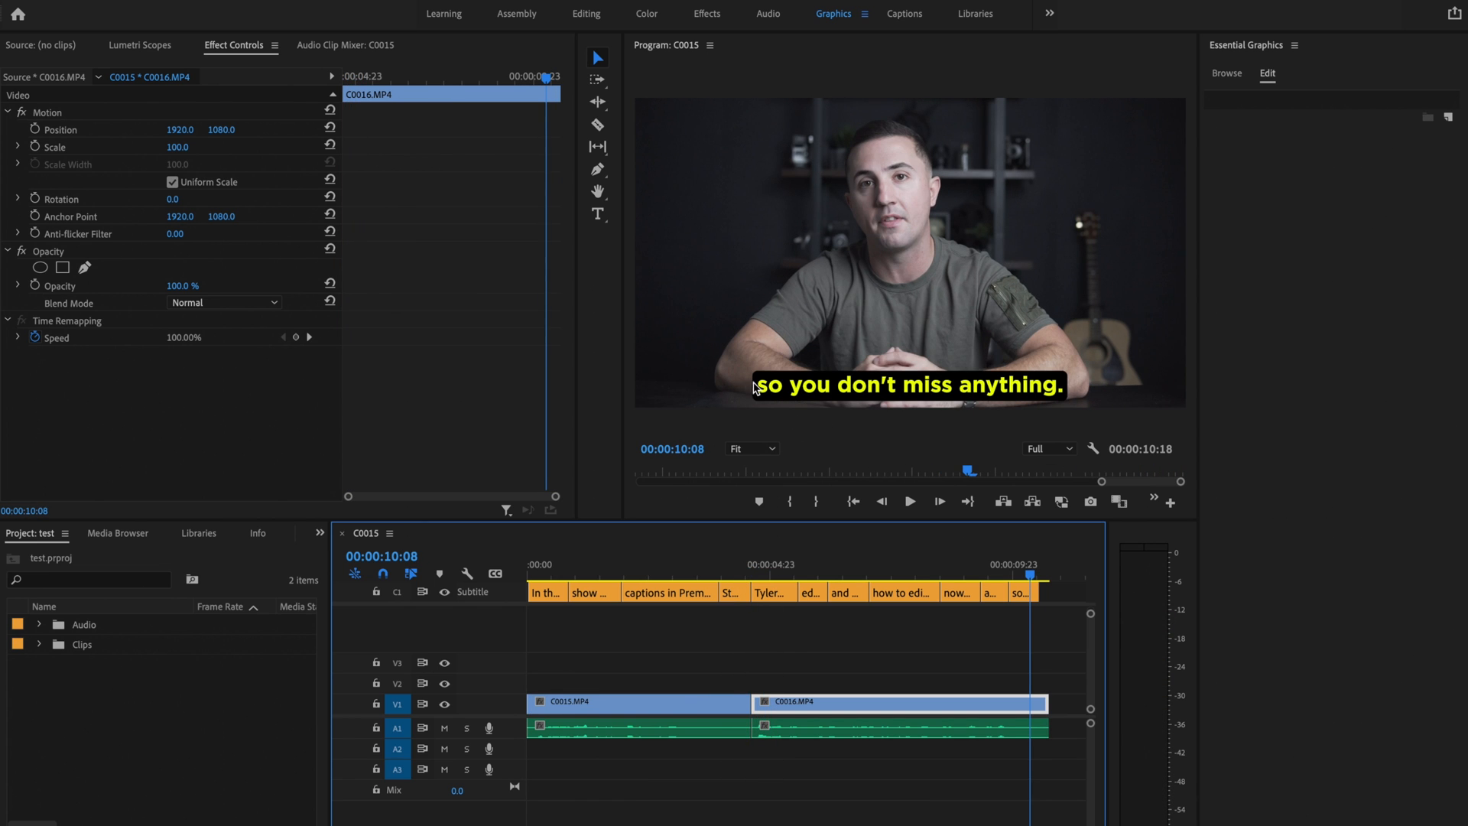
mouse_move(978, 375)
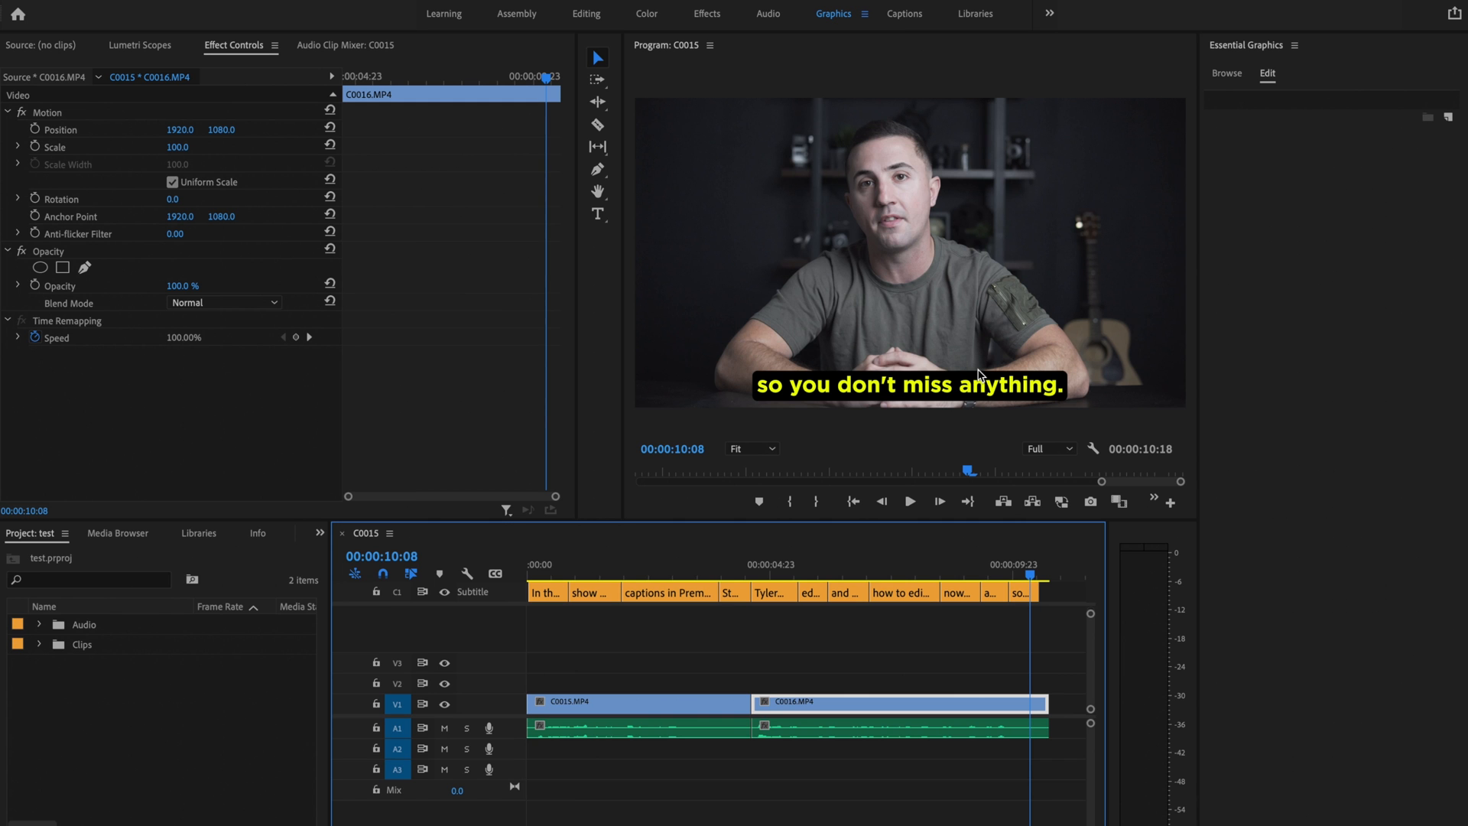
Export C0015 as H.264 via File > Export > Media with Burn Captions Into Video.
click(200, 12)
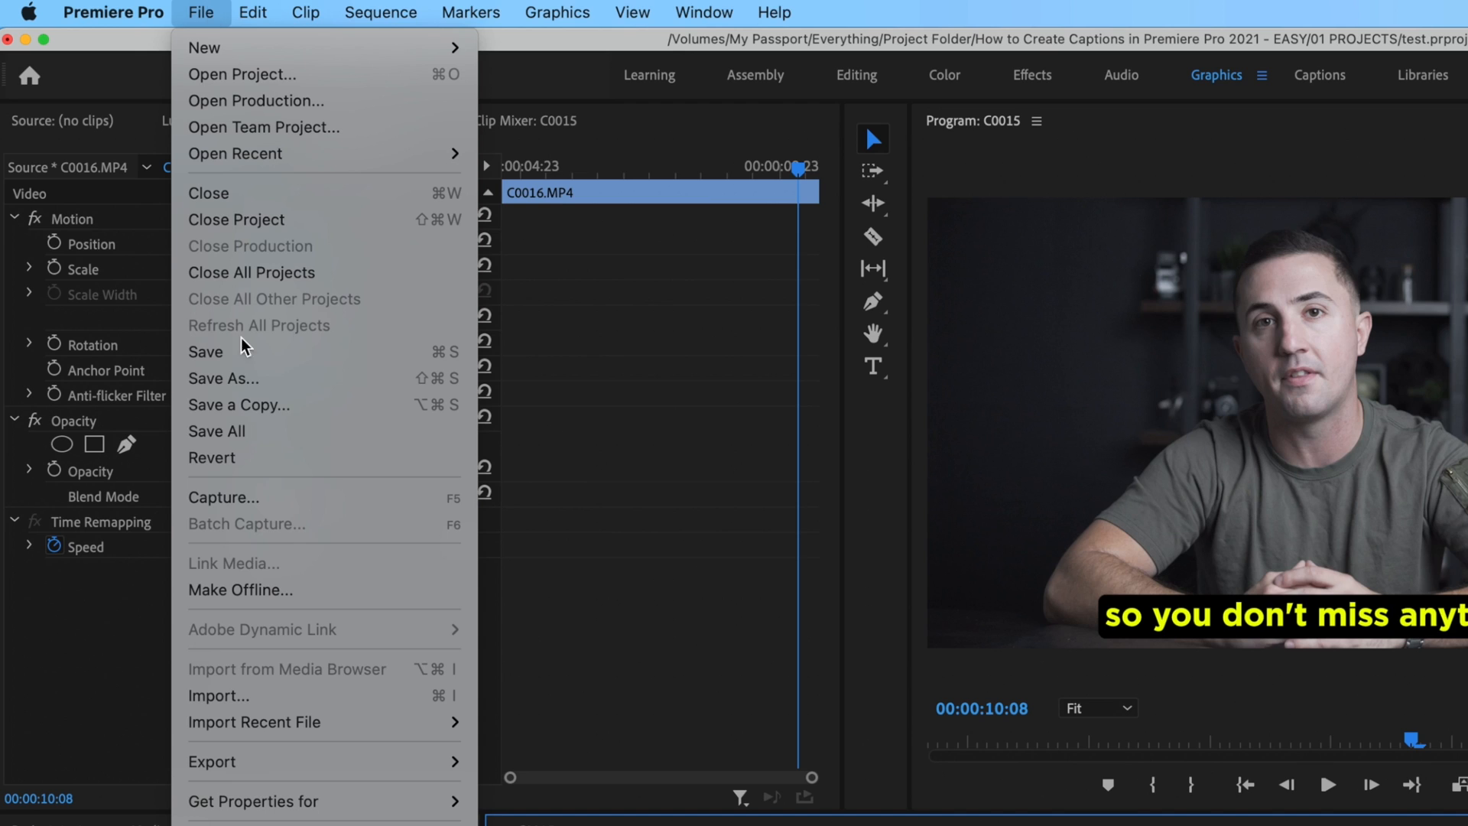
click(211, 762)
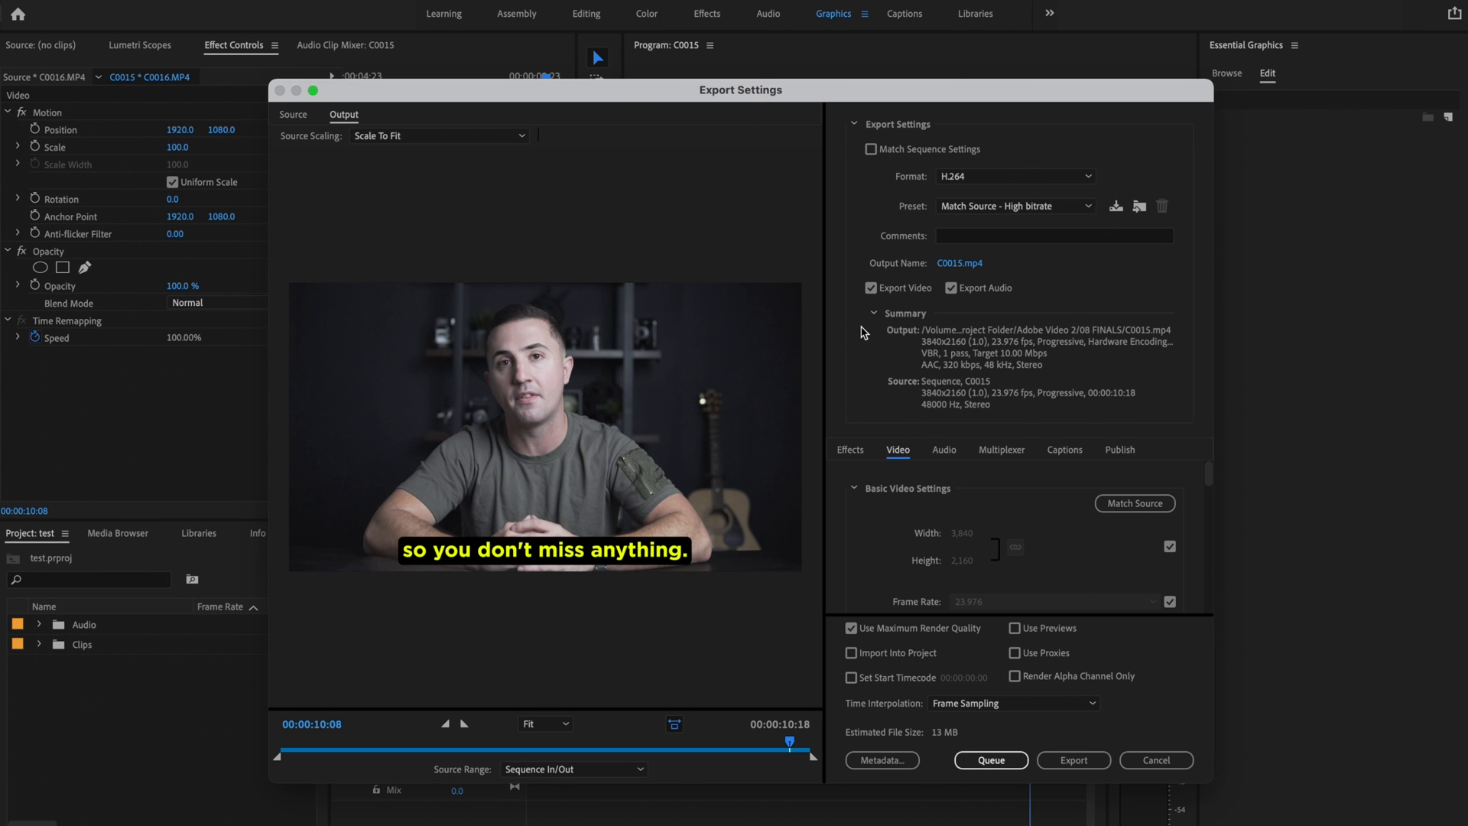
mouse_move(975, 421)
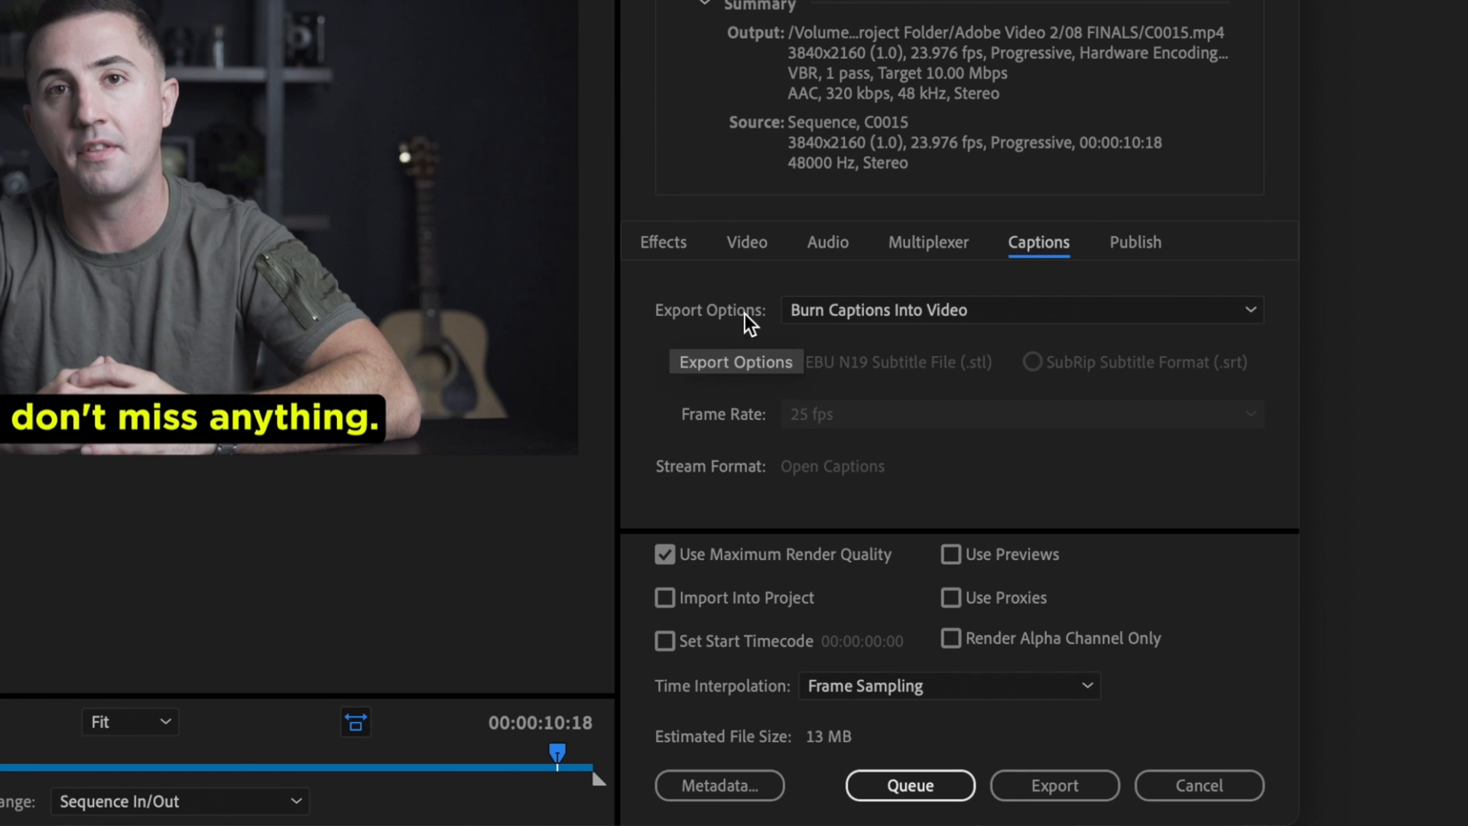
click(1020, 310)
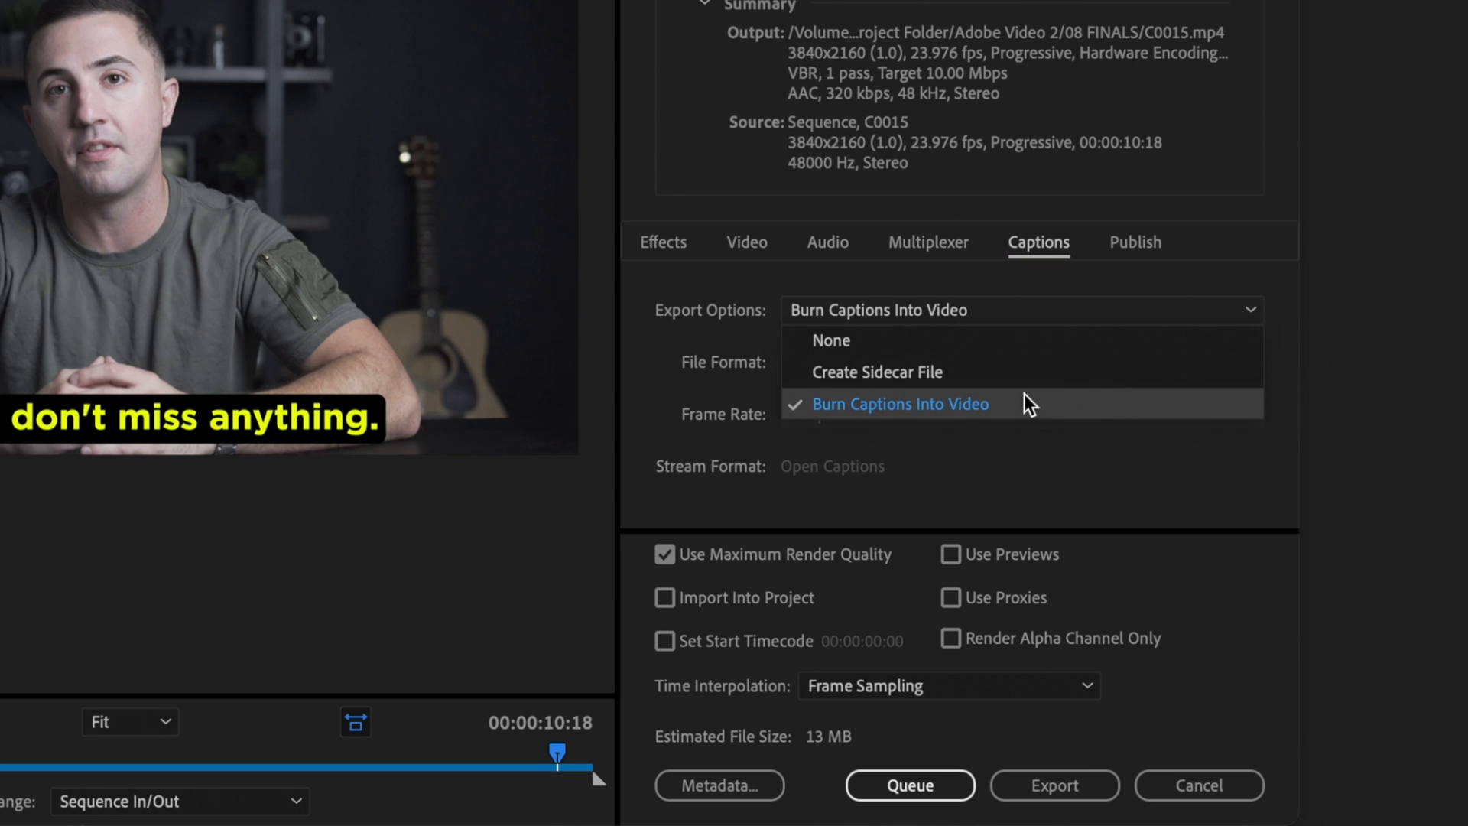